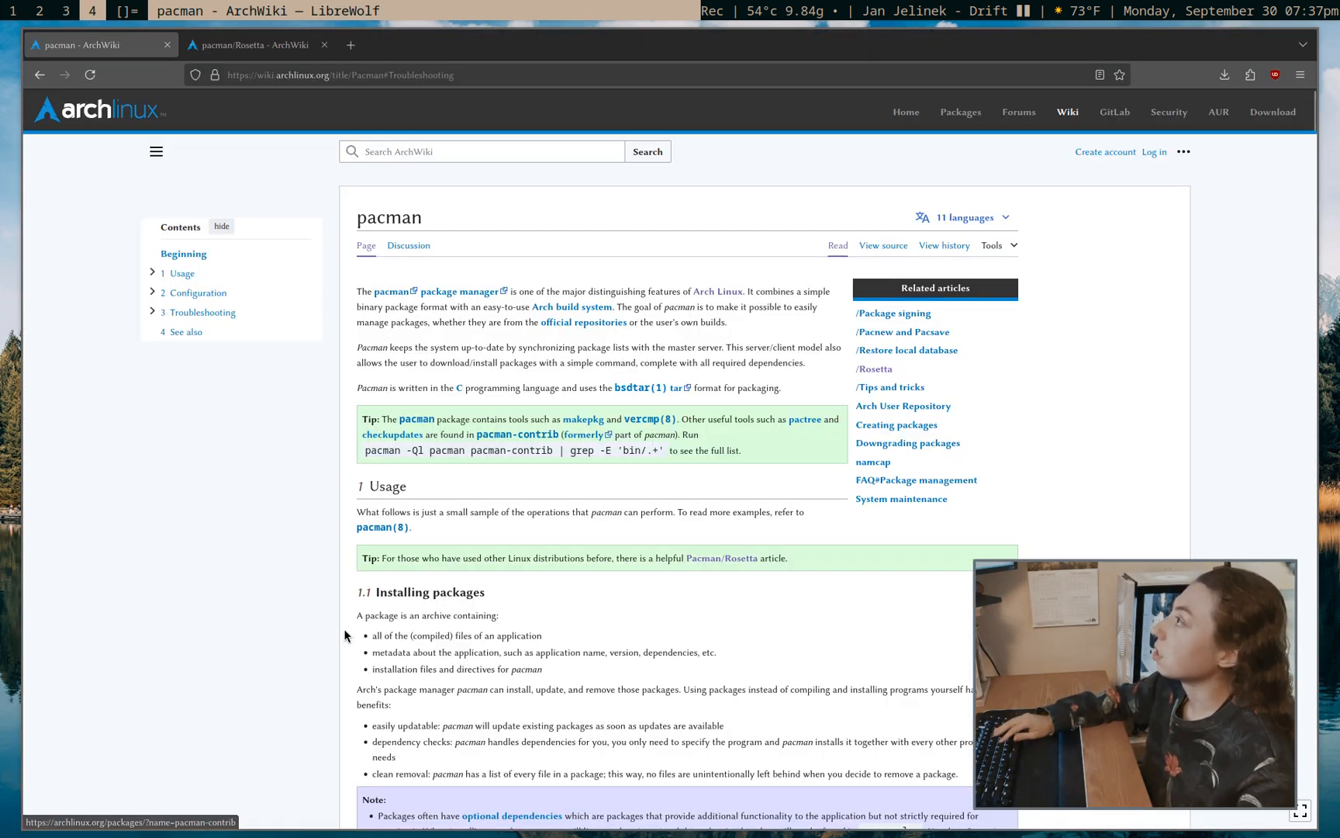
# Open the pacman/Rosetta article and scroll through its Basic operations comparison table
pyautogui.click(256, 45)
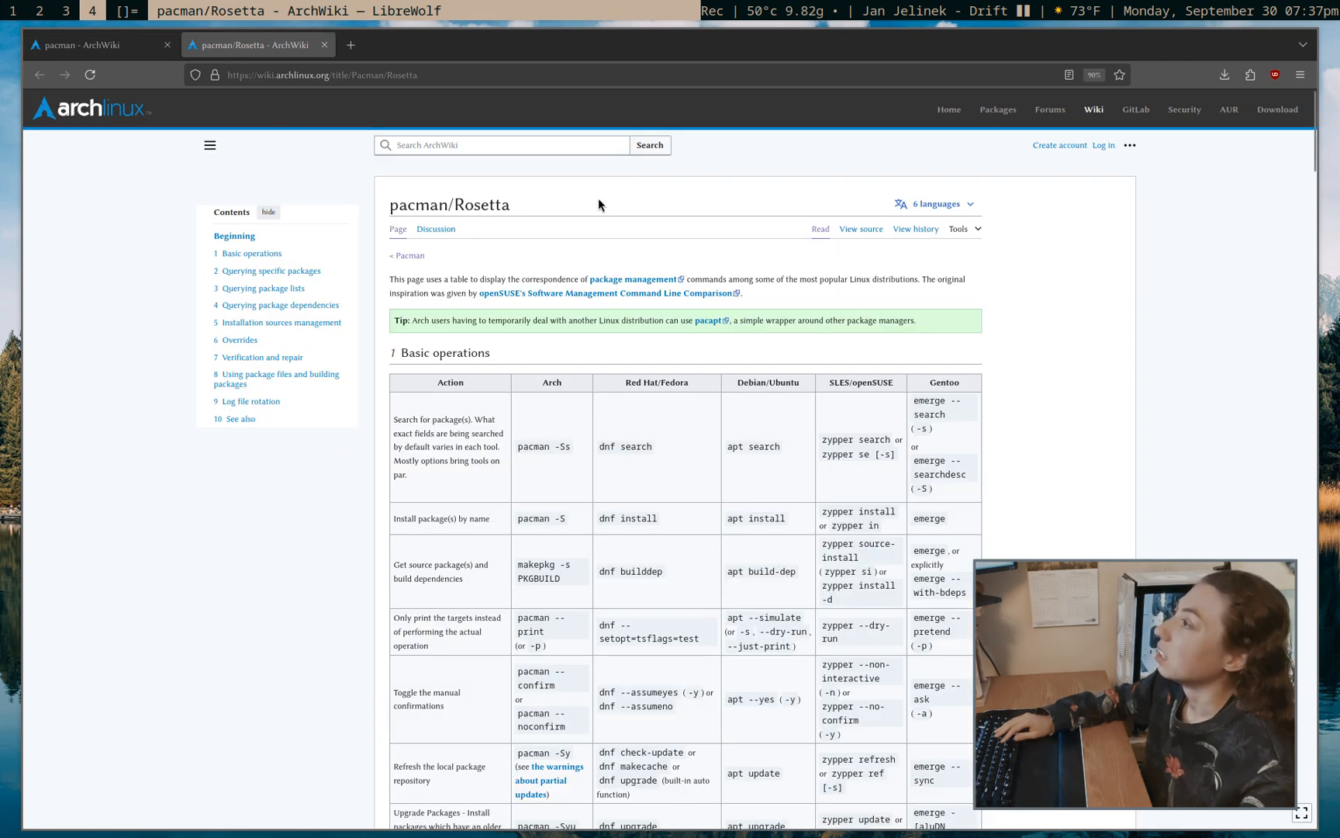
pyautogui.scroll(-3)
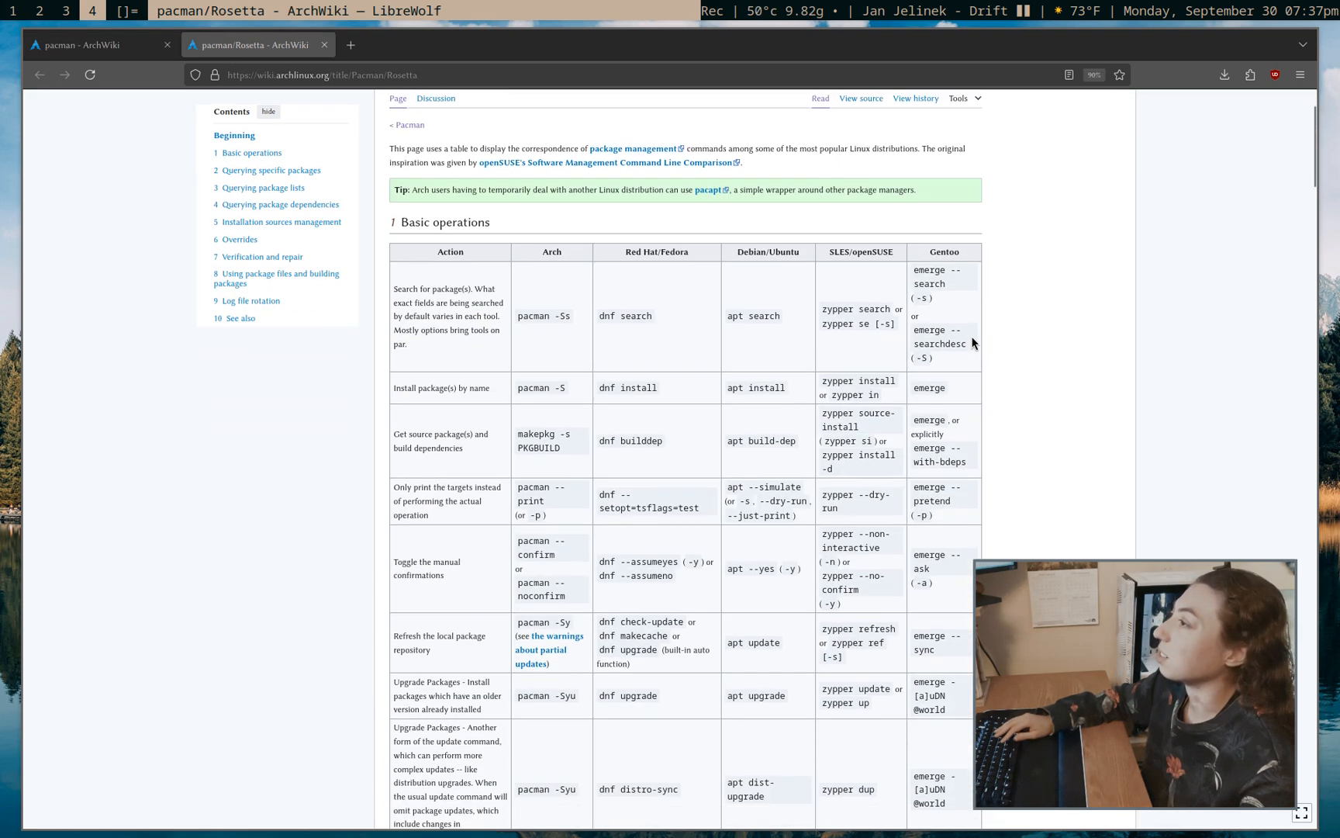
pyautogui.scroll(-3)
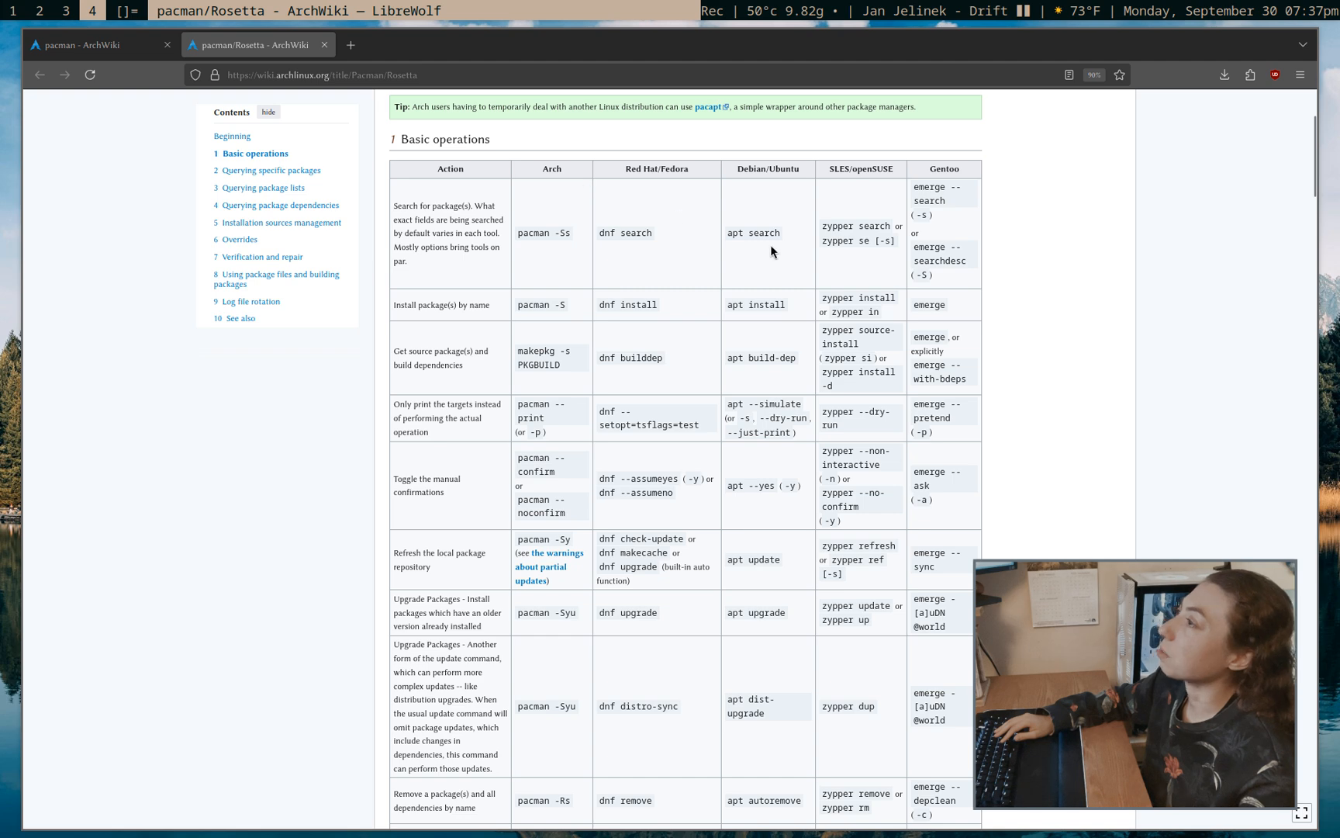
pyautogui.scroll(-3)
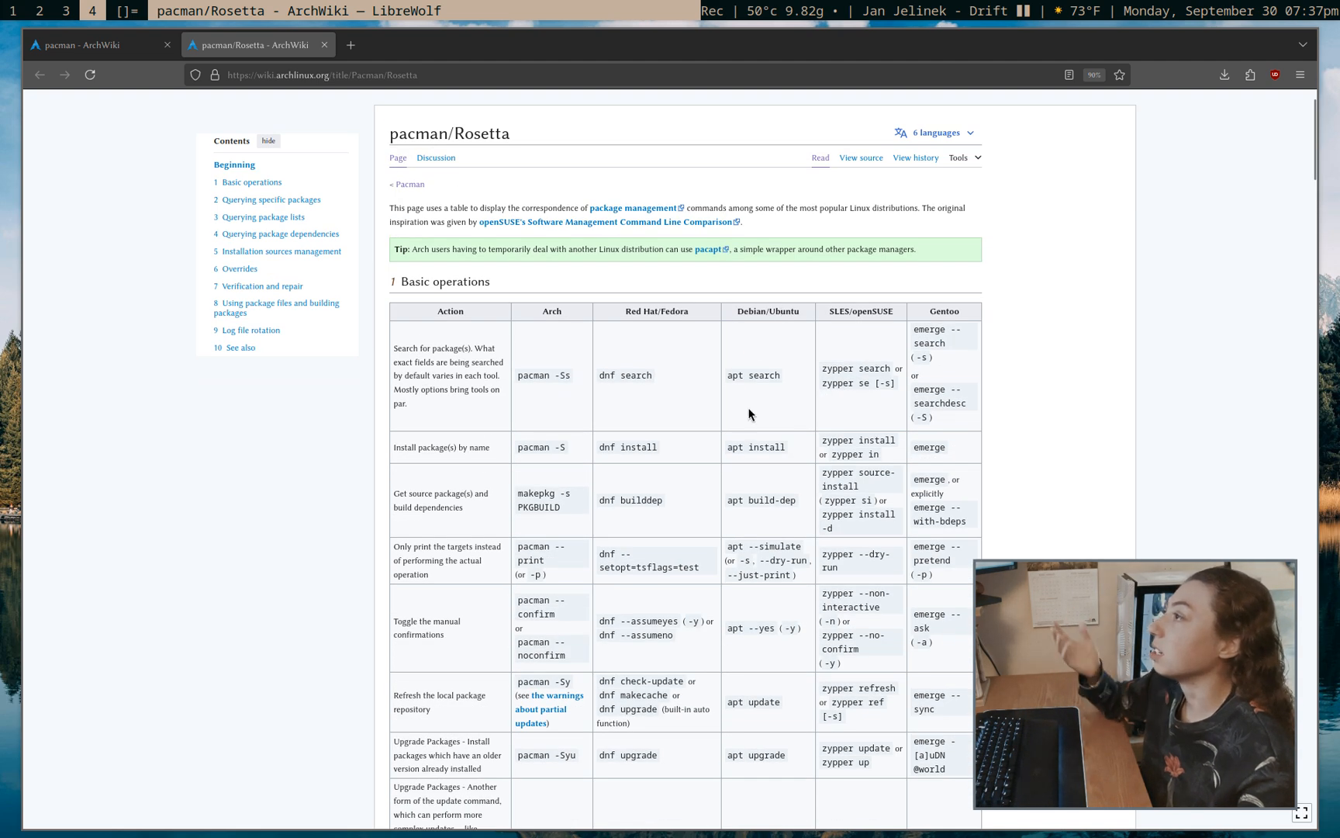
pyautogui.scroll(-3)
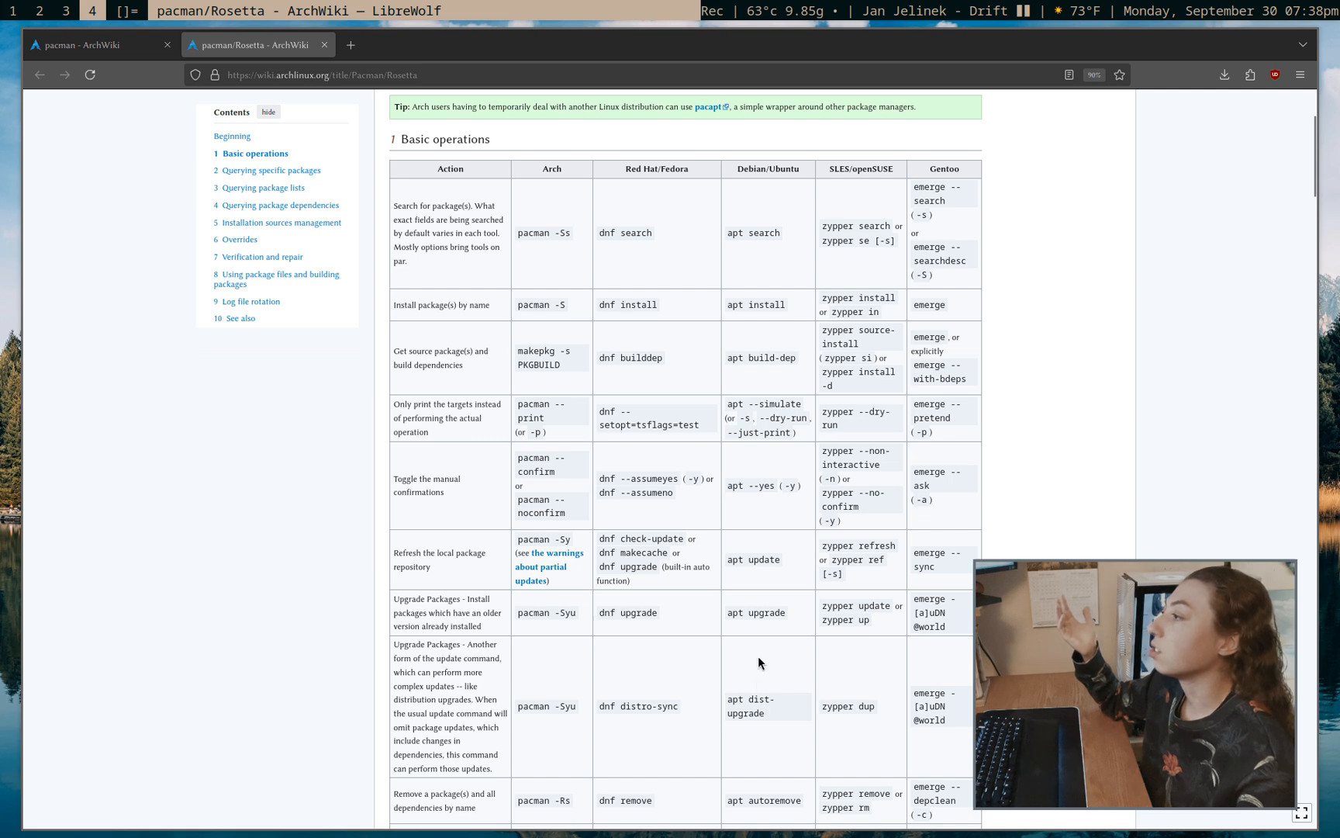
pyautogui.scroll(-3)
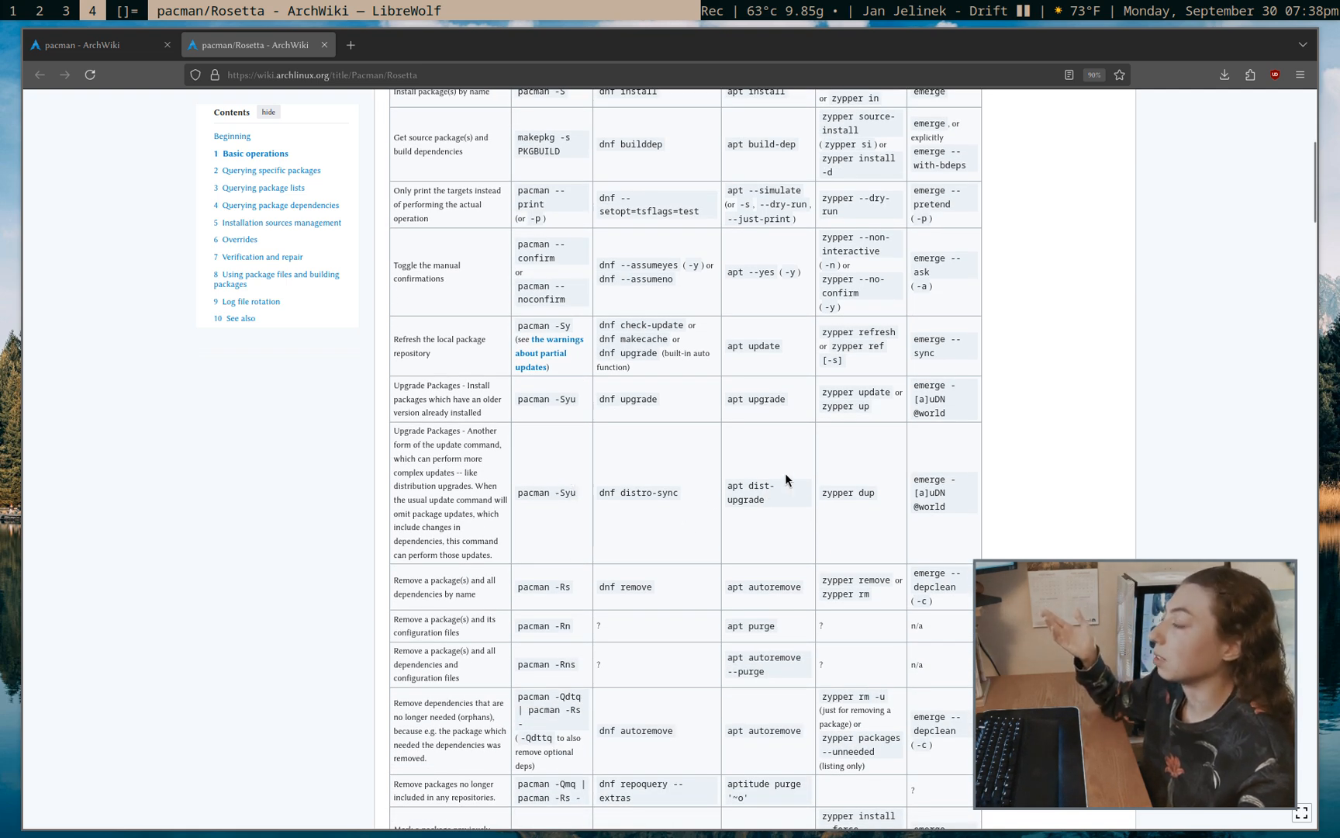
pyautogui.scroll(-3)
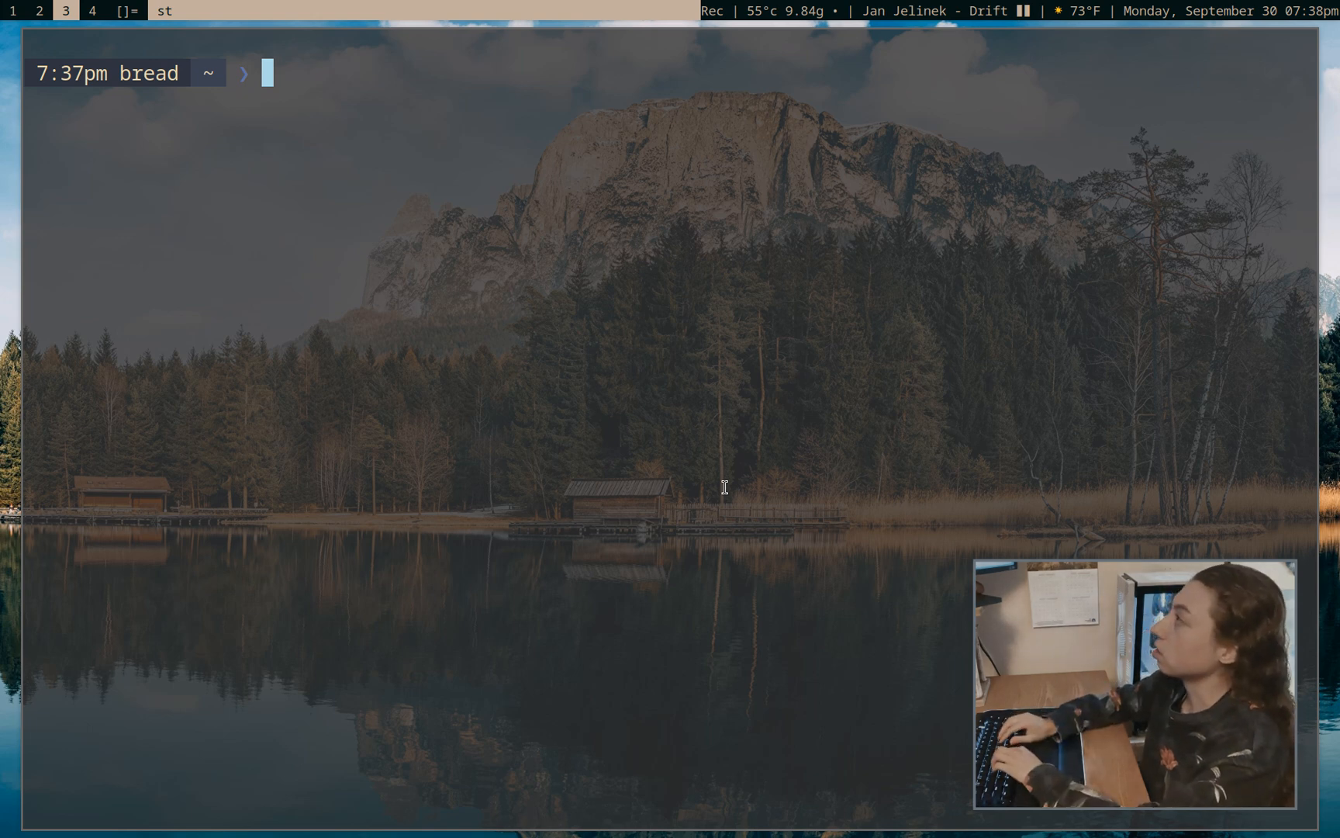
# Run reflector --country US --latest 10 --sort rate --save /etc/pacman.d/mirrorlist
pyautogui.write('refl')
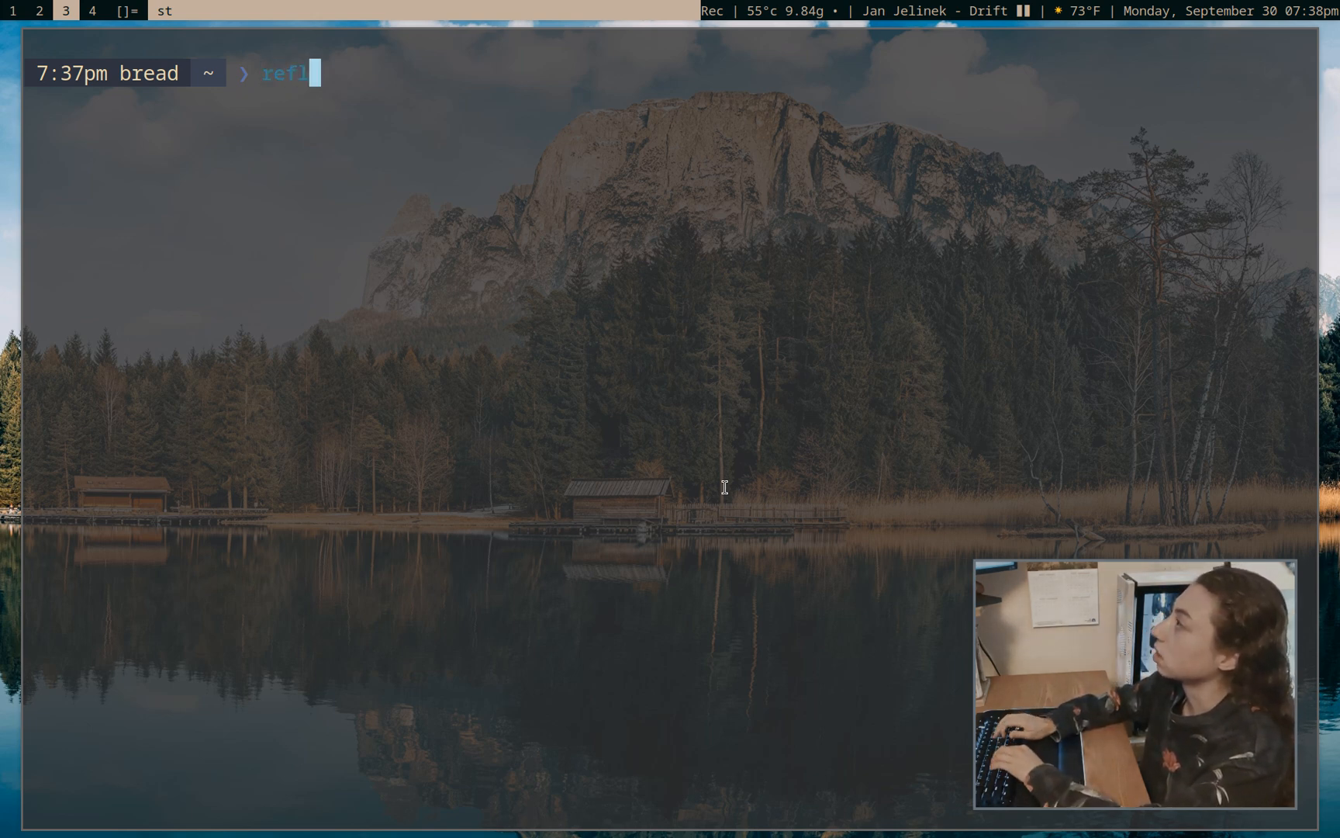
pyautogui.write('ector')
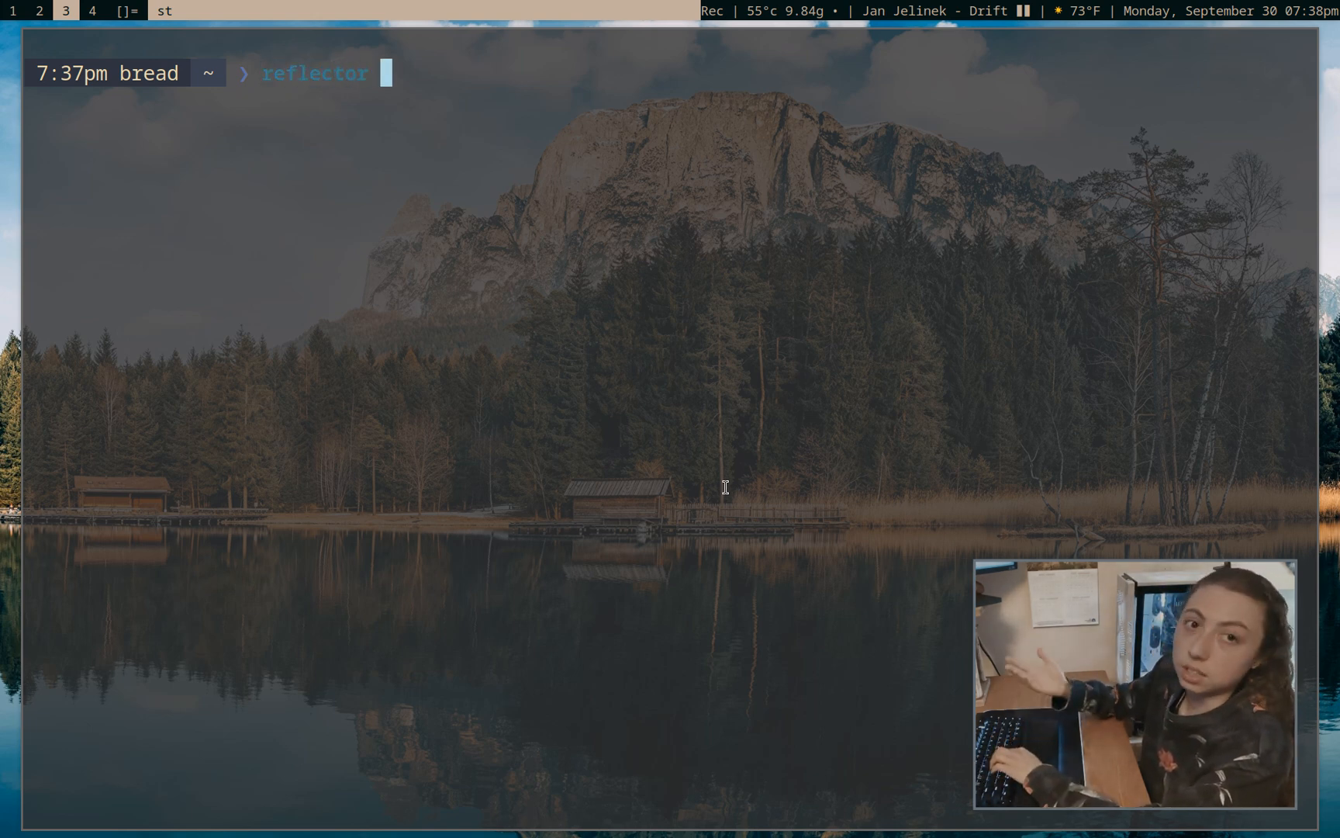
pyautogui.write('-')
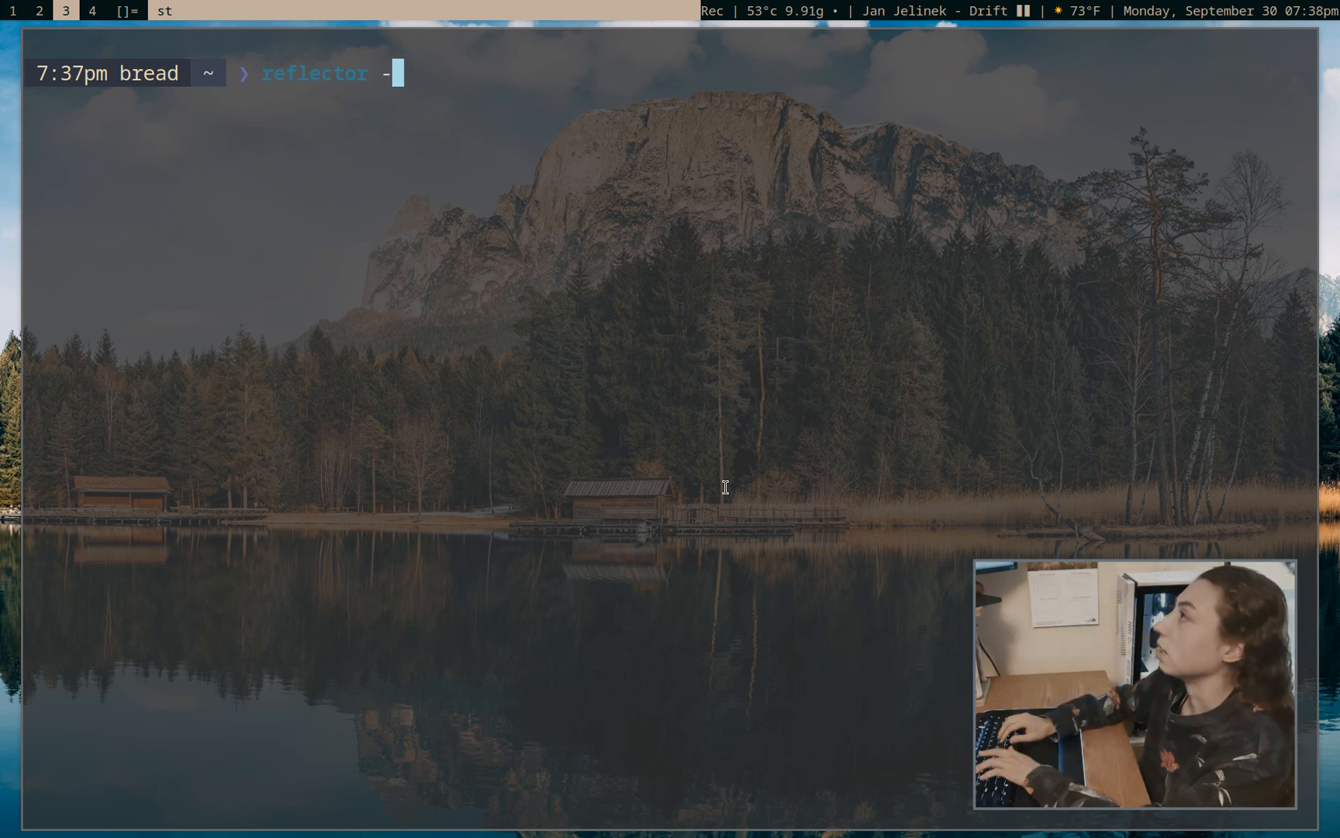
pyautogui.write('-country US')
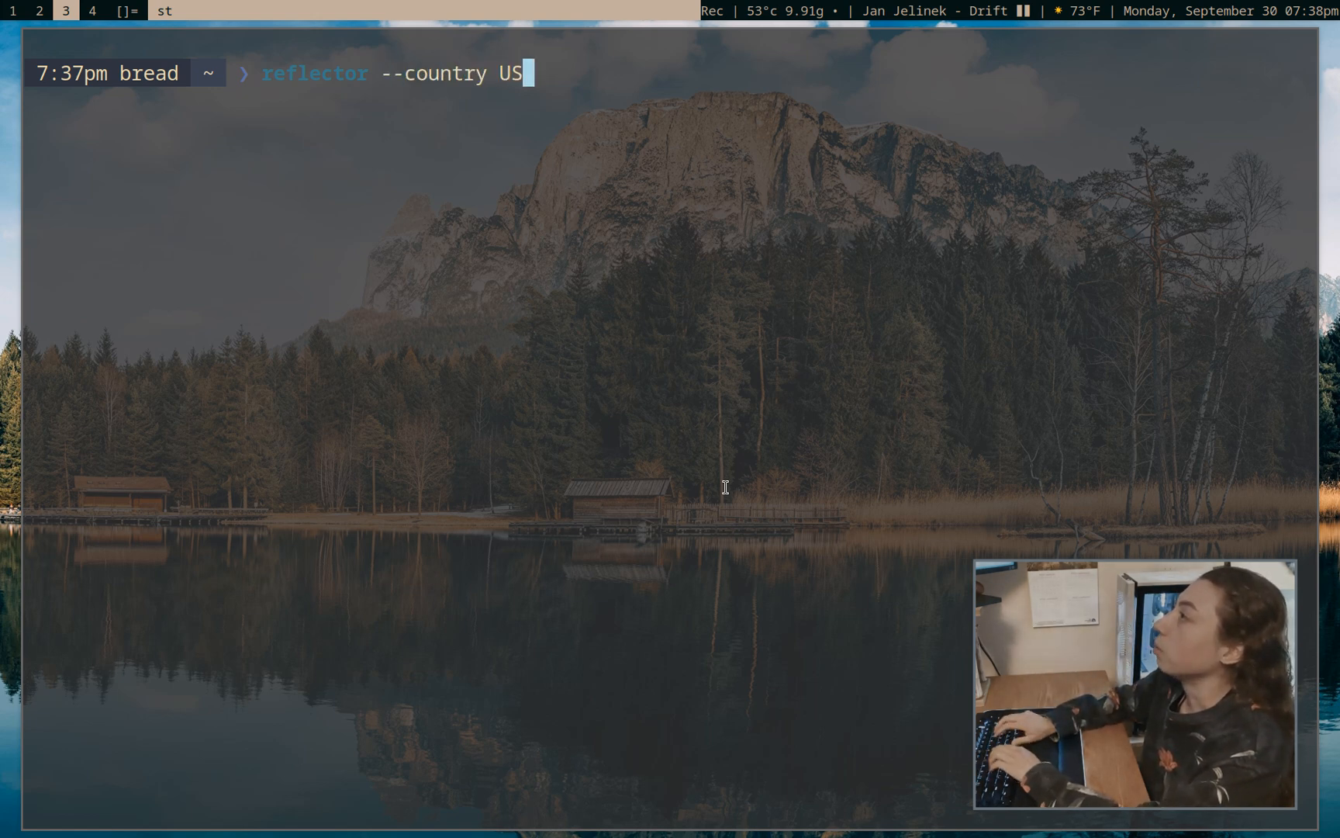
pyautogui.write('--latest 10')
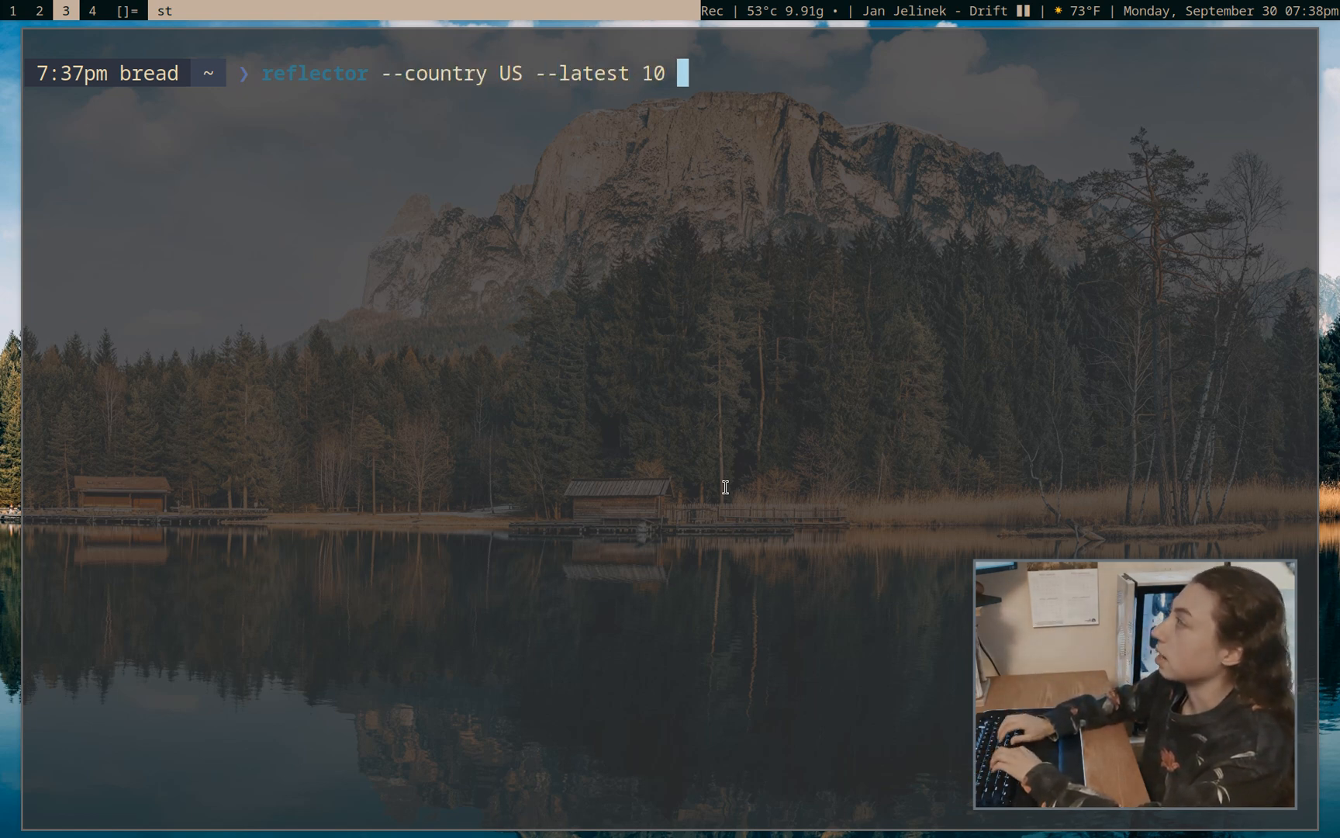
pyautogui.write('--sort r')
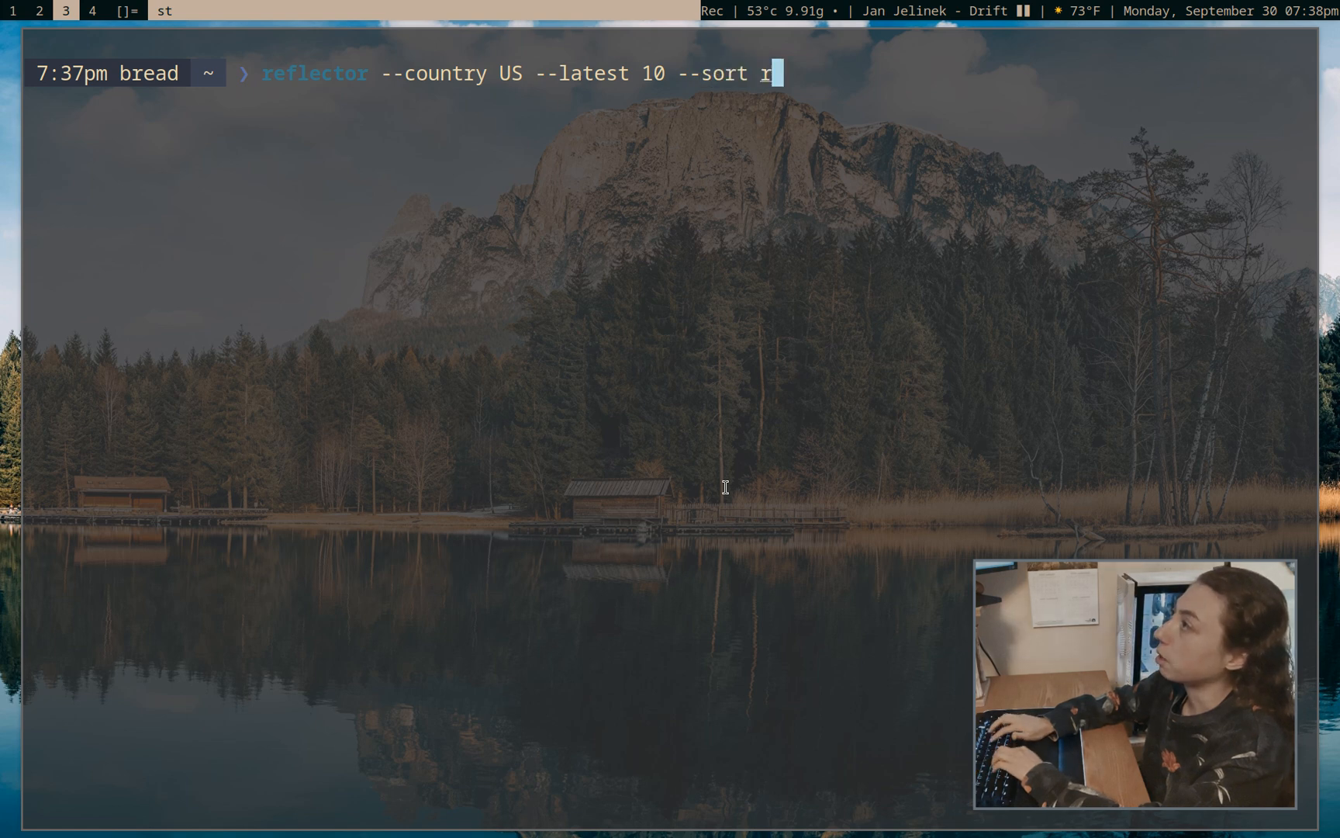
pyautogui.write('ate --sasve /etc/pac')
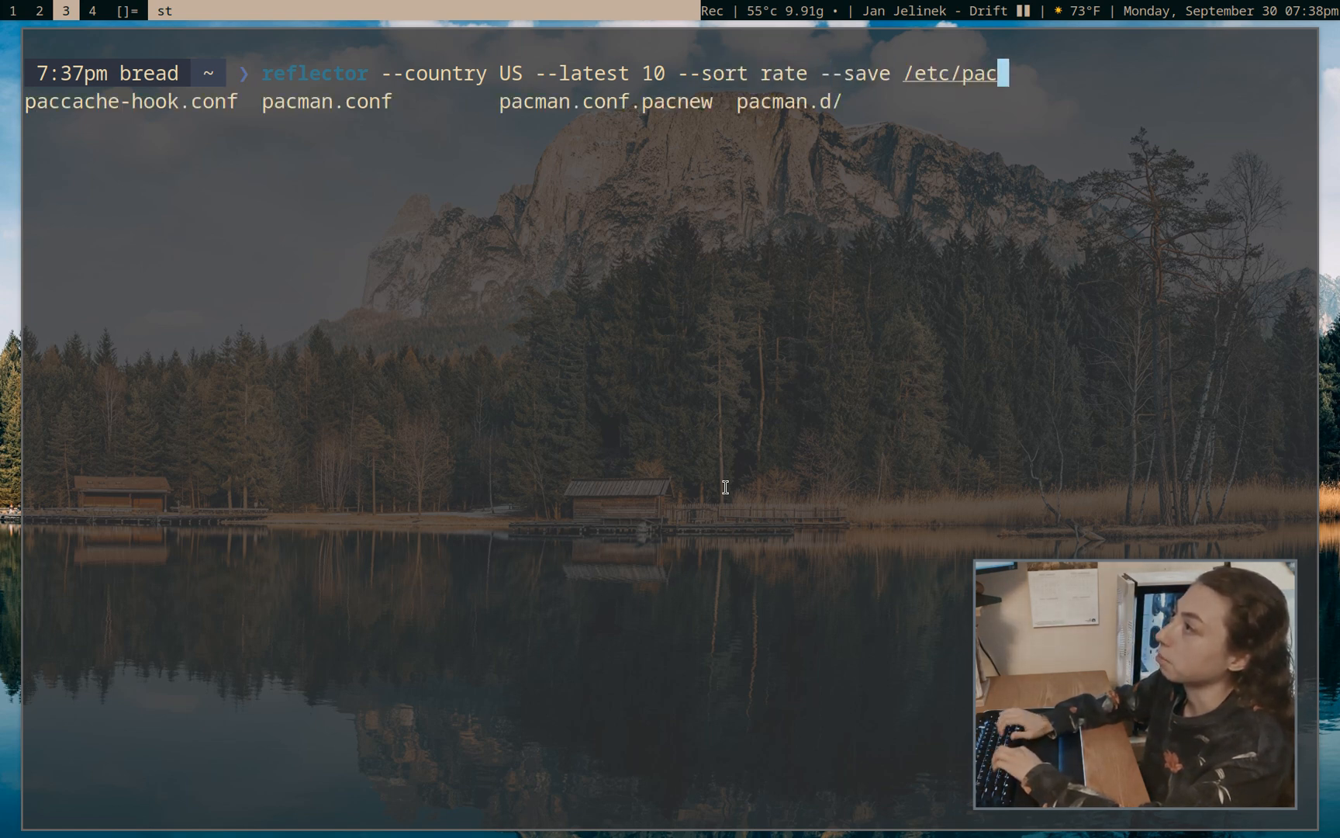
pyautogui.press('Tab')
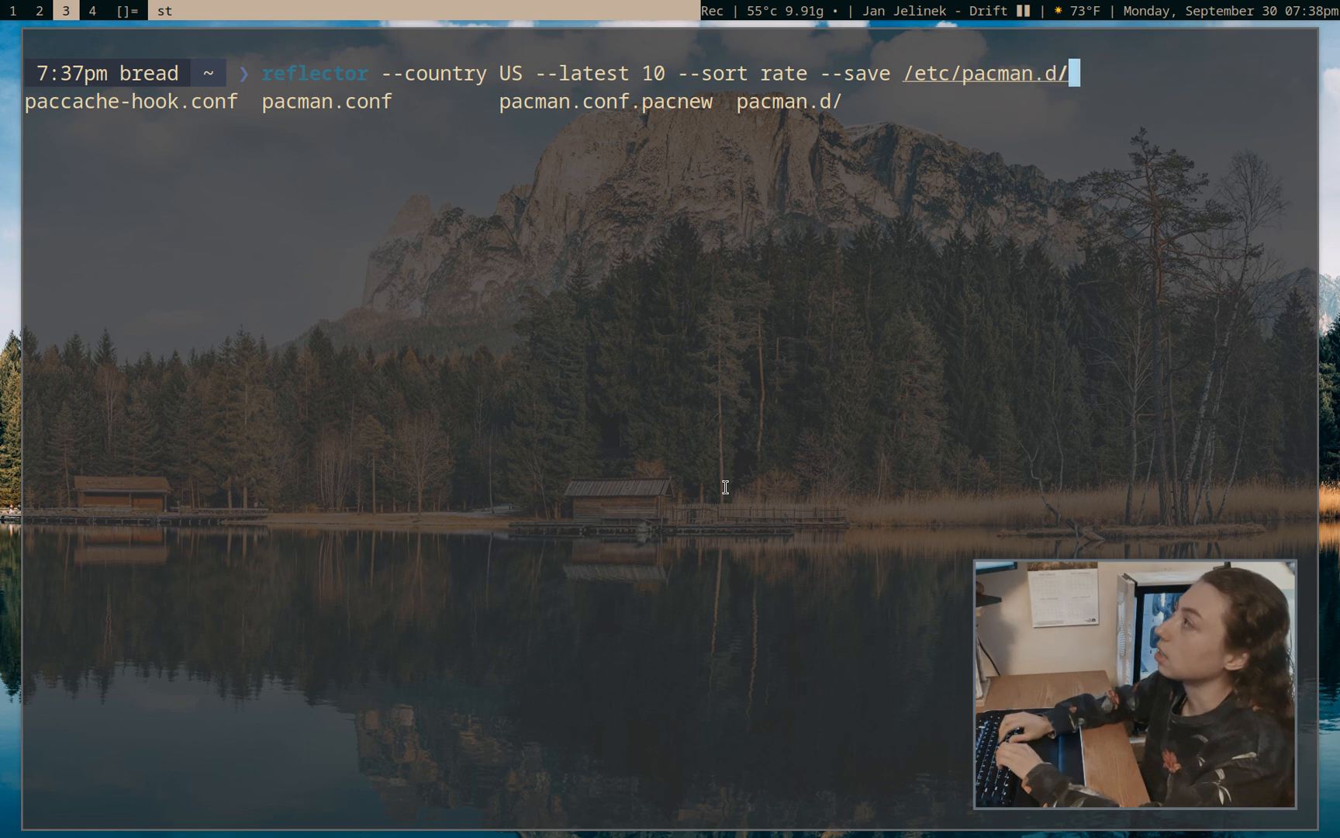
pyautogui.write('mirrorlist')
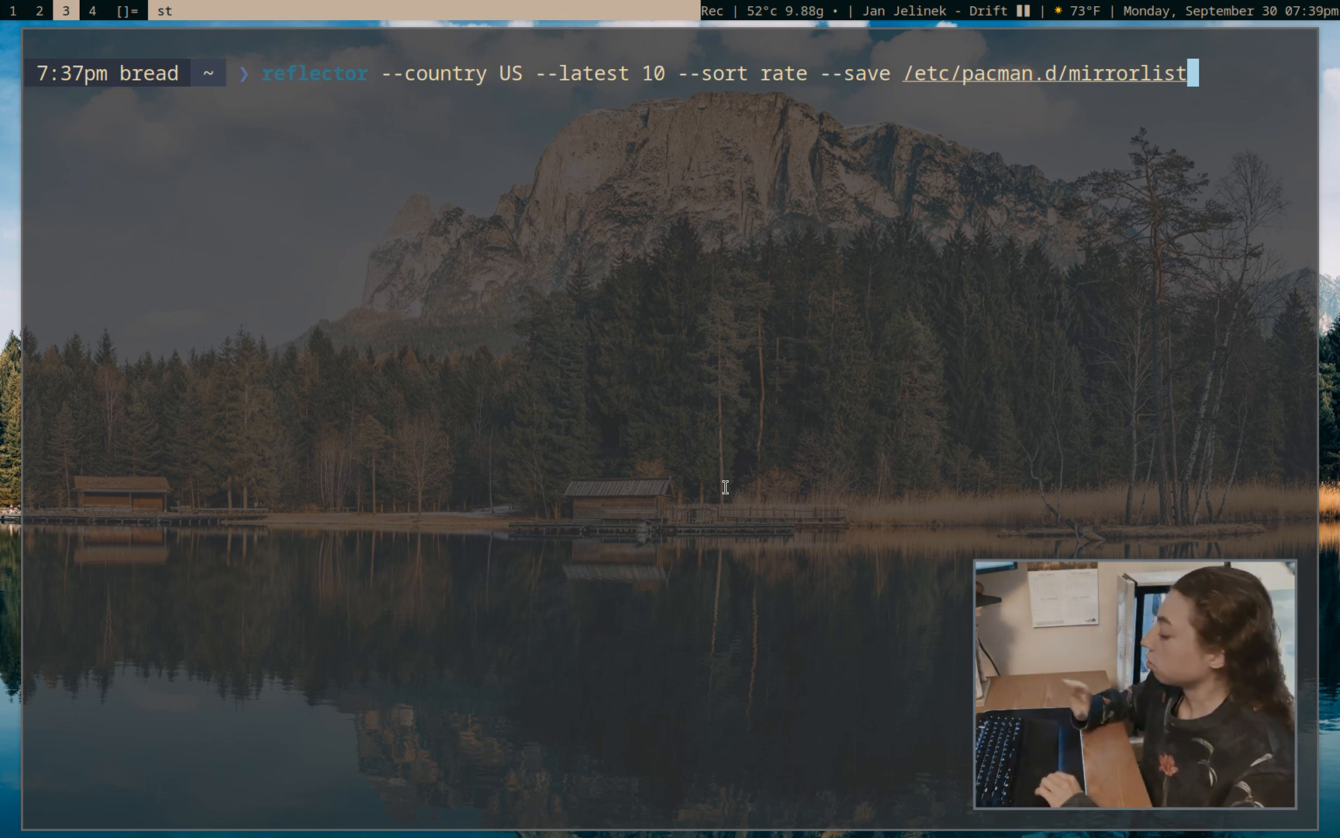
pyautogui.press('Return')
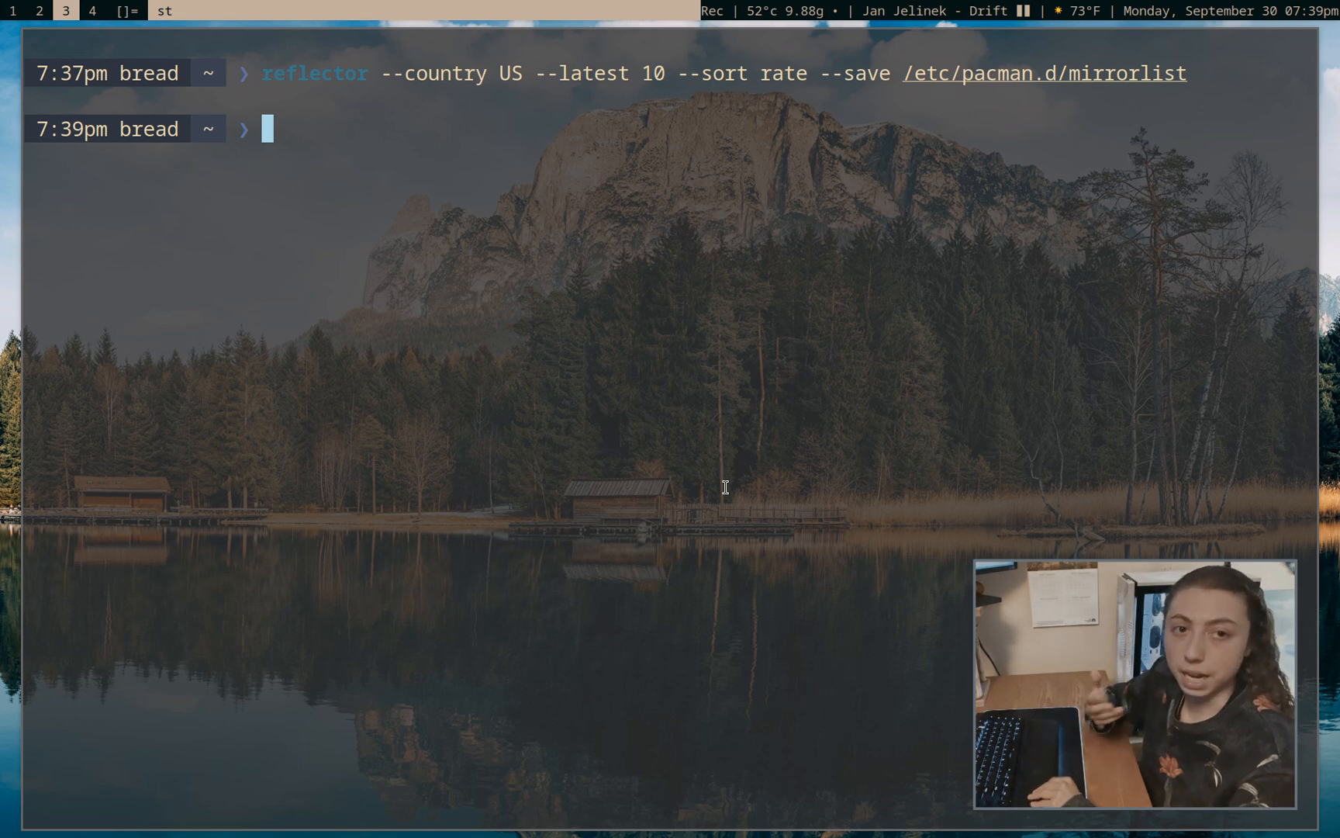
# Run sudo pacman -S zsh then sudo pacman -Syu zsh, cancelling both at the confirmation prompt
pyautogui.write('sudo p')
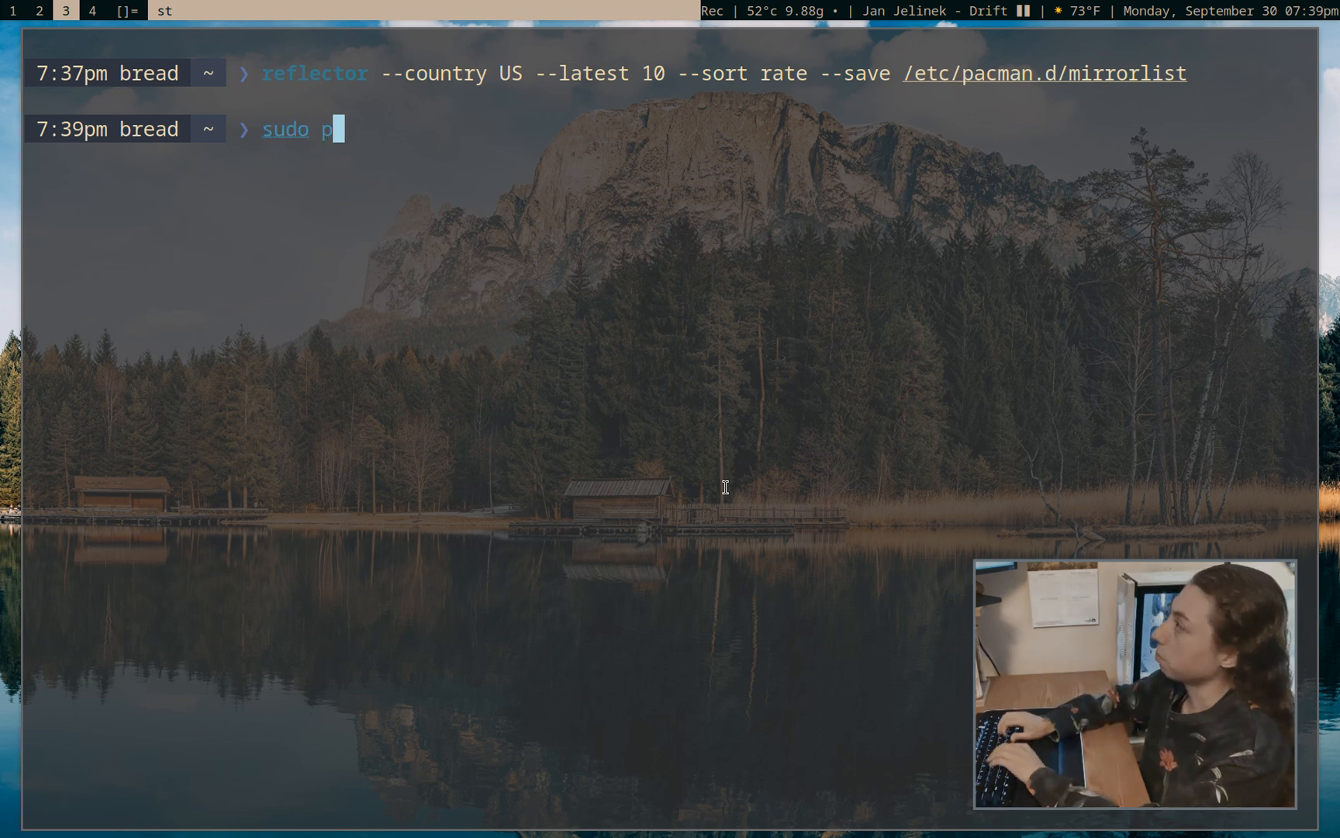
pyautogui.write('acman -S')
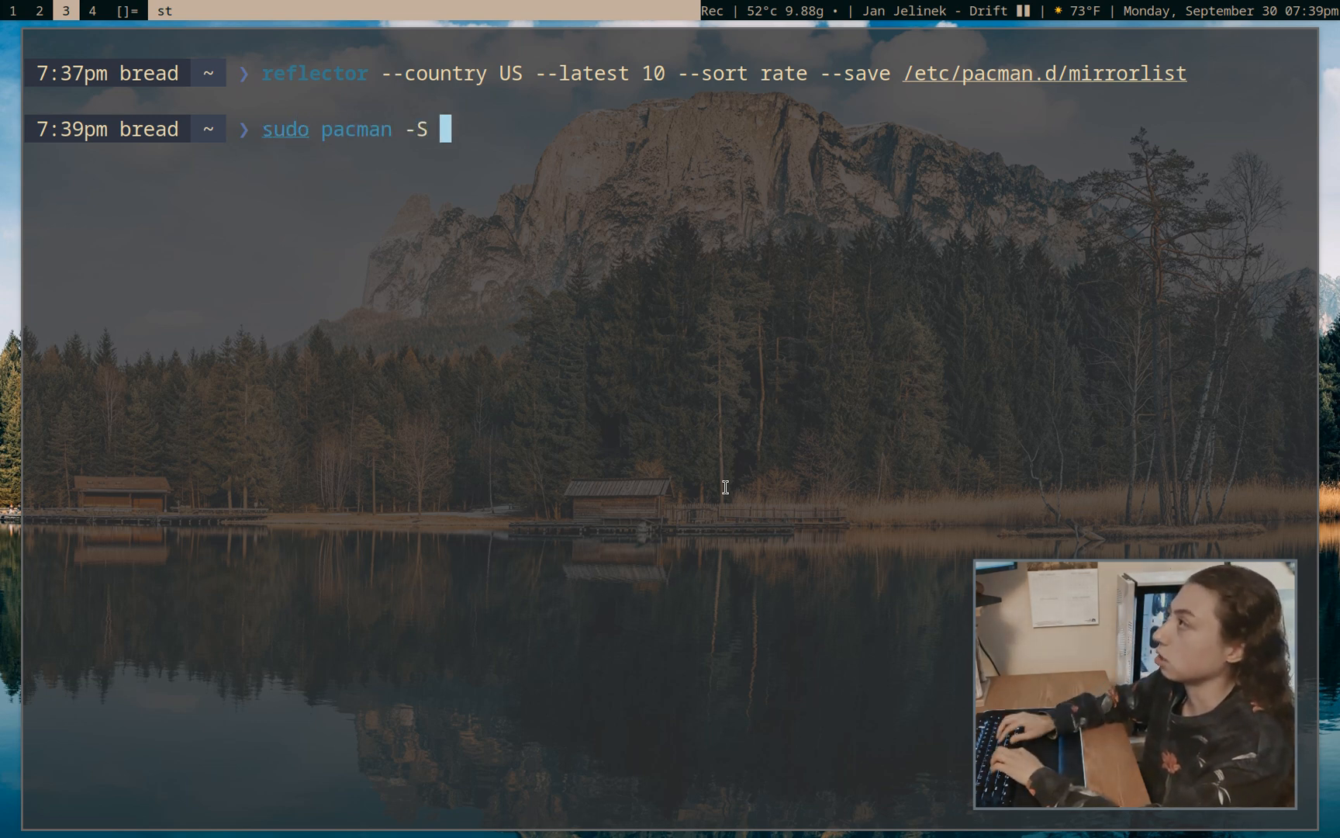
pyautogui.write('zsh')
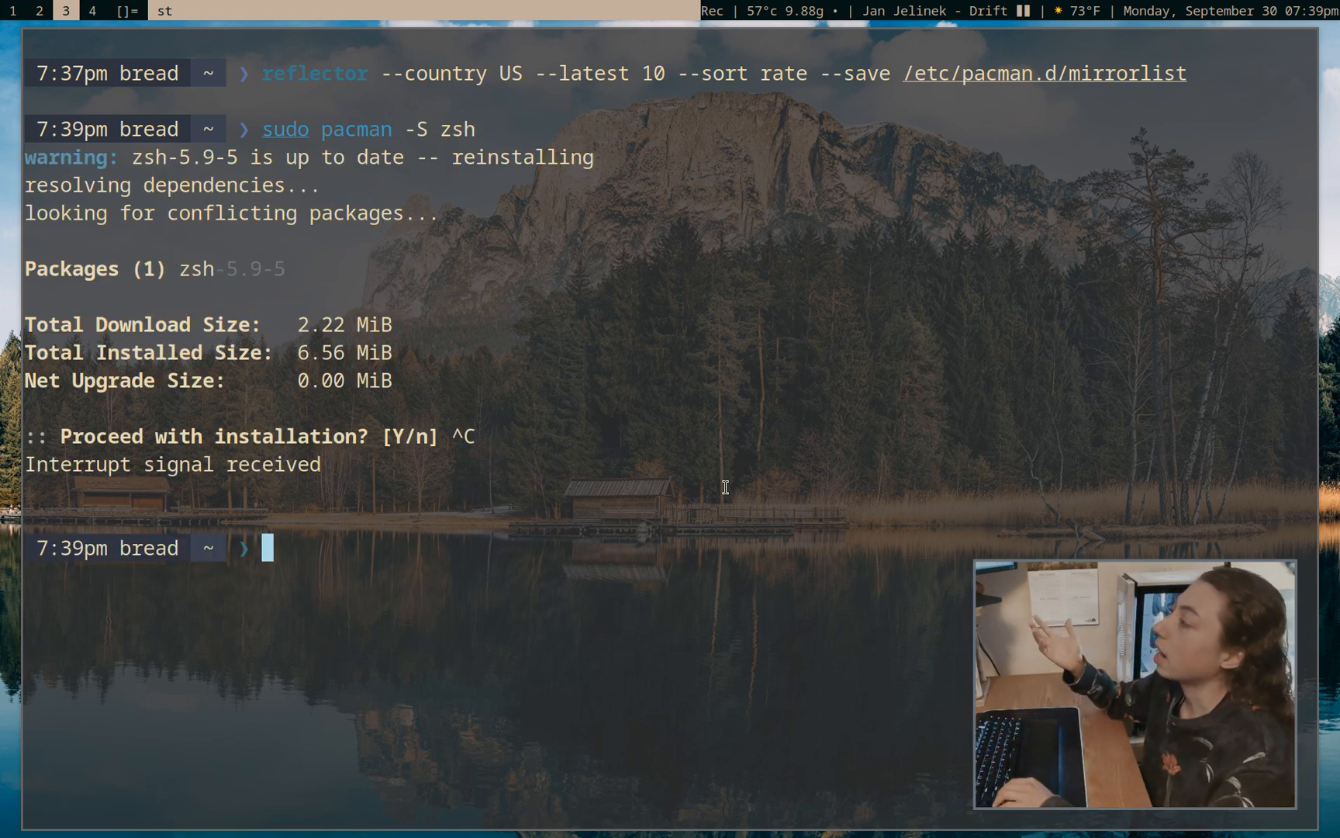
pyautogui.write('sudo pacman -Sy zsh')
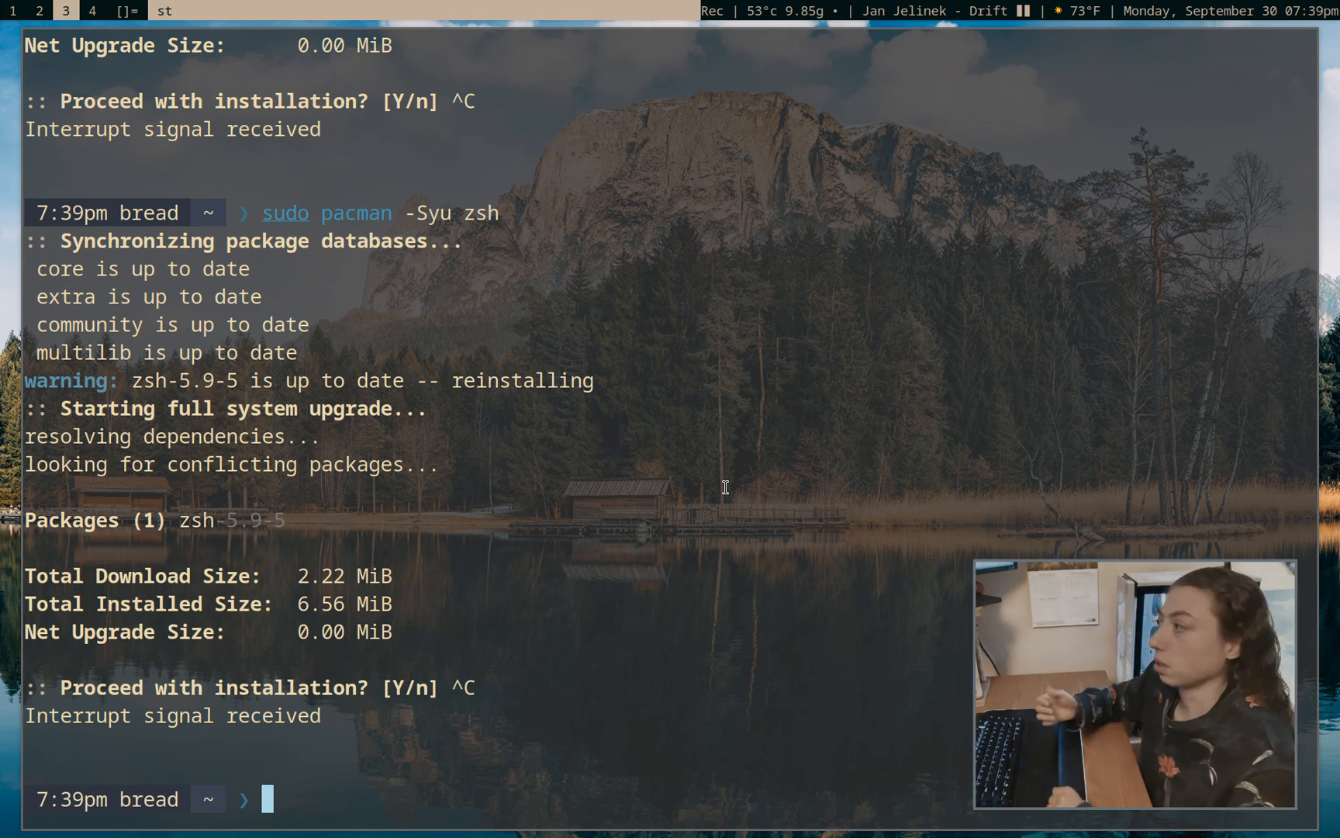
# Edit the recalled command into sudo pacman -Syyu and run the forced-refresh full upgrade
pyautogui.write('sudo pacman -S zsh')
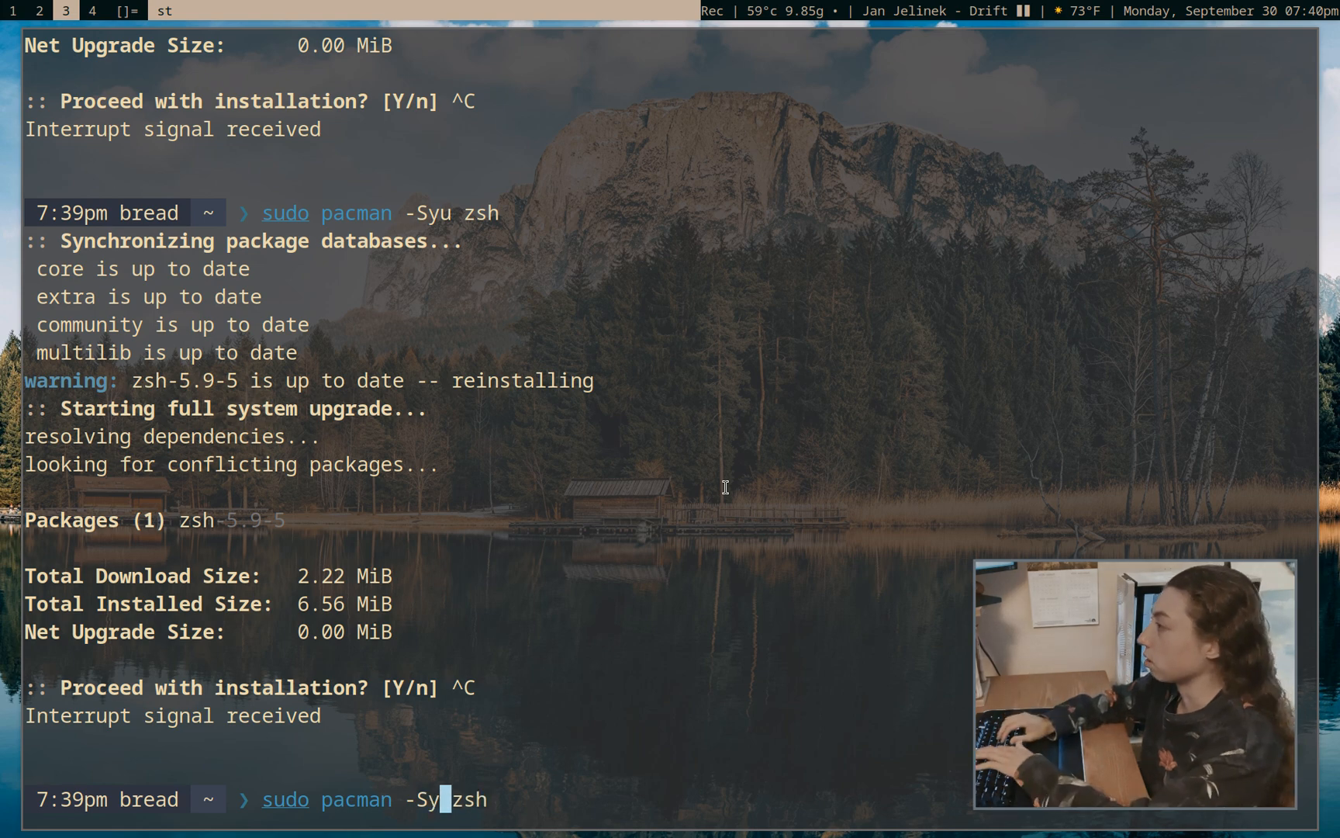
pyautogui.write('u')
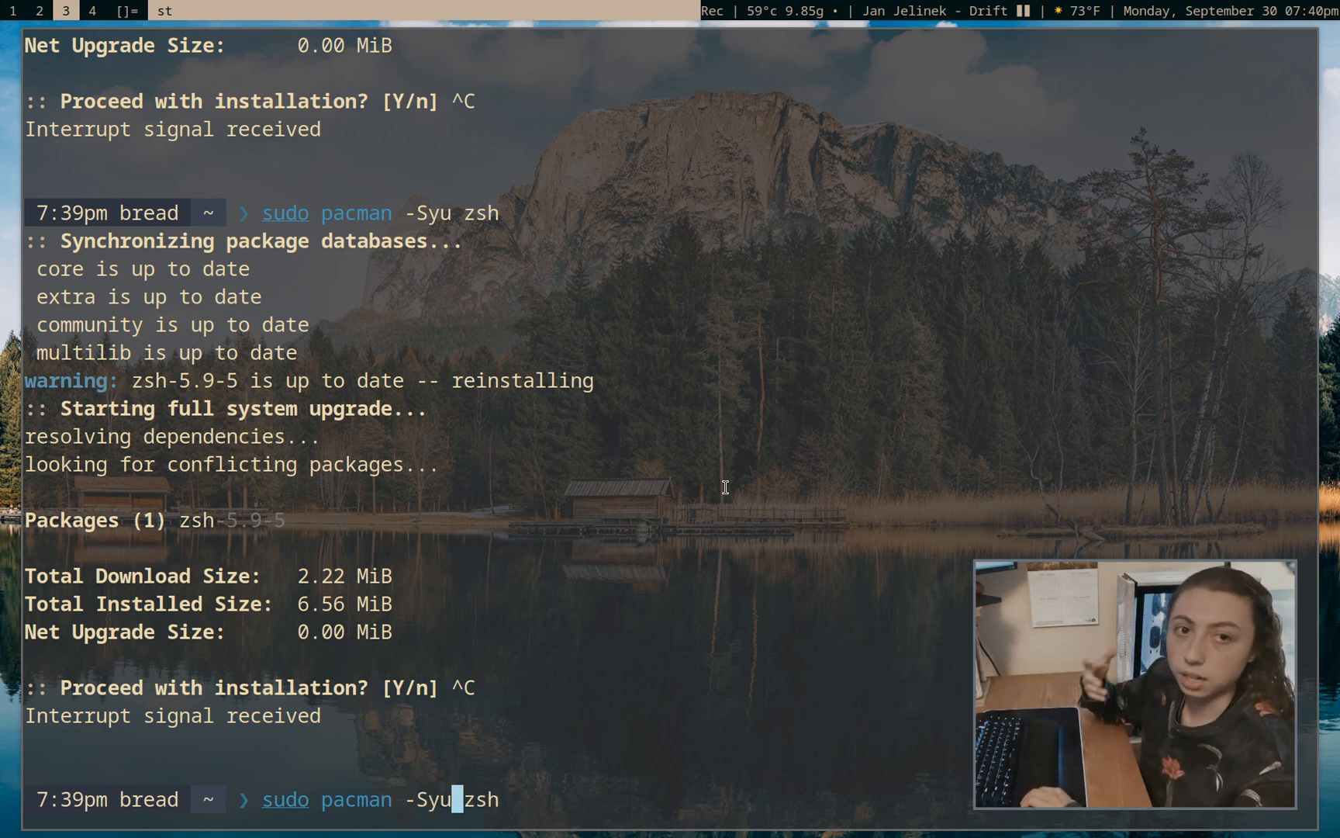
pyautogui.press('BackSpace')
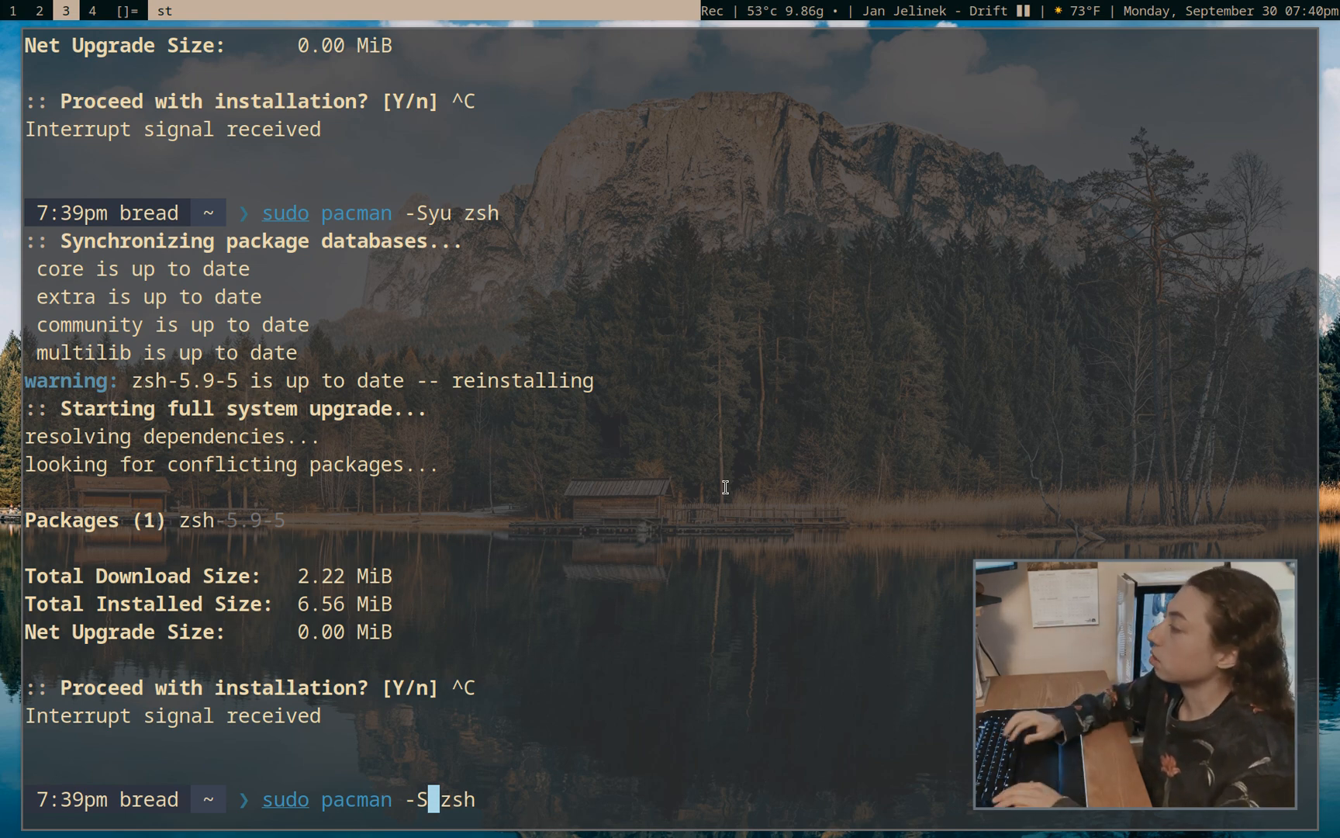
pyautogui.press('BackSpace')
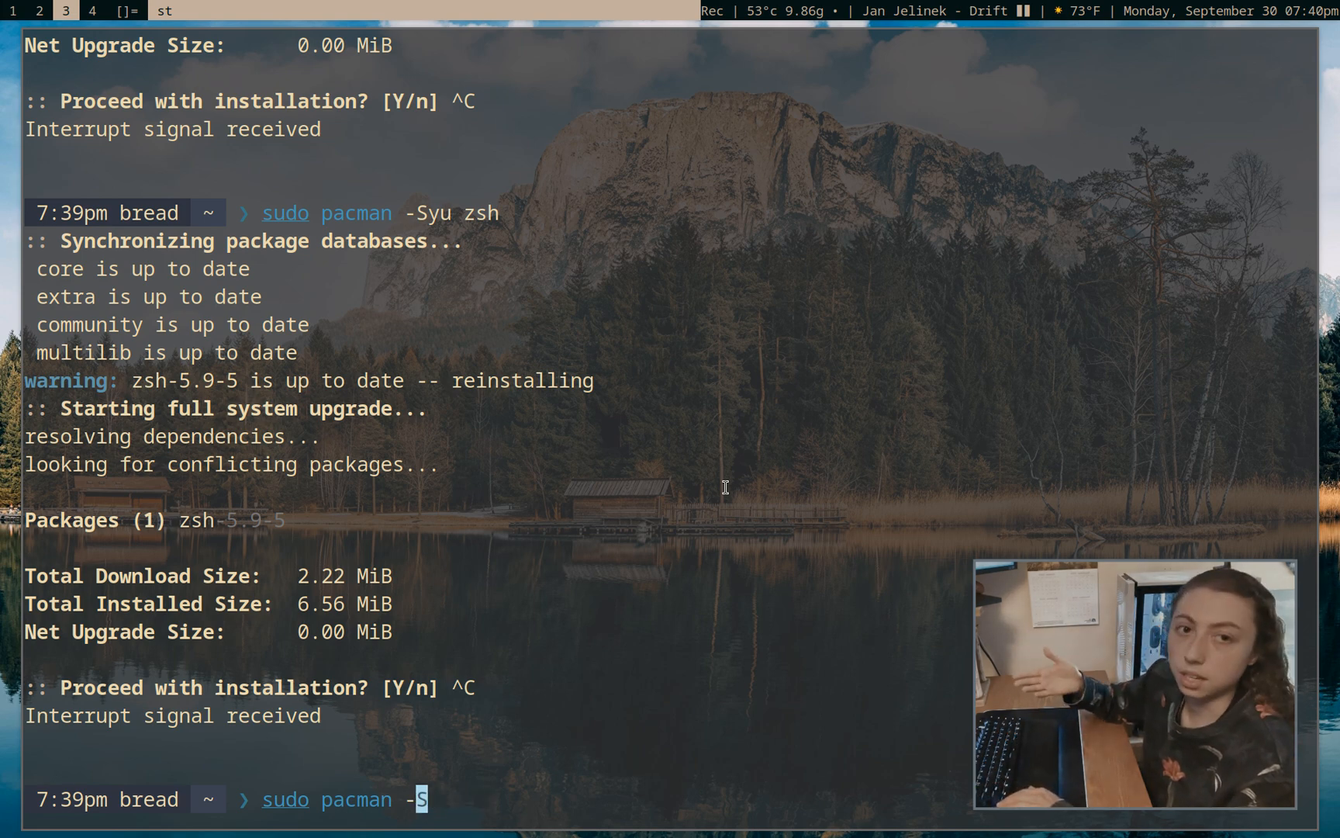
pyautogui.write('y')
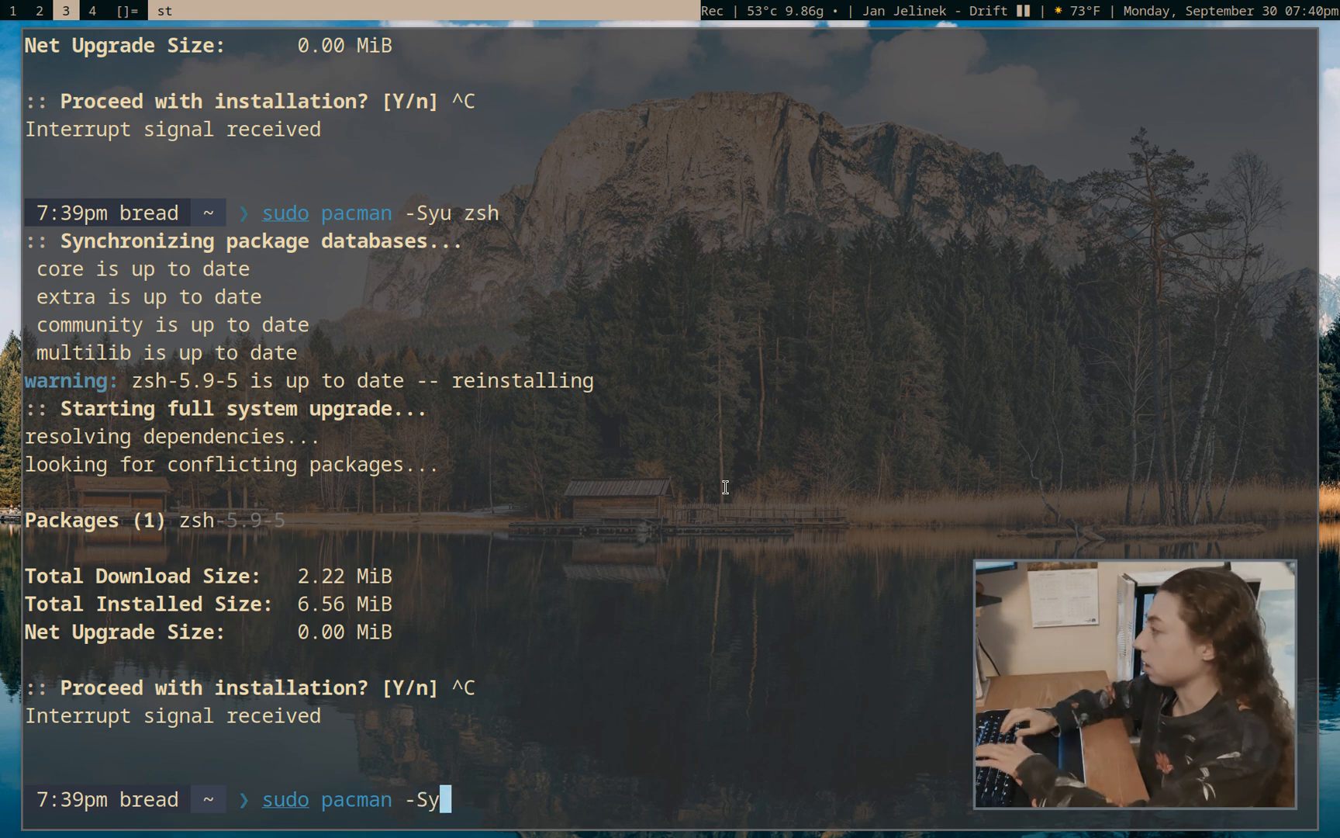
pyautogui.write('u')
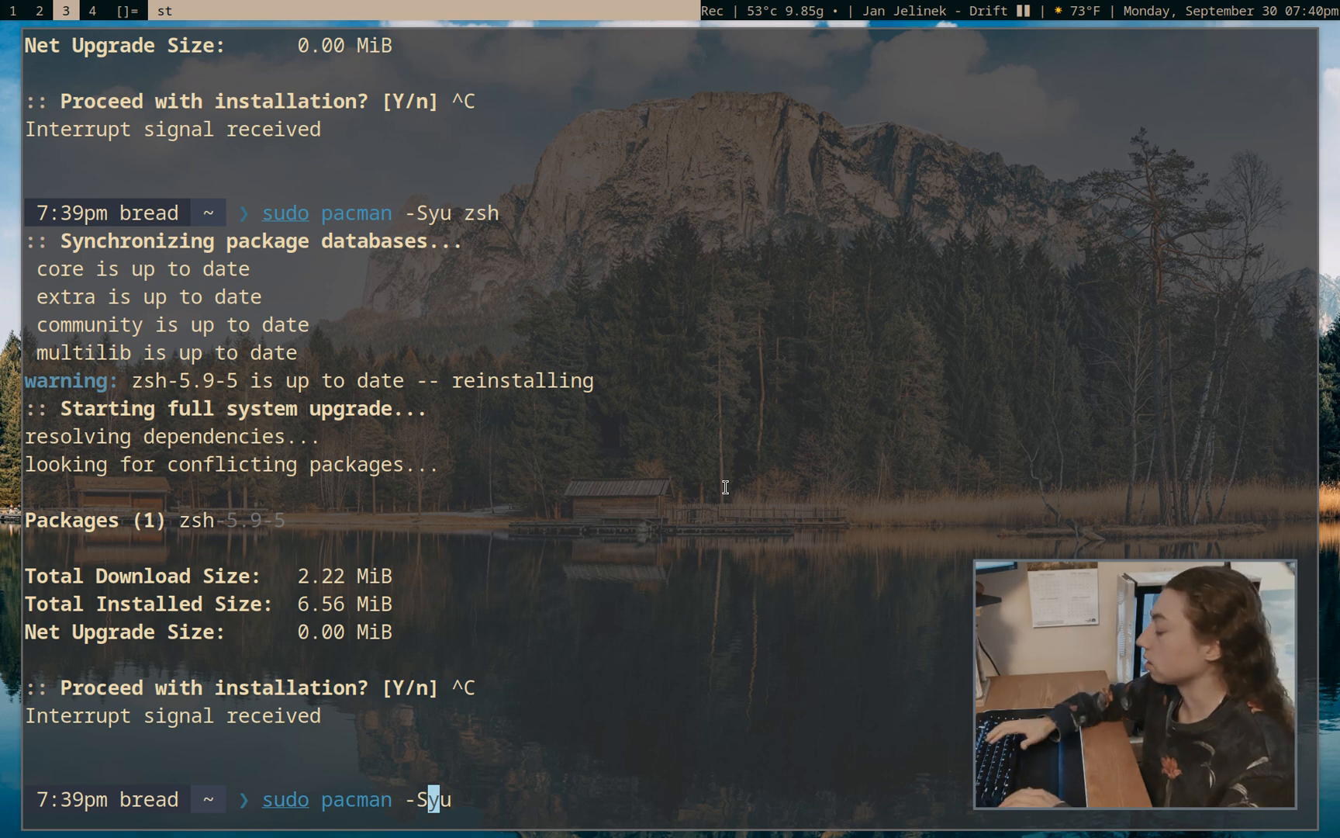
pyautogui.write('y')
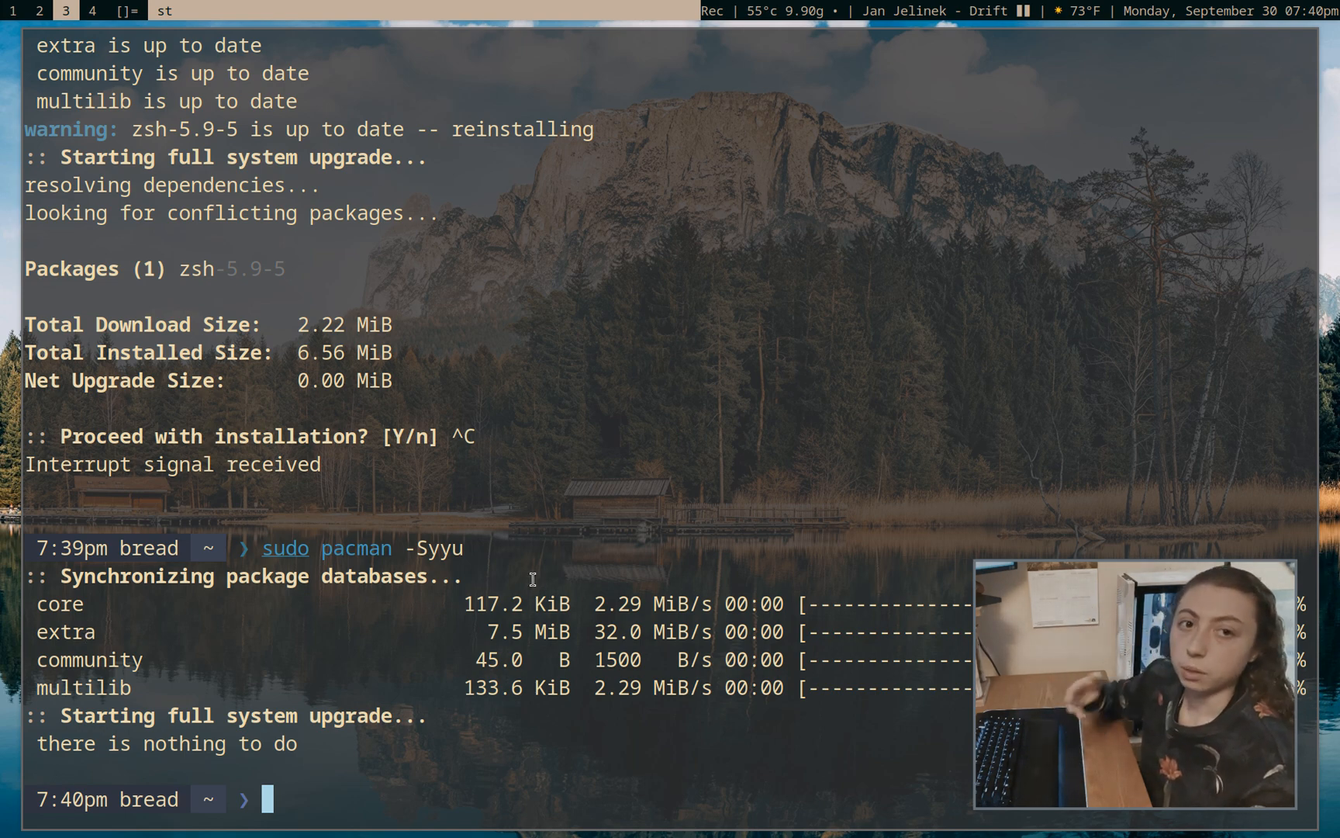
# Run sudo pacman -Rns zsh, which fails on the syntax-highlighting packages' dependencies
pyautogui.write('sudo p')
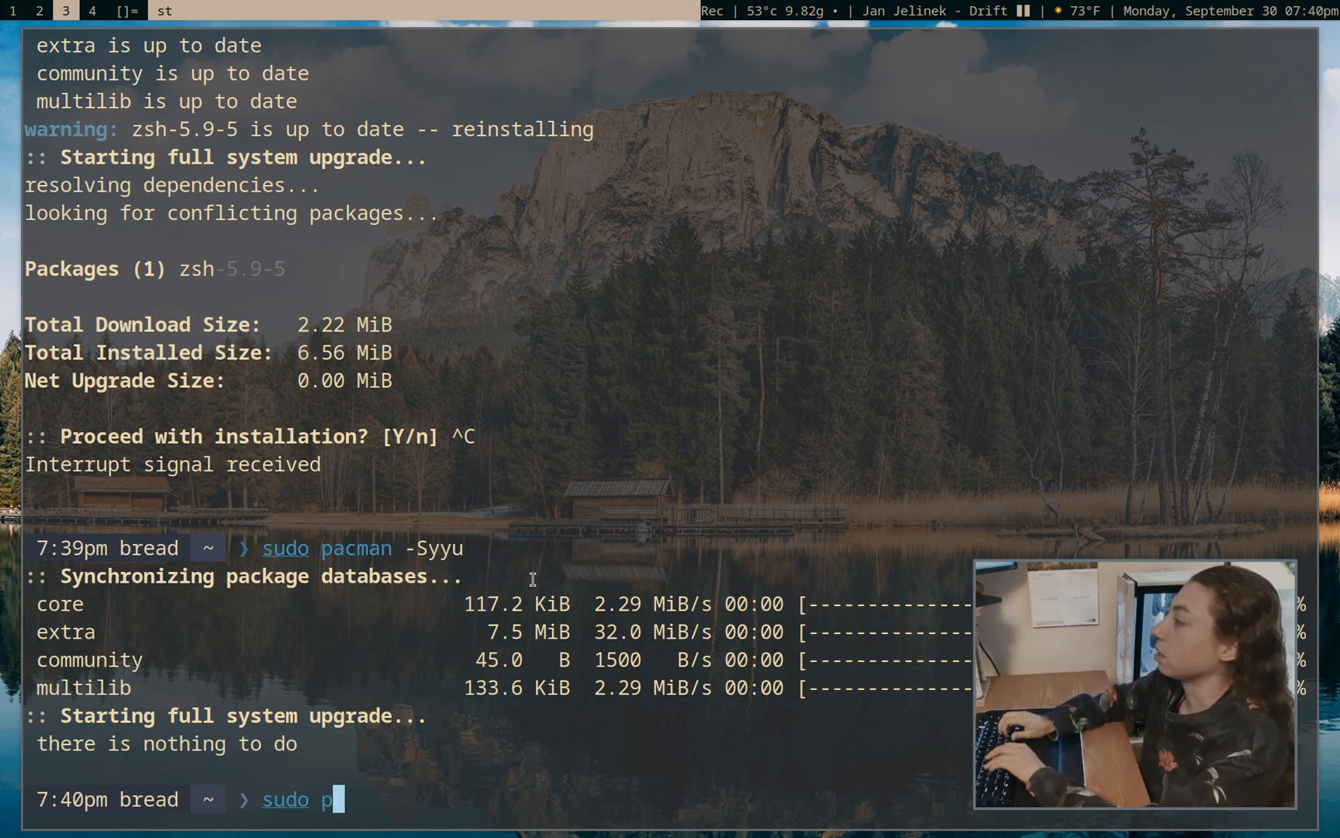
pyautogui.write('acman -R')
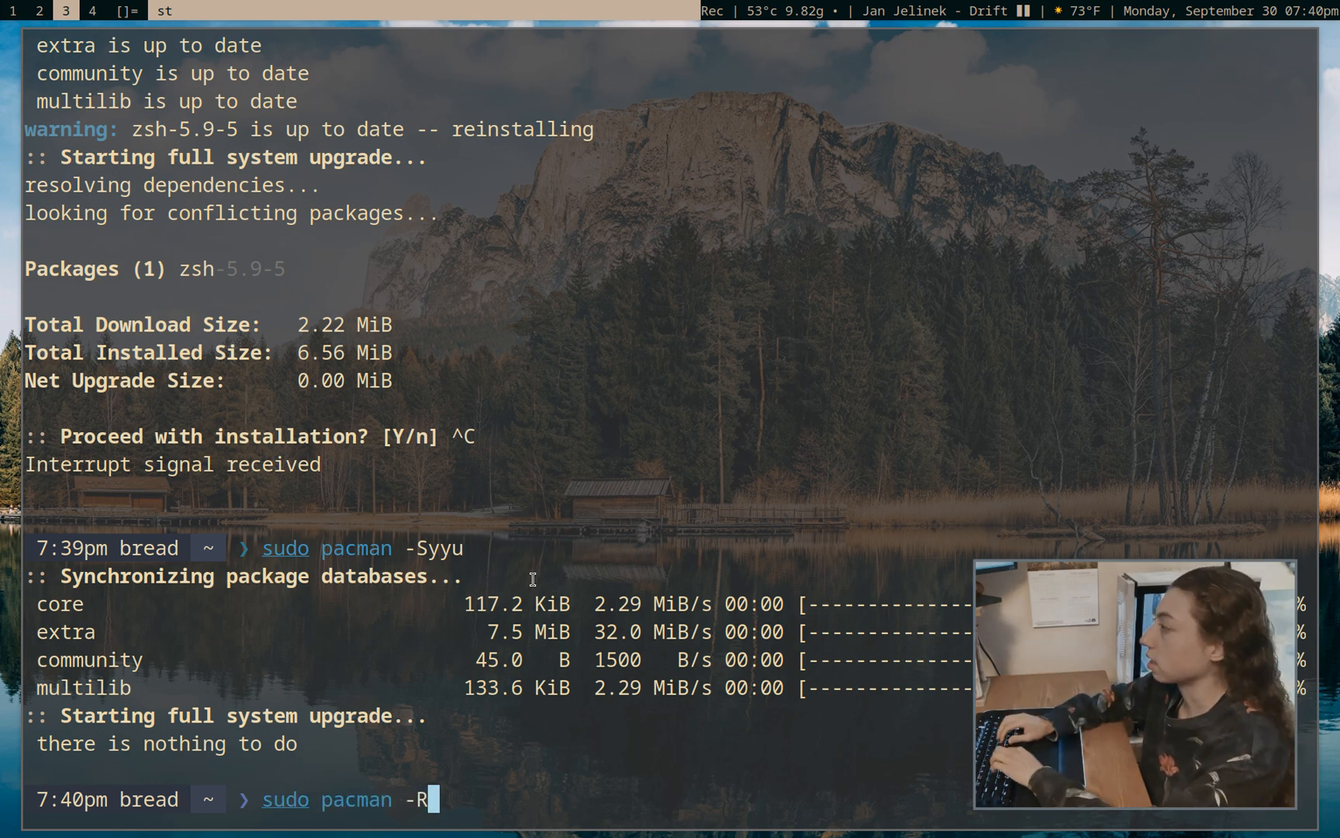
pyautogui.write('ns')
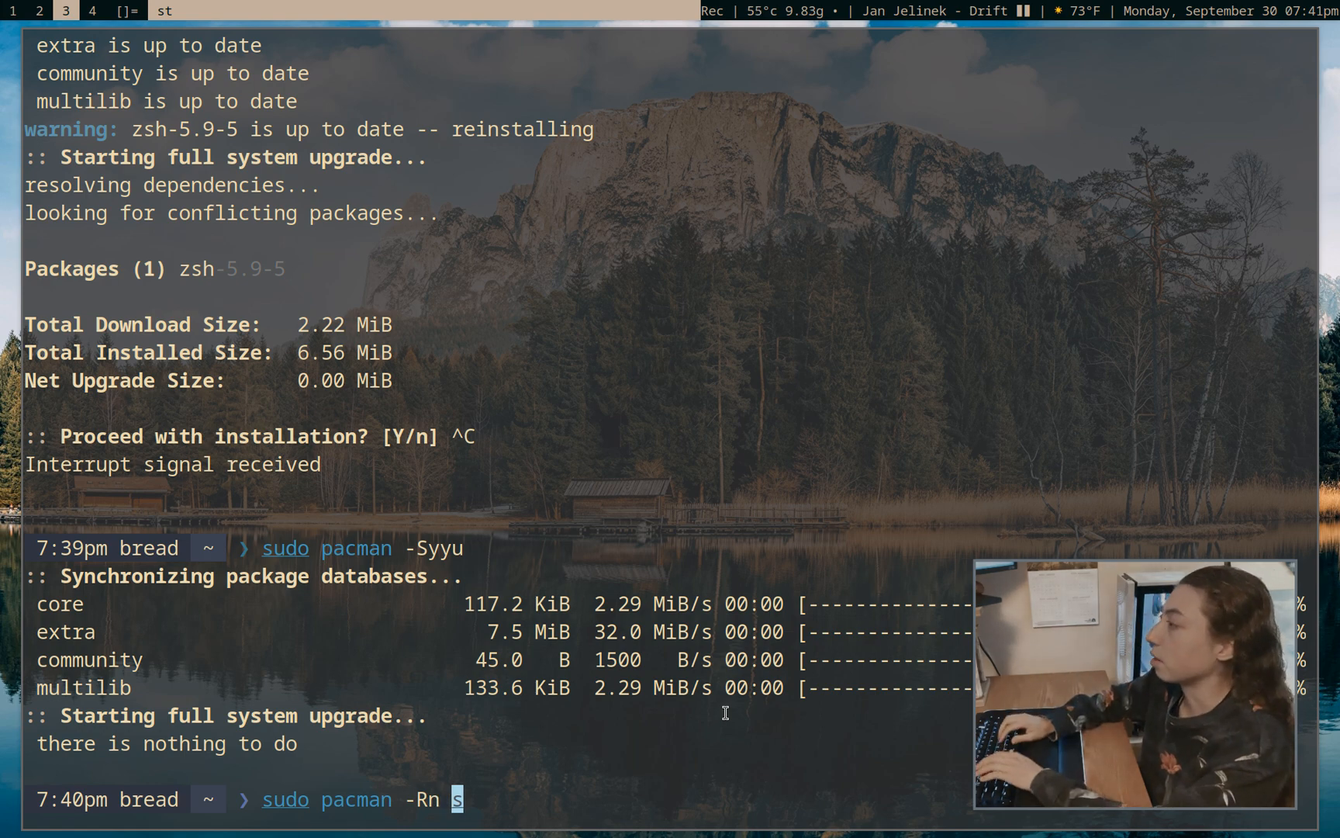
pyautogui.write('zsh')
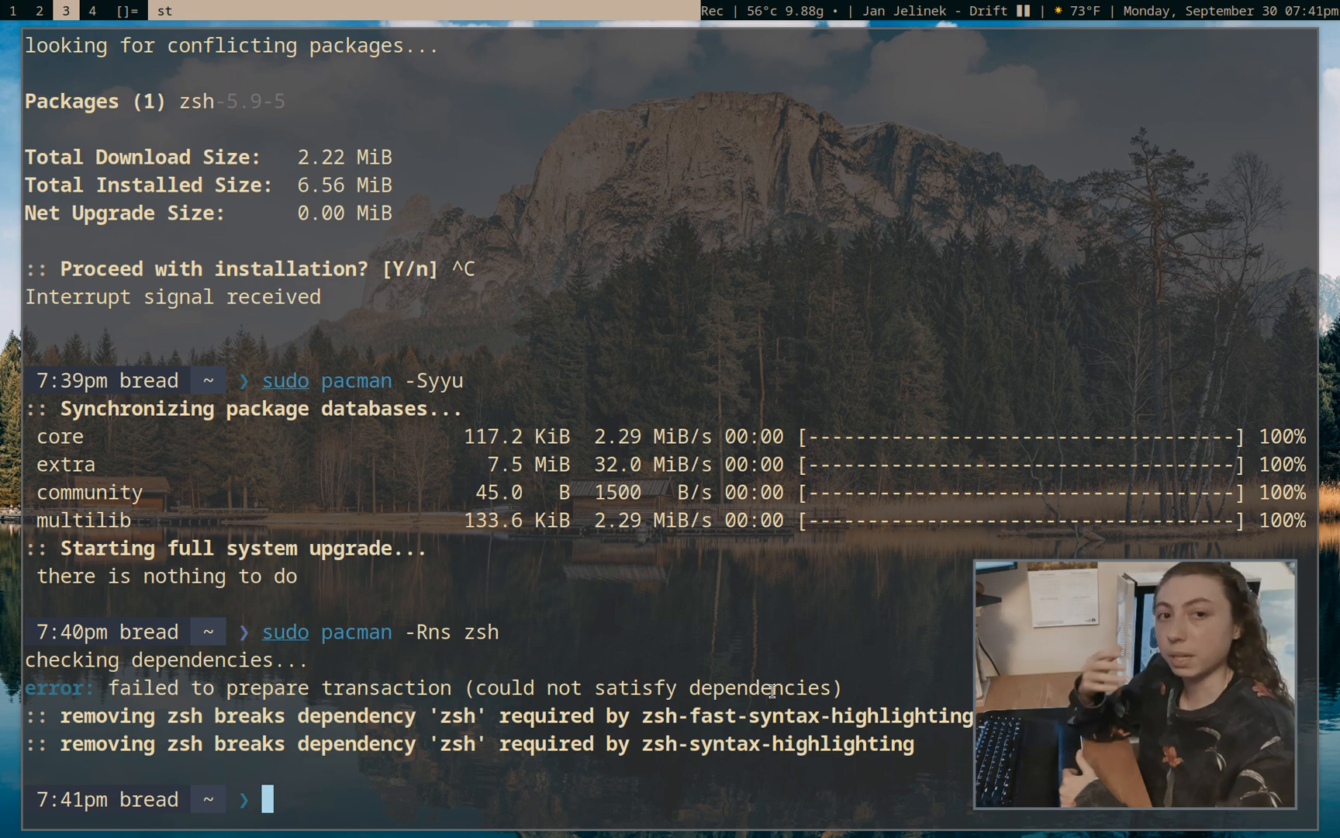
pyautogui.moveTo(454, 745)
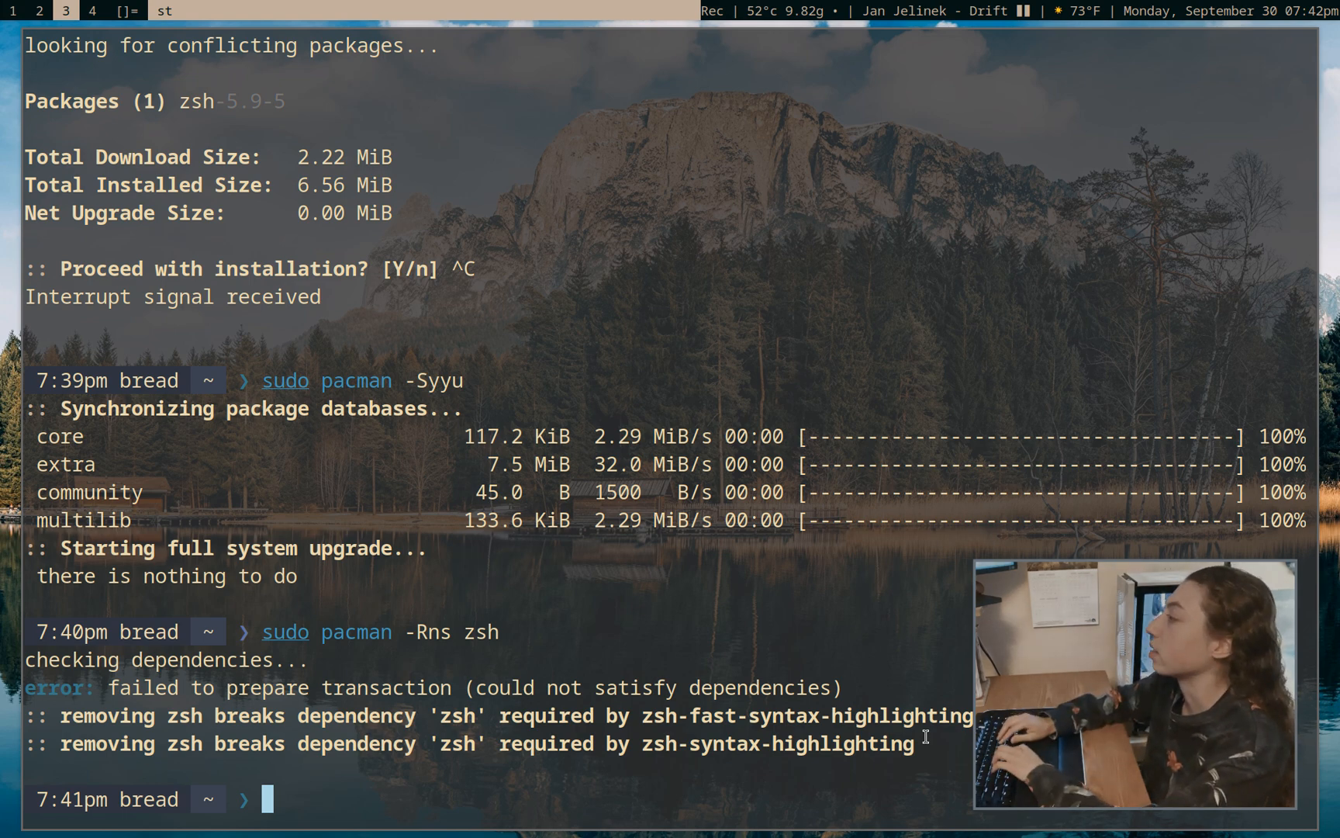
# Run pacman -Ss zsh to search the sync databases for zsh-related packages
pyautogui.write('pacman -S')
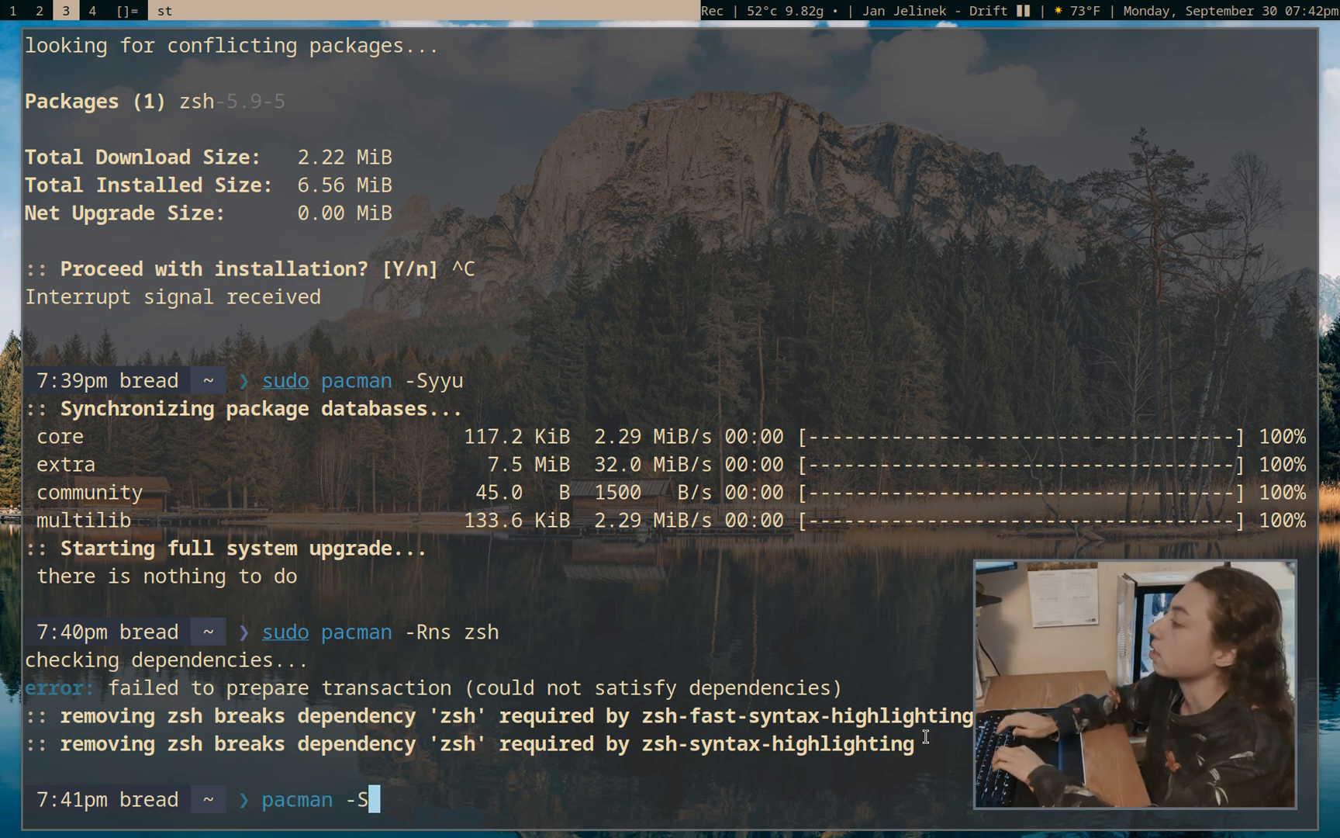
pyautogui.write('s')
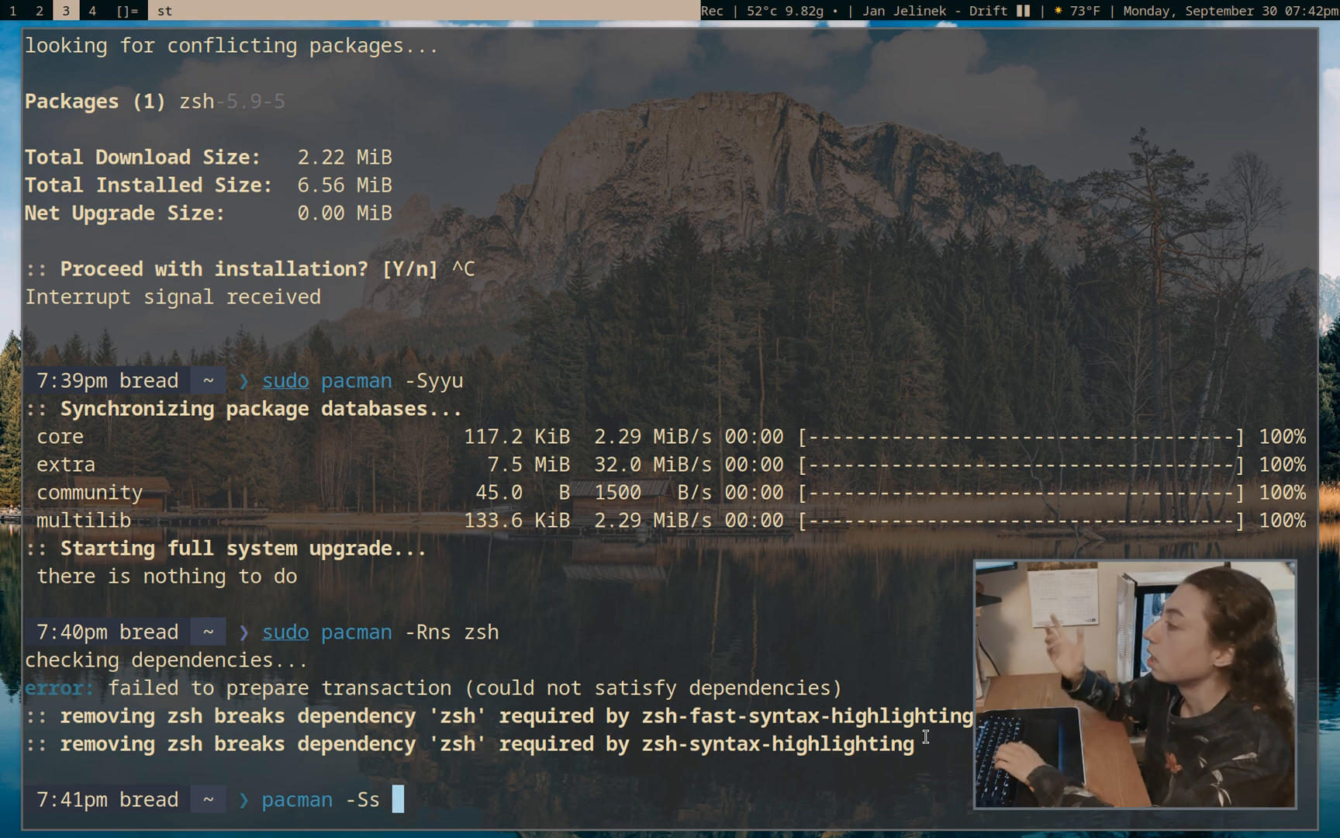
pyautogui.write('zsh')
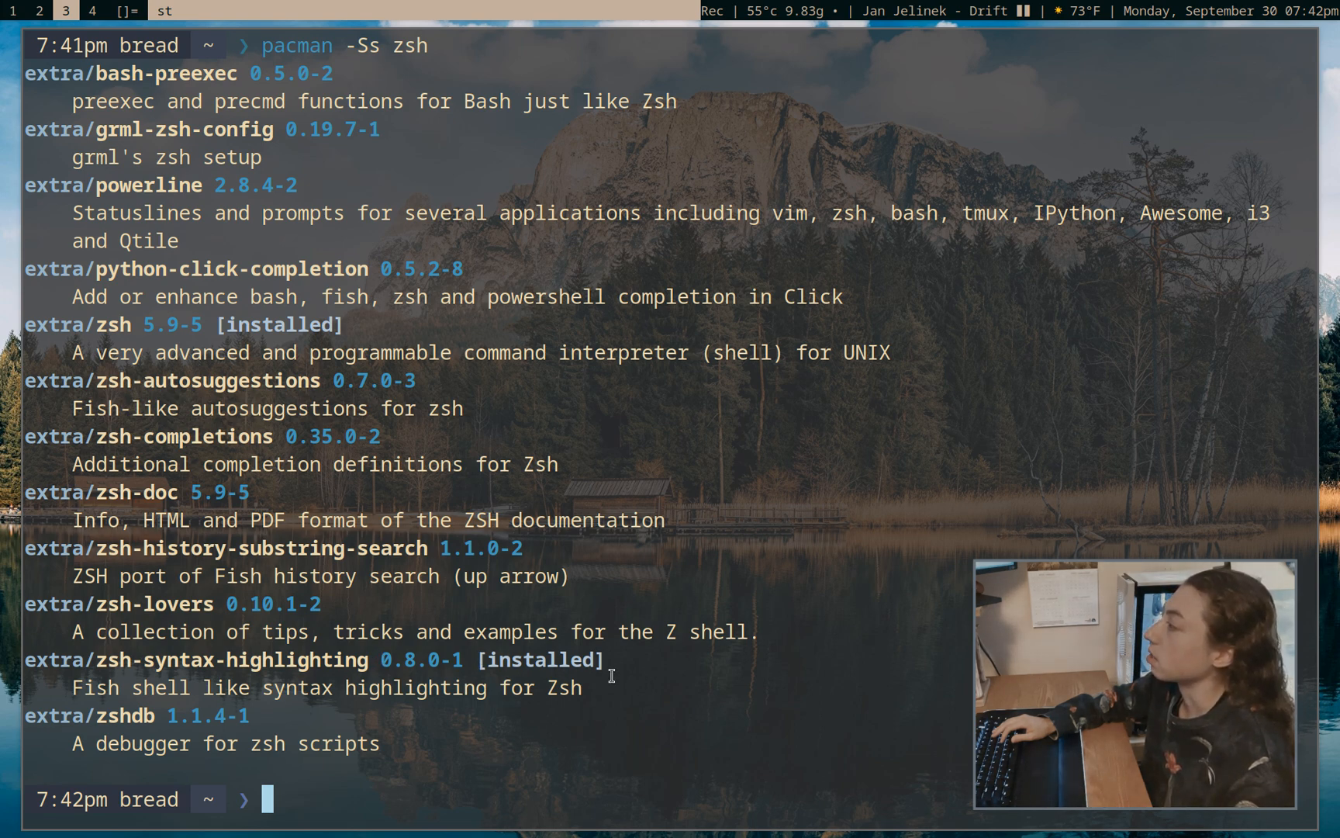
pyautogui.write('pacman -Ss zsh')
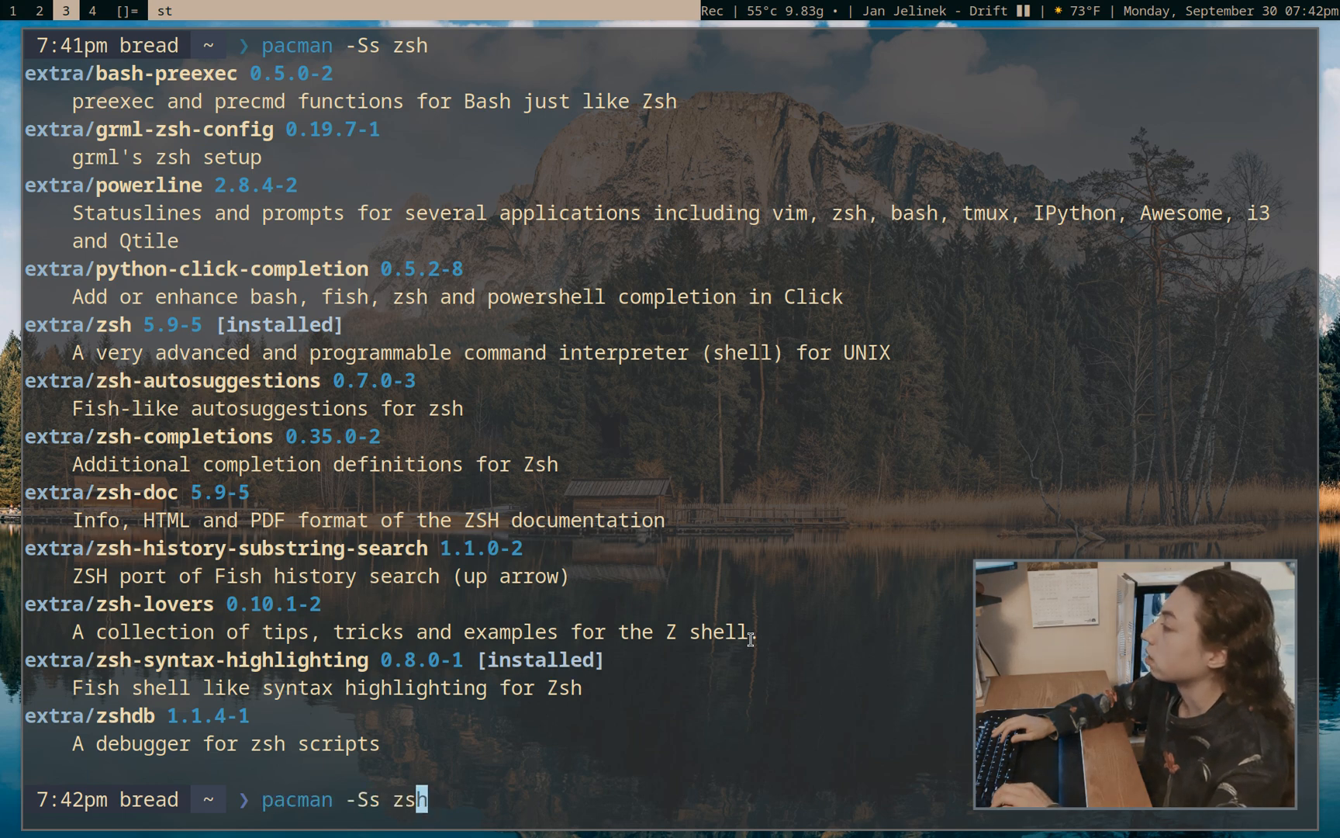
pyautogui.press('Return')
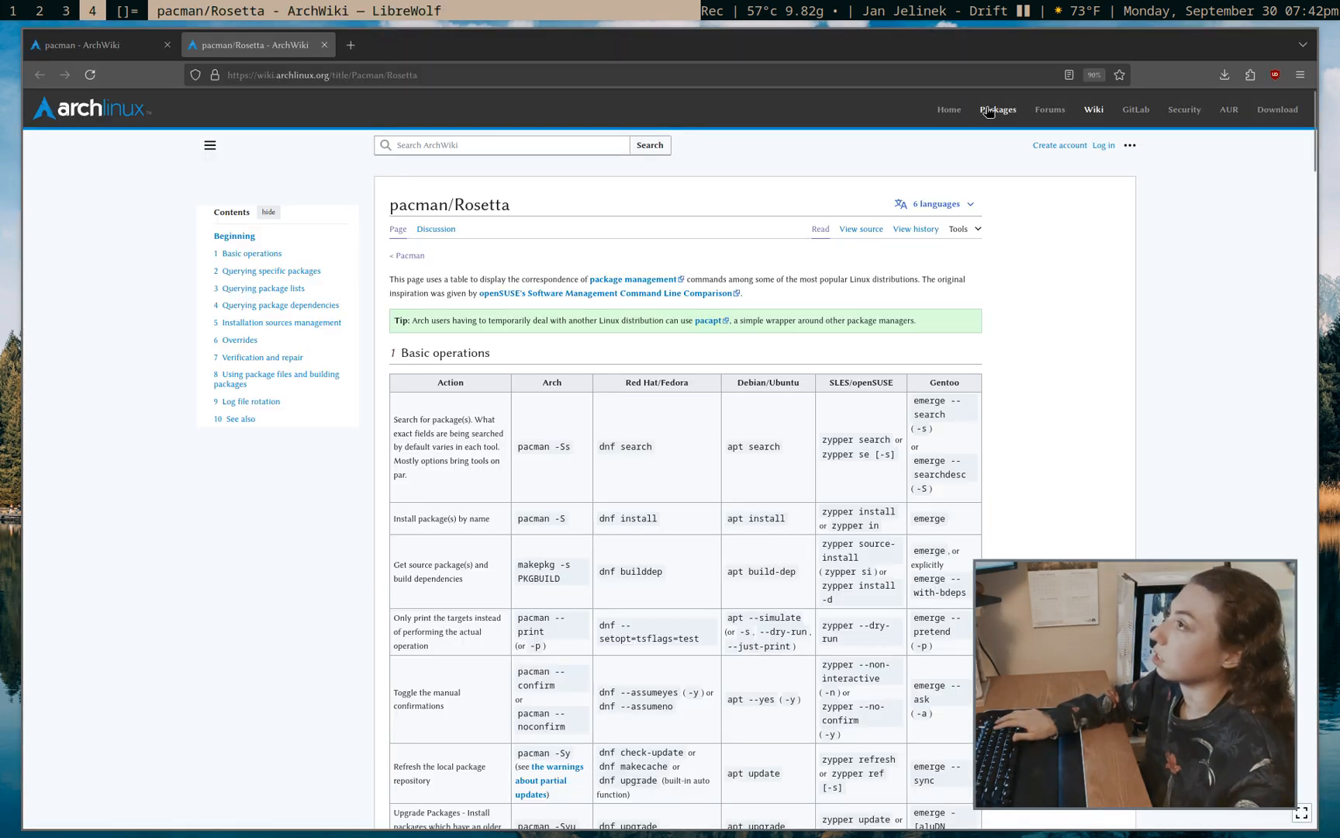
# Return to the ArchWiki pacman/Rosetta page in LibreWolf
pyautogui.click(996, 110)
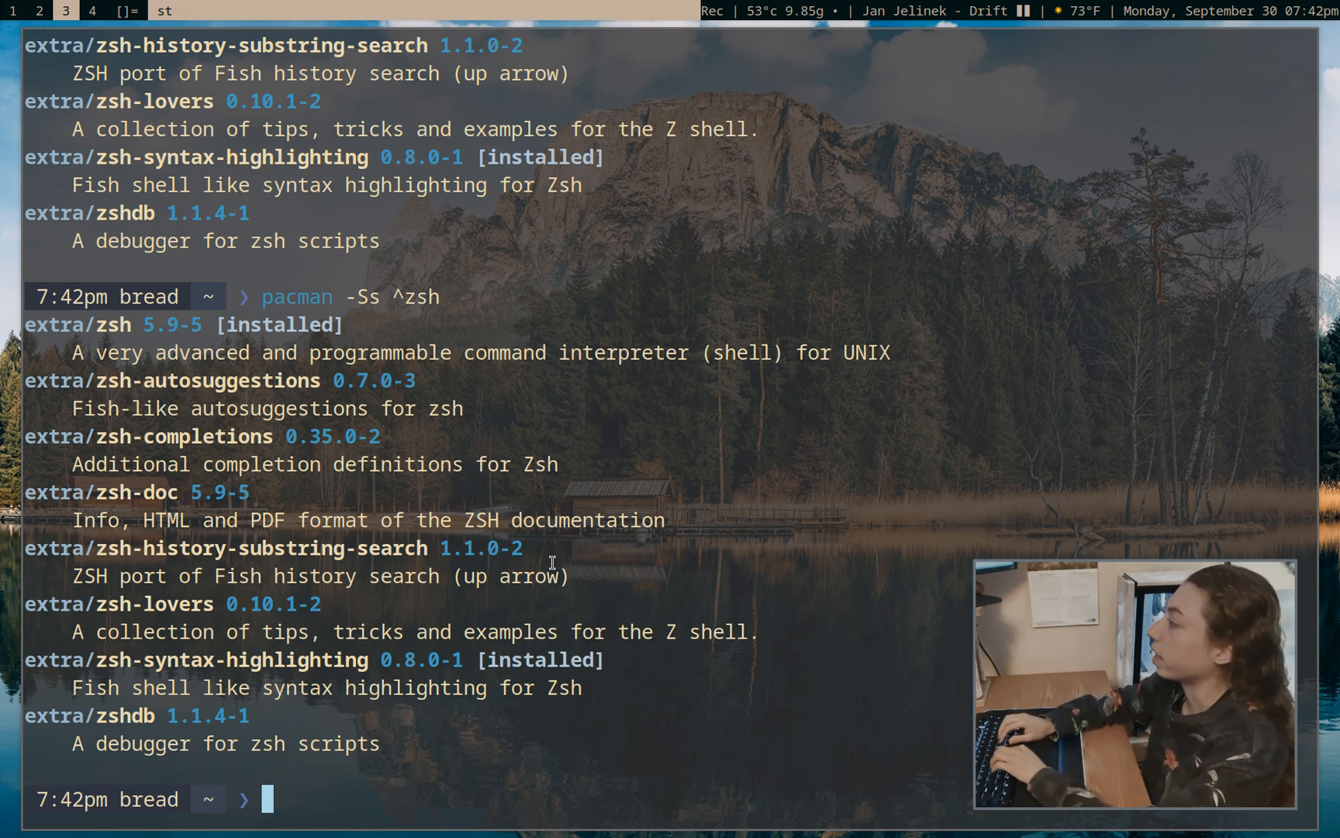
# Page installed packages with pacman -Q | less, then with pacman -Qs | less
pyautogui.write('pacman -Q')
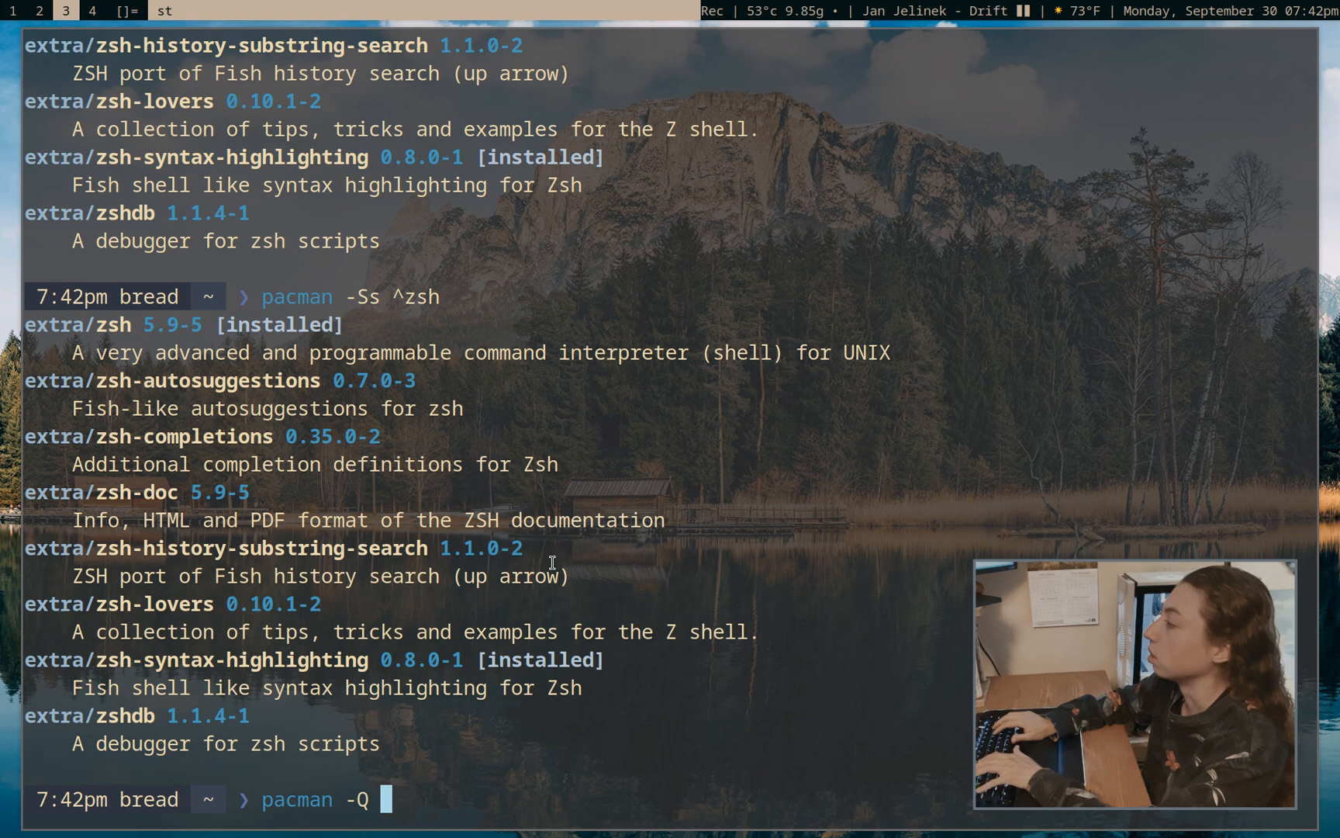
pyautogui.write('| less')
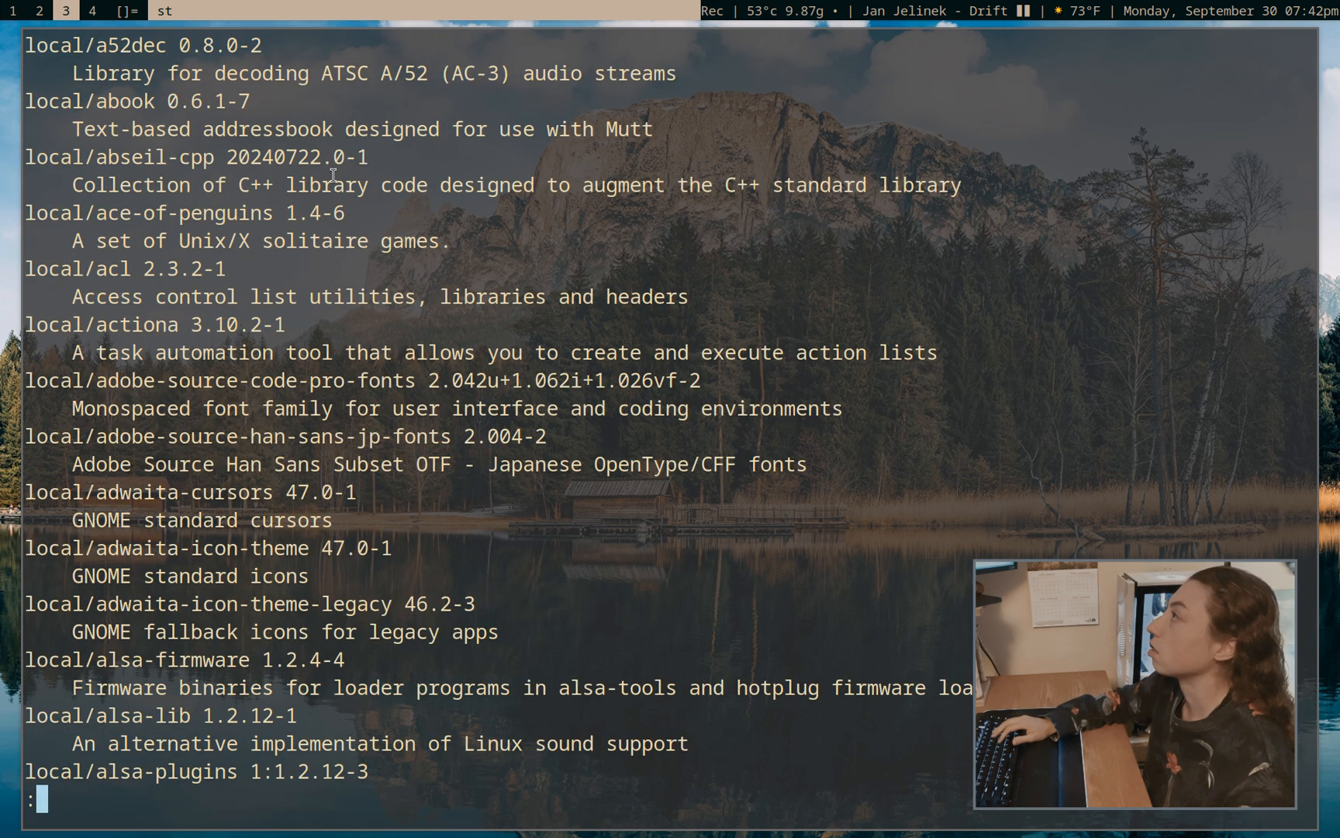
pyautogui.moveTo(706, 504)
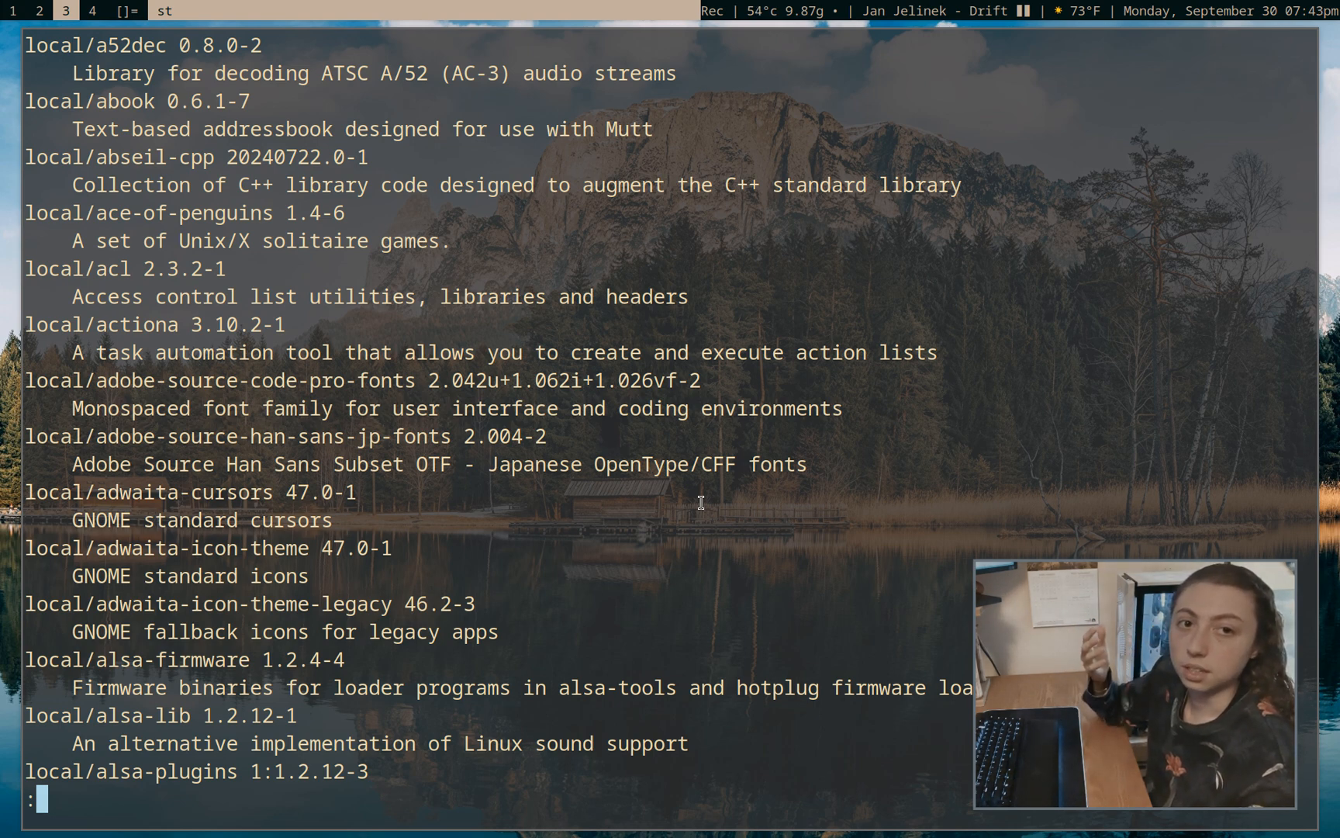
pyautogui.moveTo(649, 458)
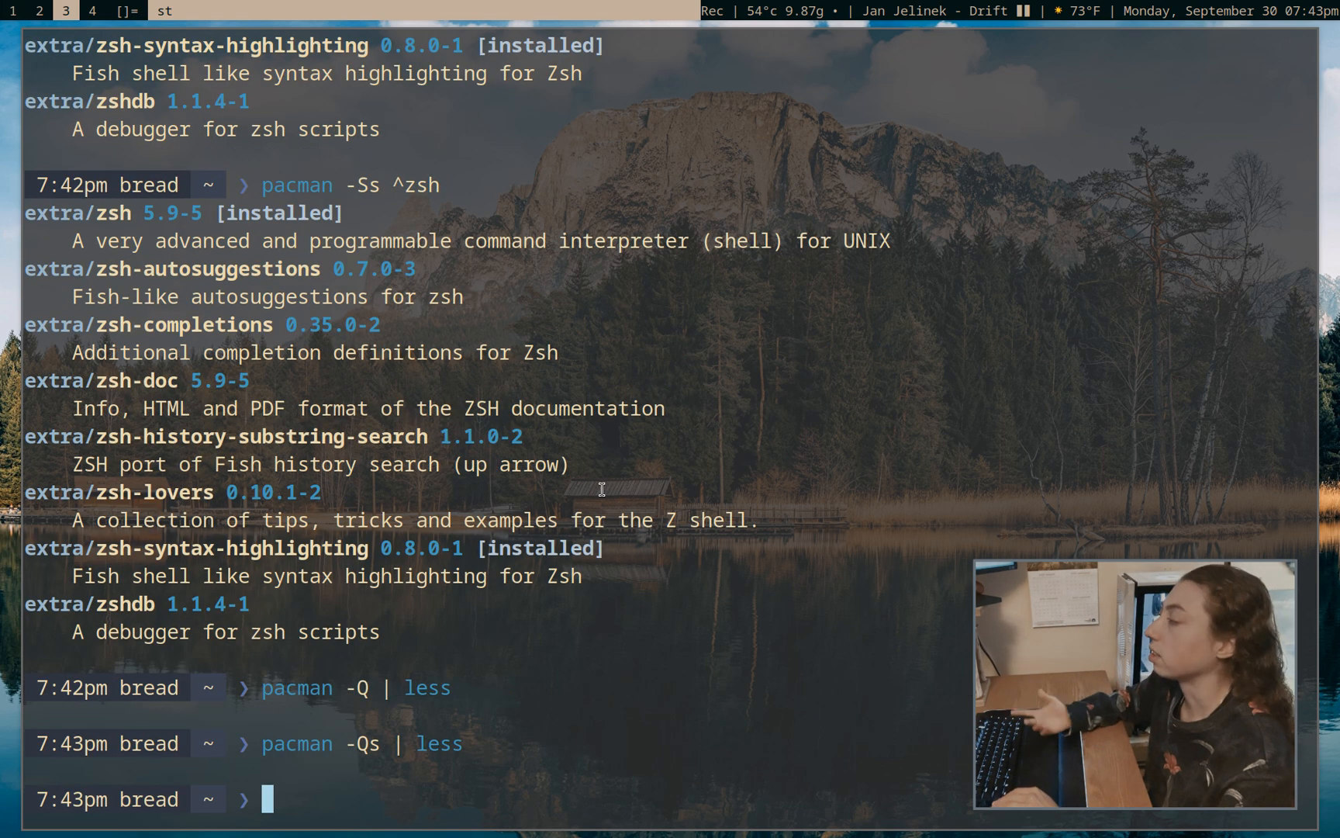
pyautogui.write('pacman -Qs | less')
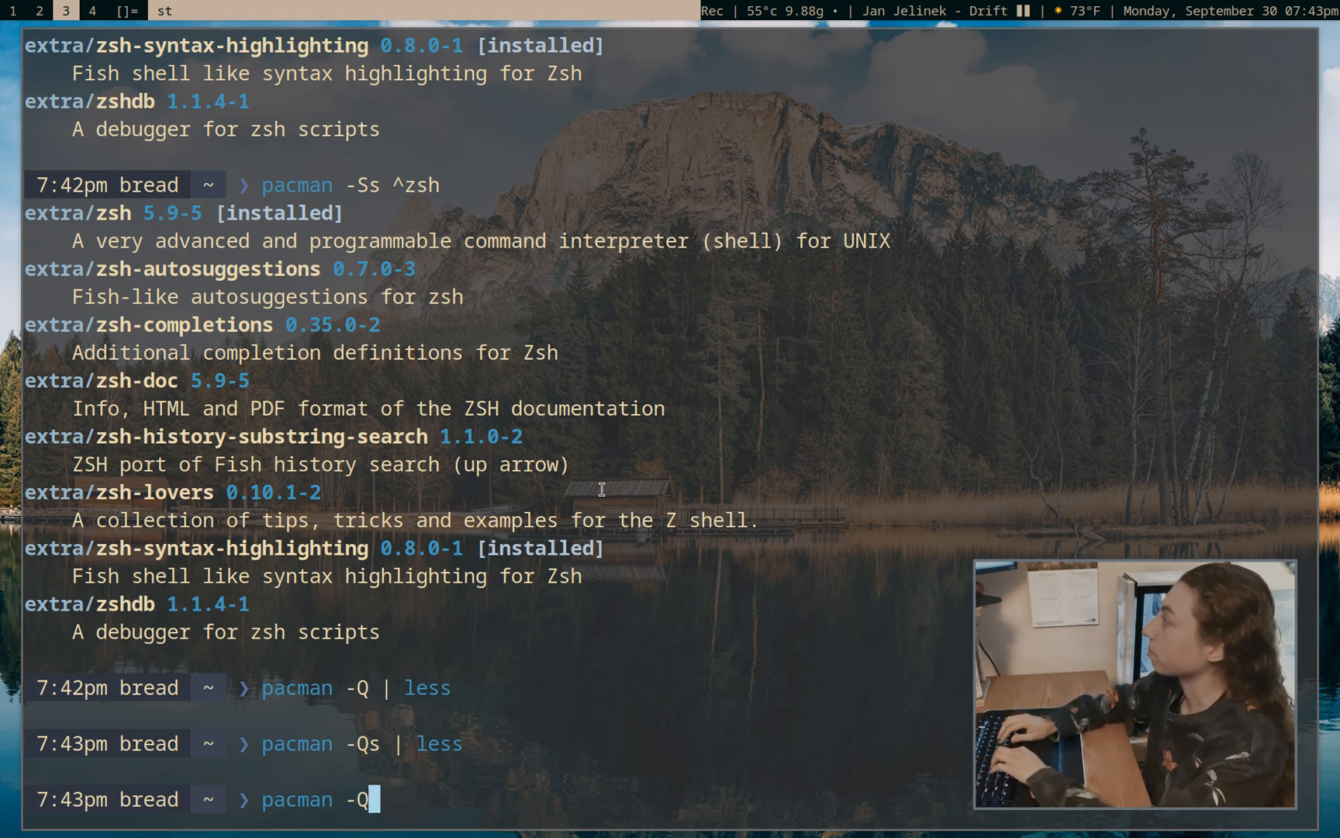
# Run pacman -Qq | less to page only the names of installed packages
pyautogui.write('q')
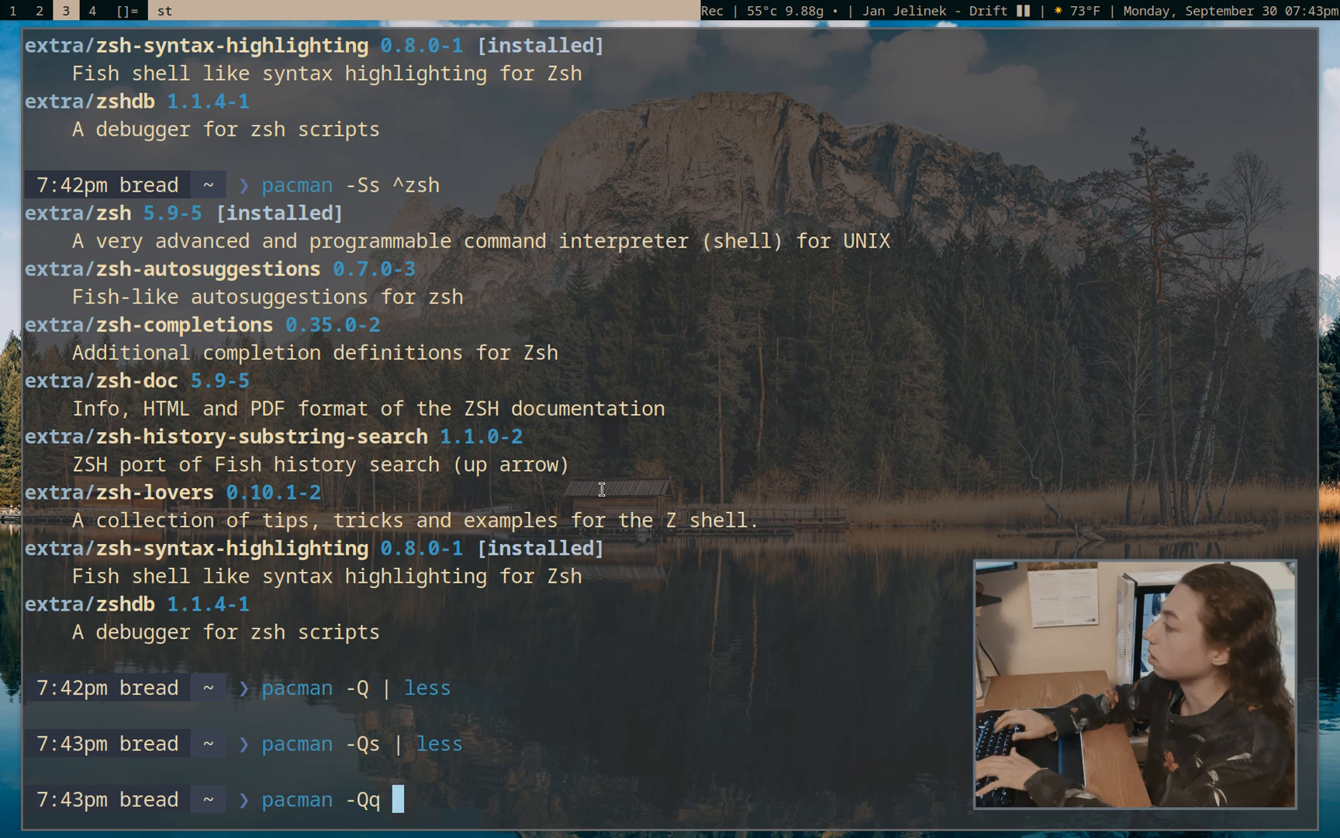
pyautogui.press('Return')
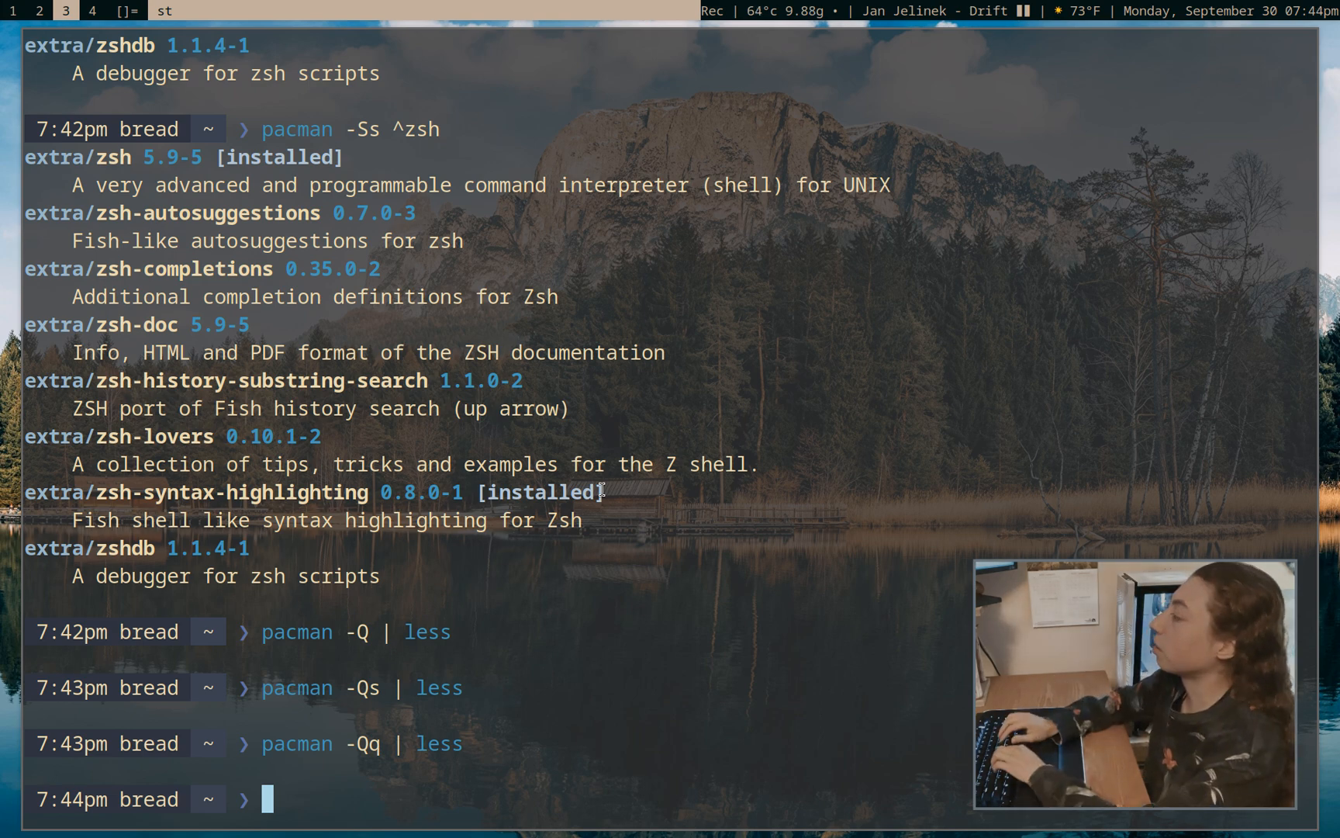
# Show zsh's installed-package details with pacman -Qi zsh
pyautogui.write('pacman -Qi')
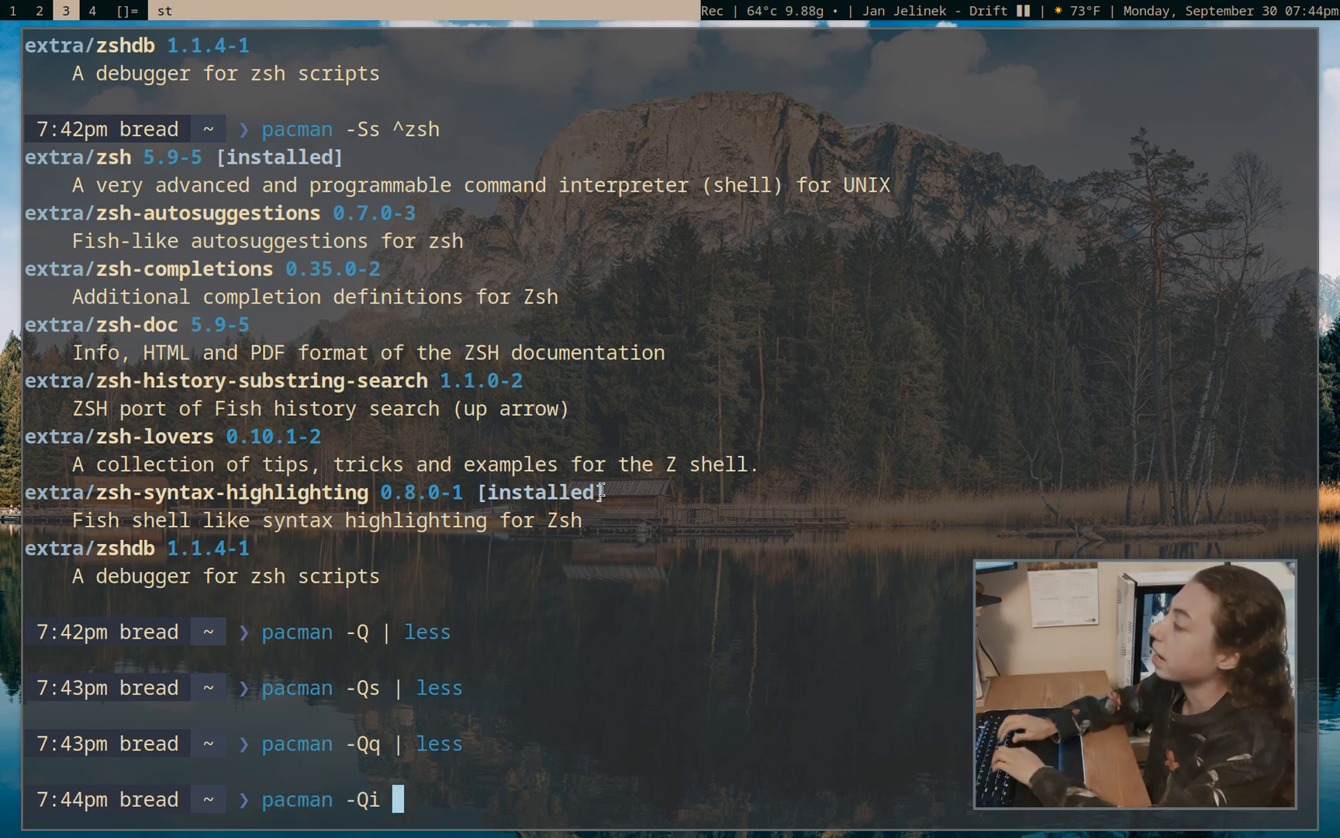
pyautogui.write('zsh')
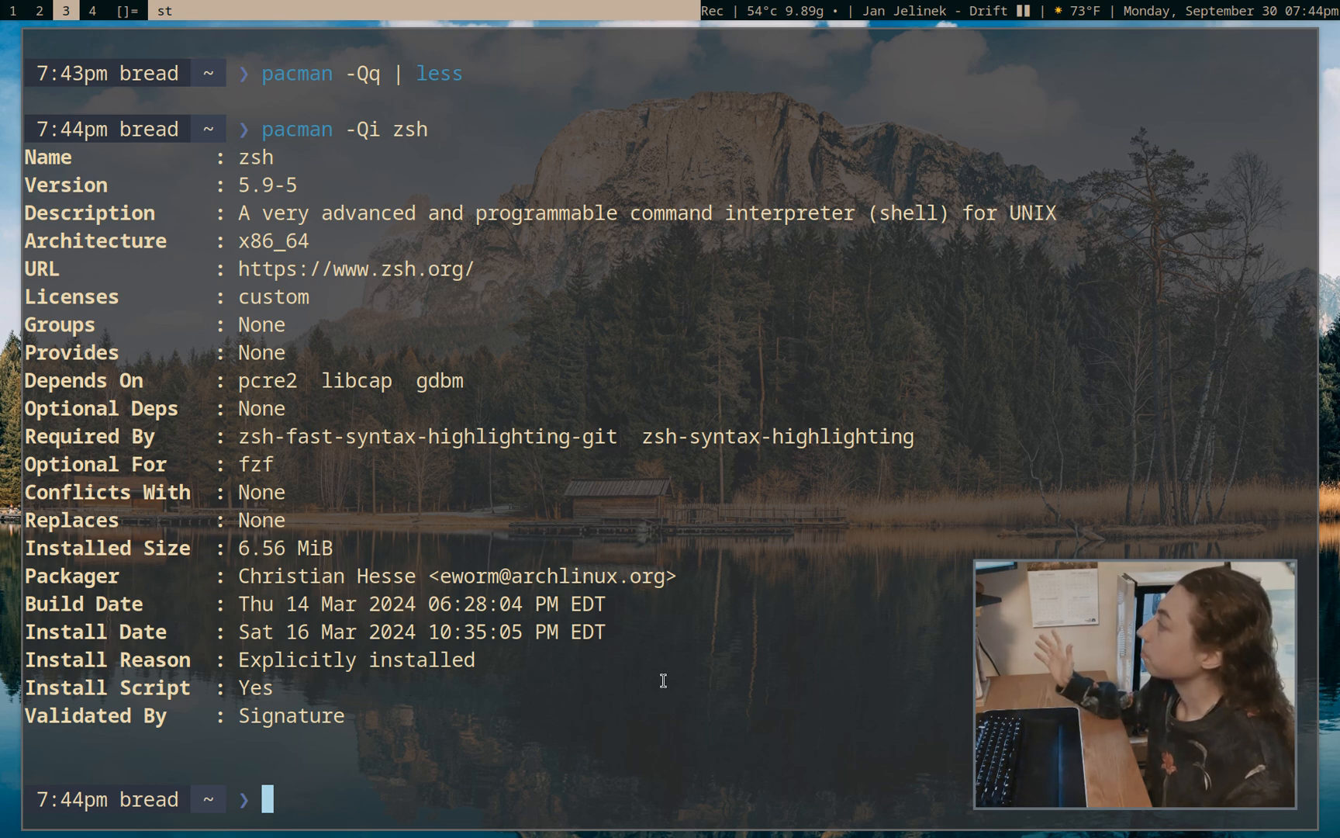
pyautogui.write('pacman -Qi zsh')
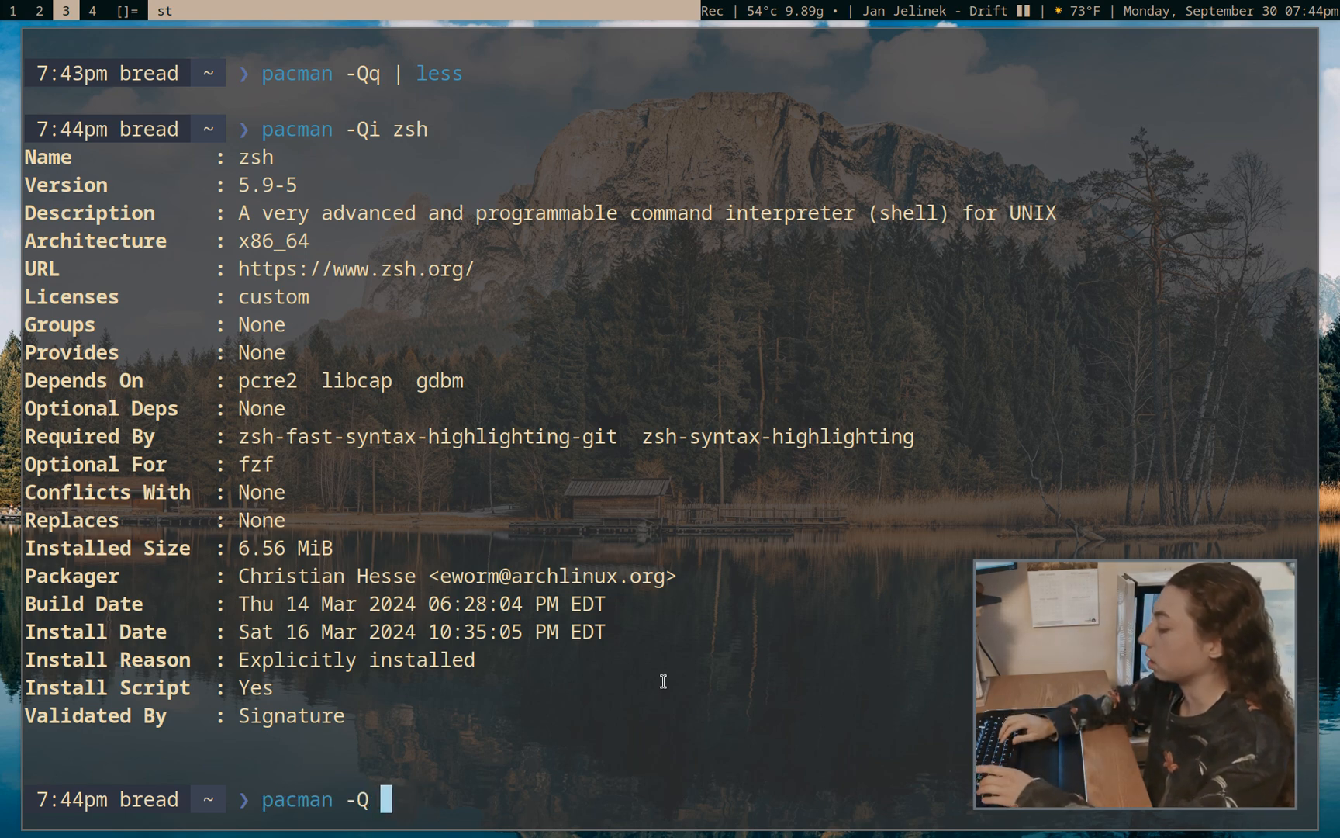
pyautogui.write('|')
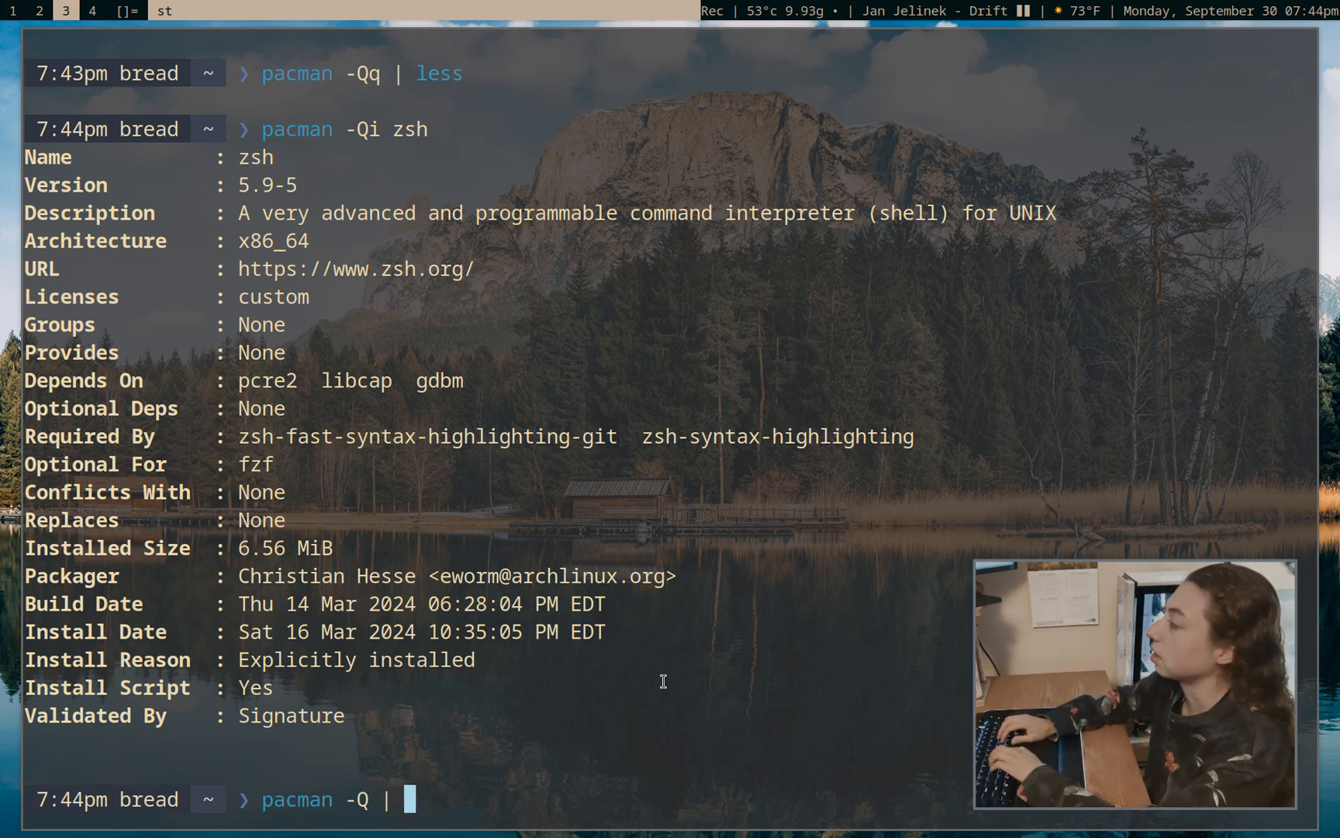
pyautogui.write('wc -l')
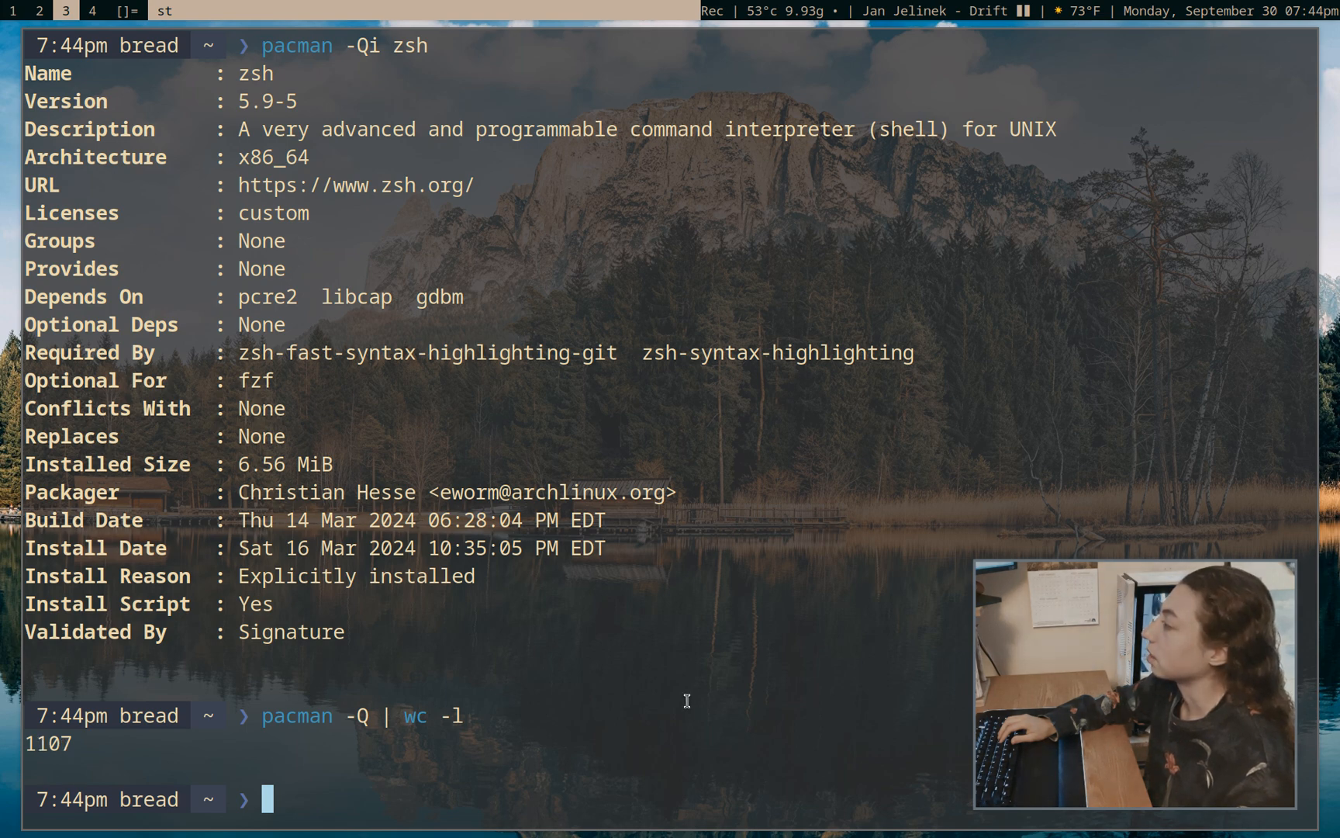
# Count installed packages (1107) with pacman -Q | wc -l, then explicit ones (261) with -Qe
pyautogui.write('pacman -Q | wc')
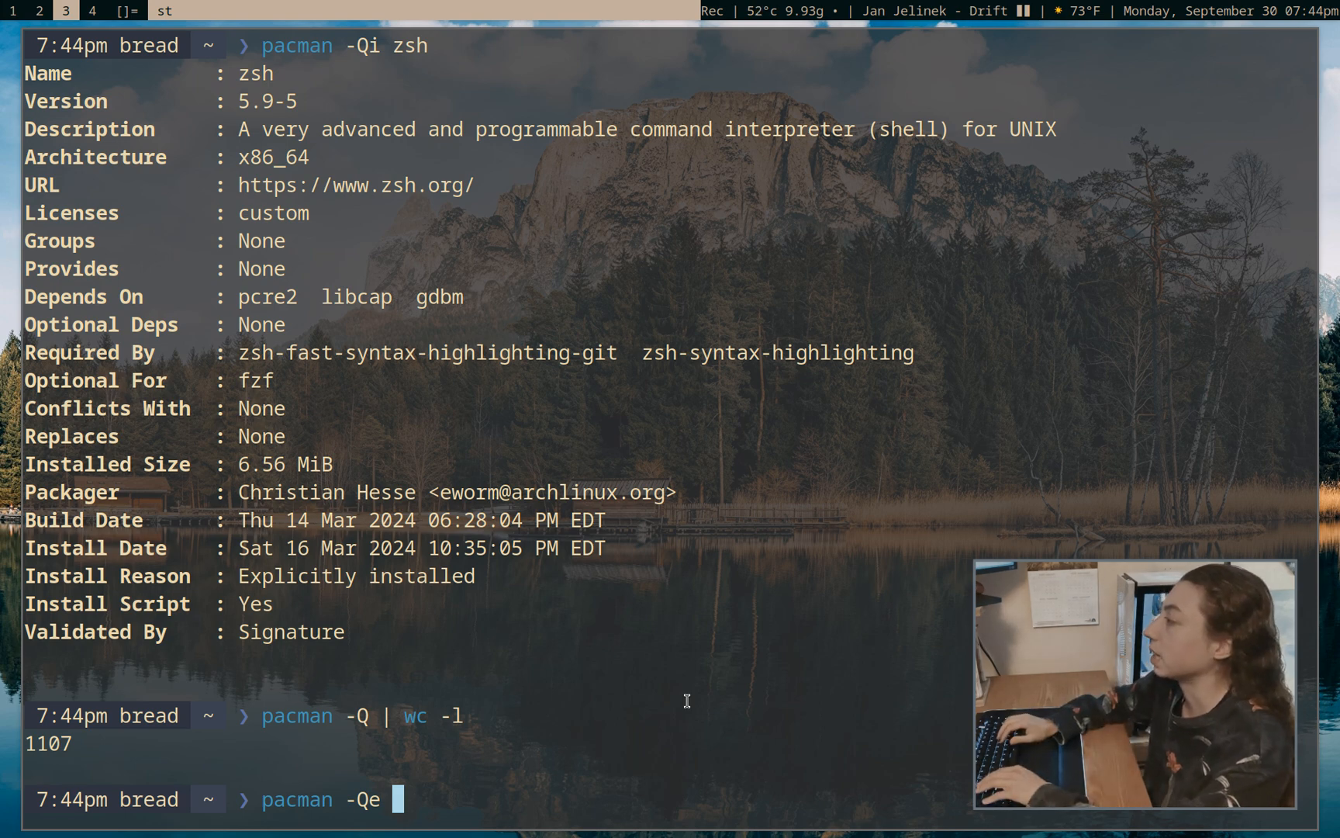
pyautogui.write('| wc -l')
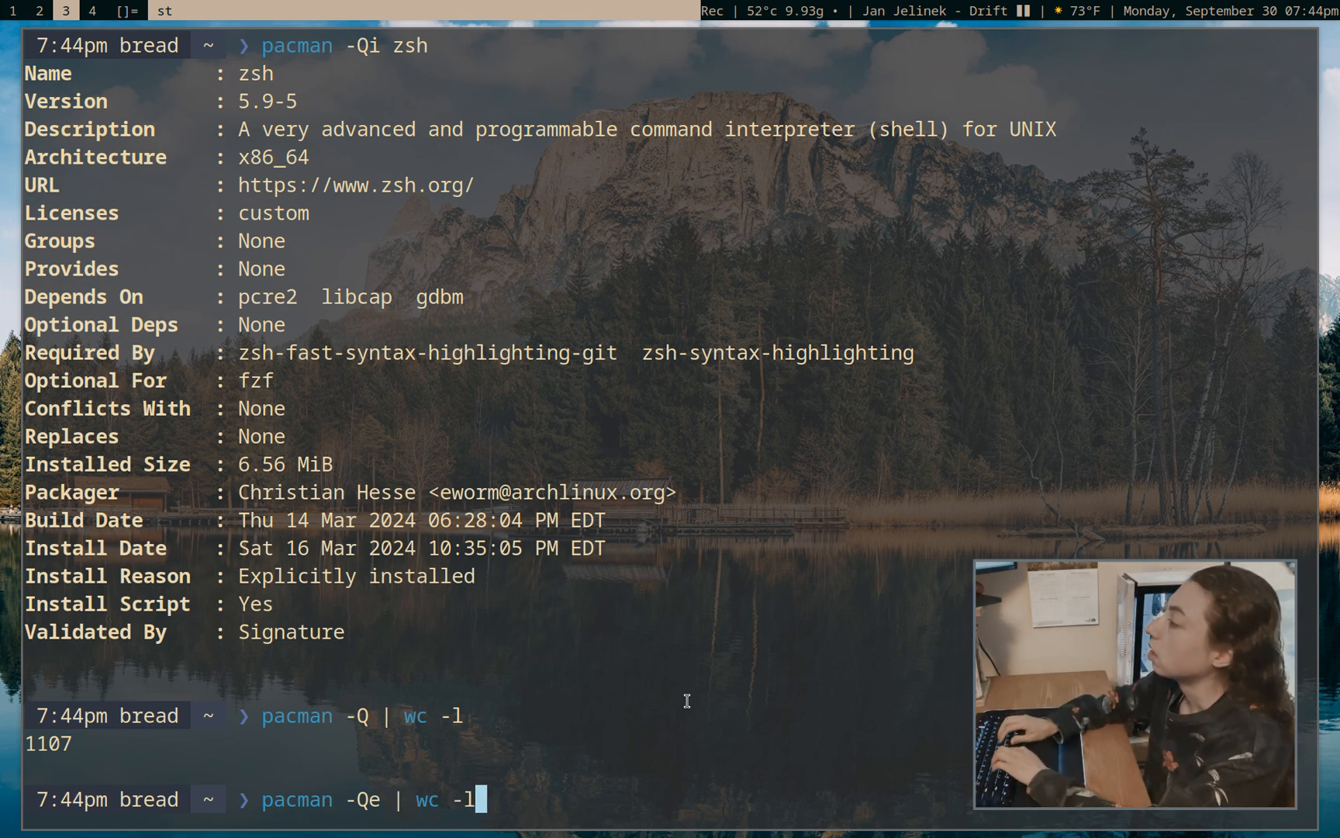
pyautogui.press('Return')
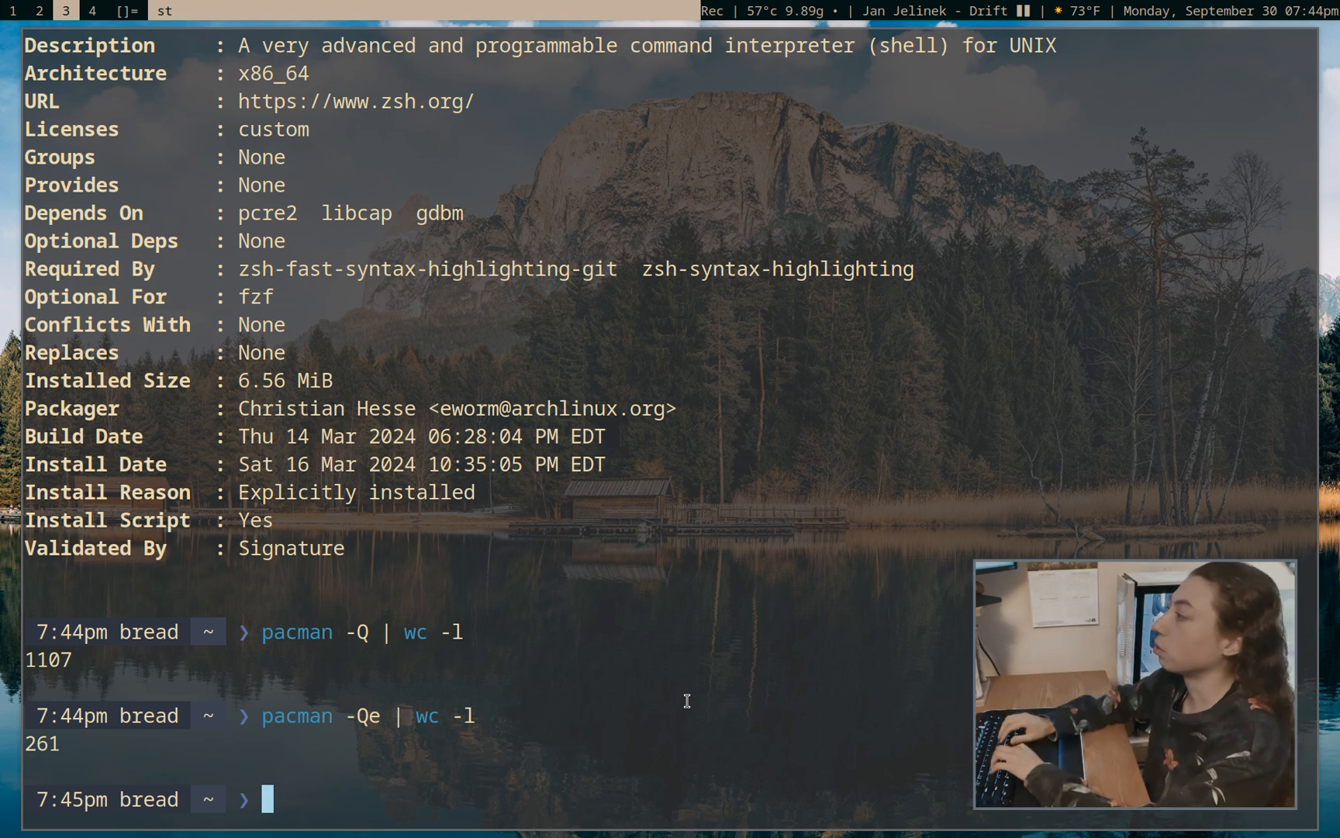
pyautogui.write('pacman')
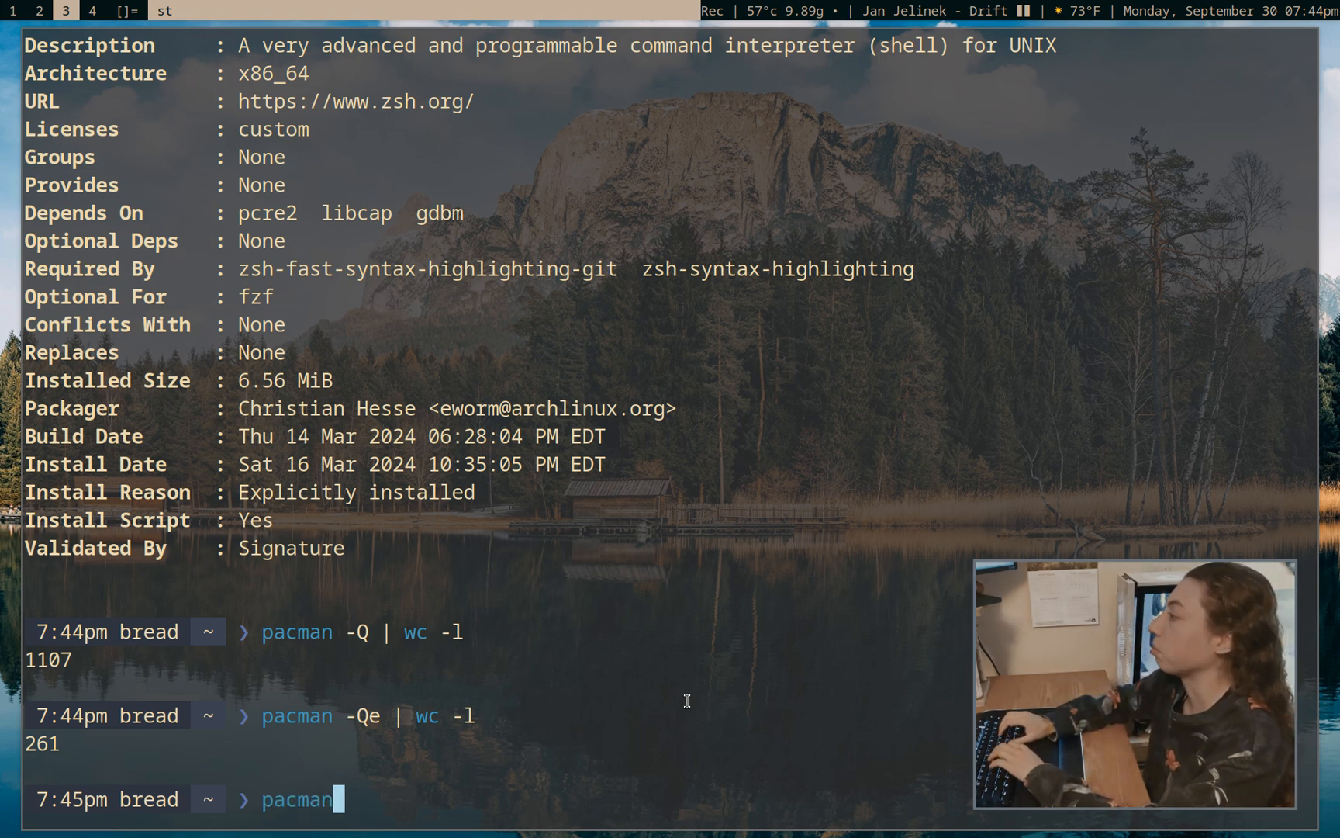
pyautogui.write('-Ql')
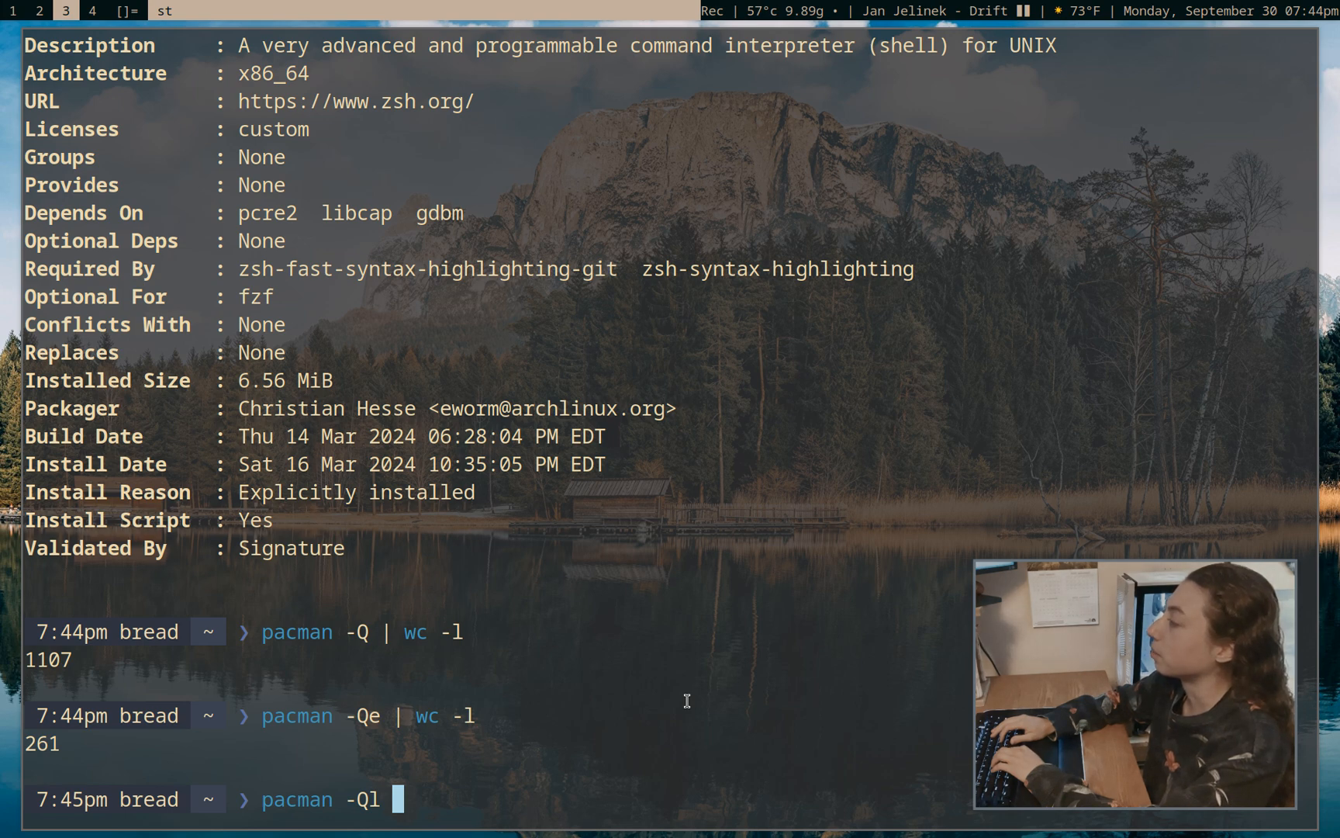
pyautogui.write('zip')
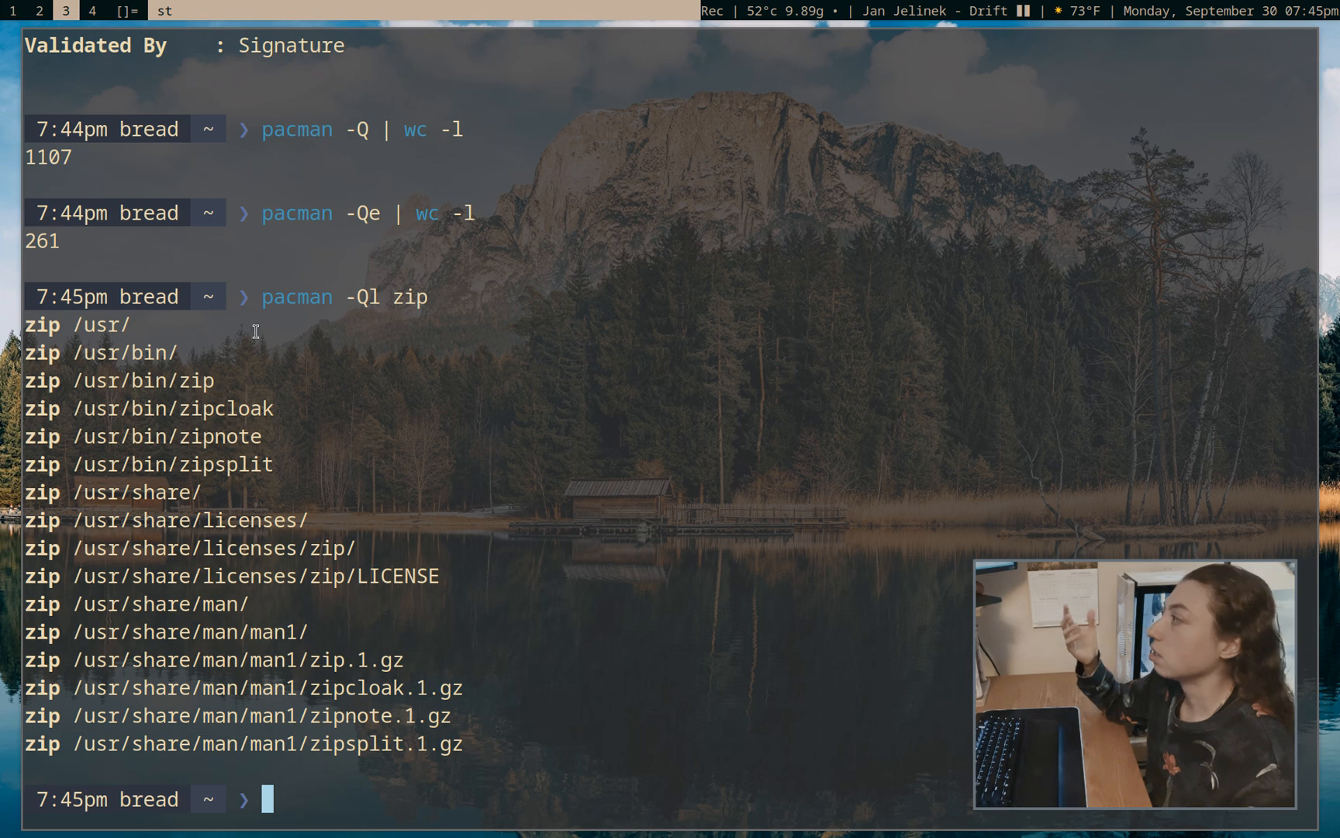
pyautogui.moveTo(637, 521)
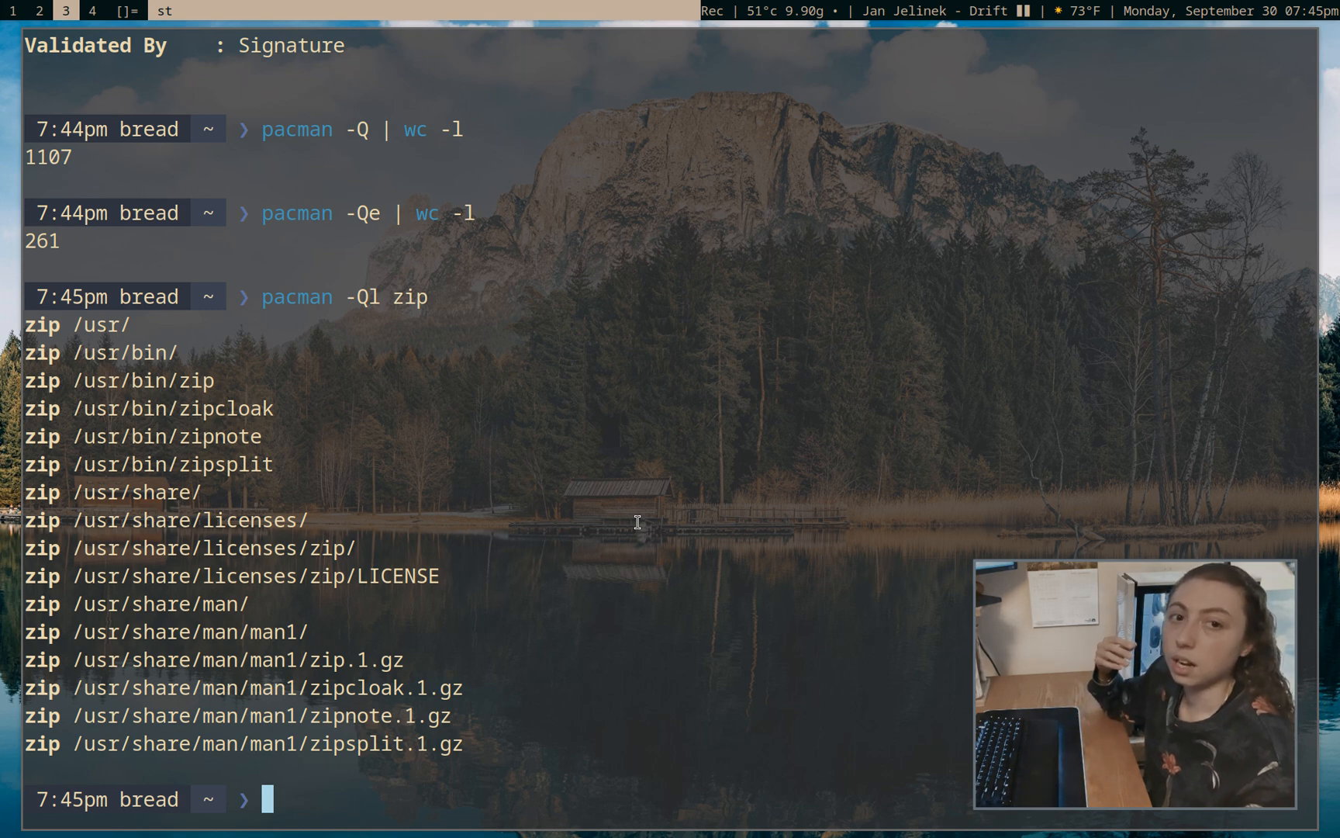
pyautogui.moveTo(539, 468)
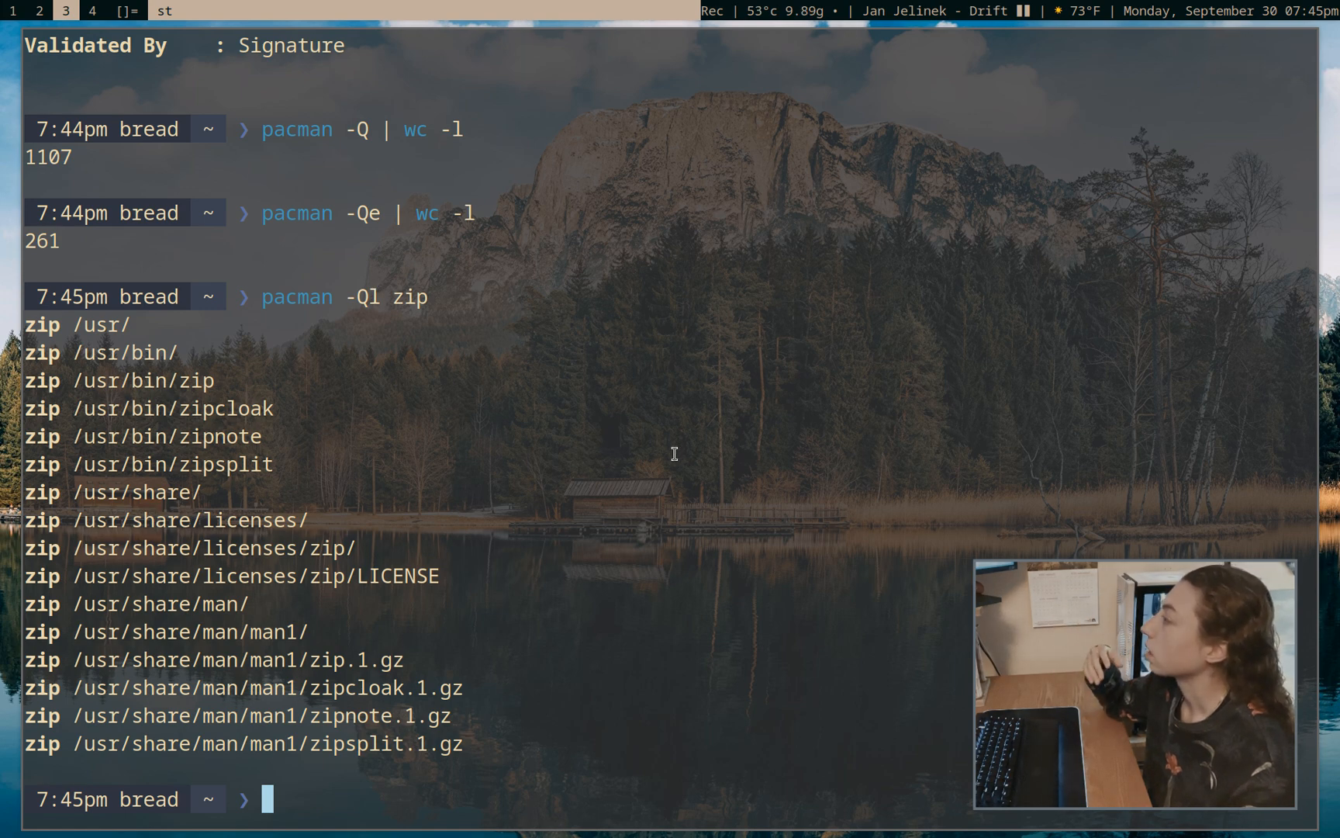
pyautogui.moveTo(668, 442)
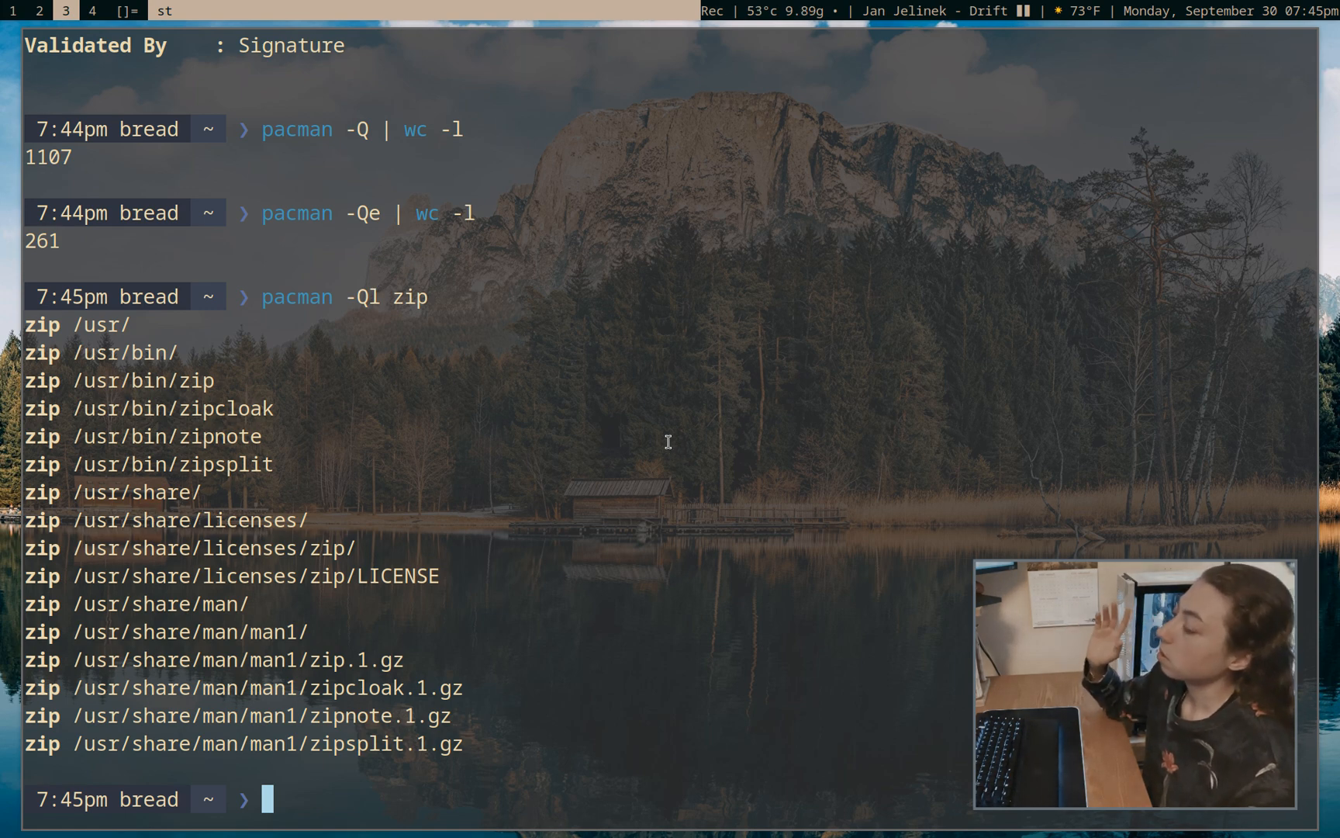
# List orphaned dependency packages with pacman -Qdt; none are reported
pyautogui.write('pacman -Qdt')
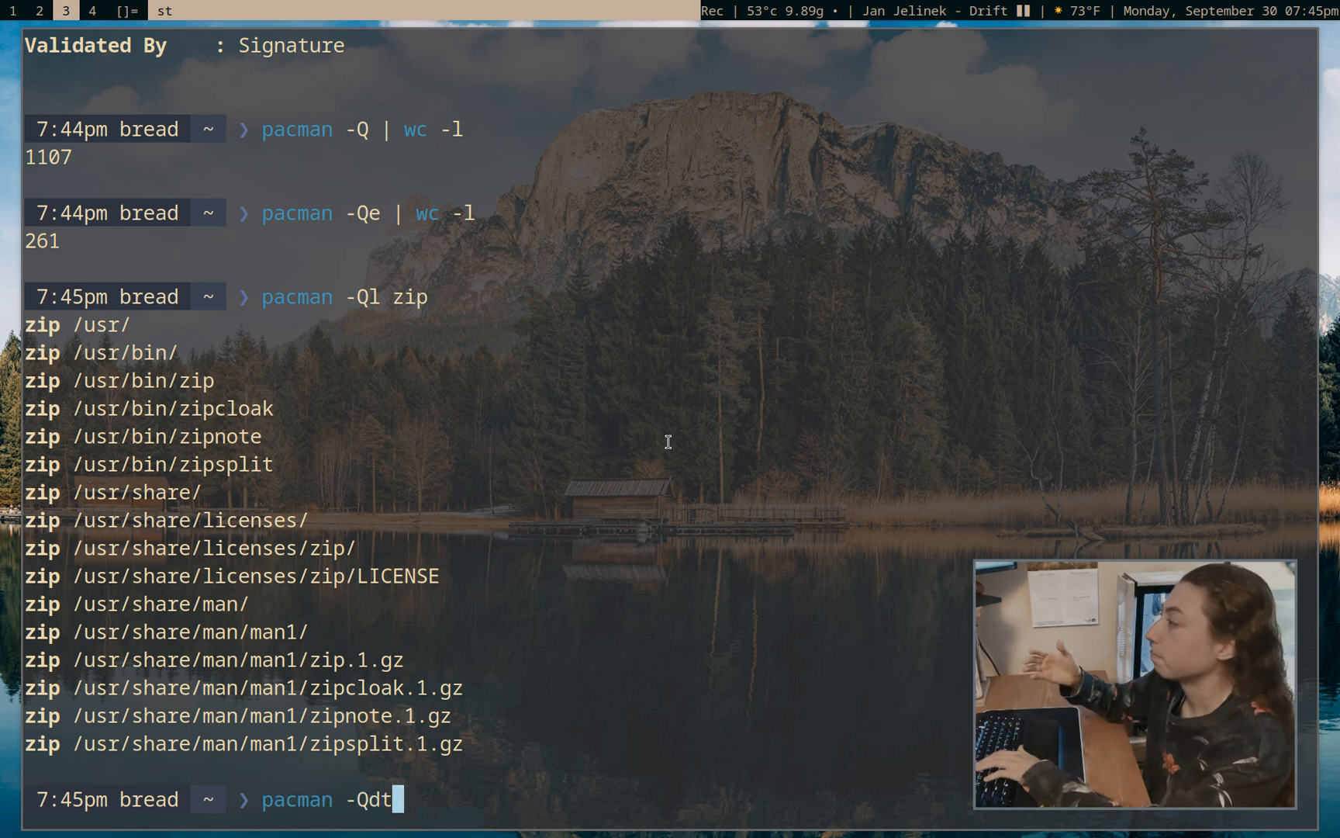
pyautogui.press('Return')
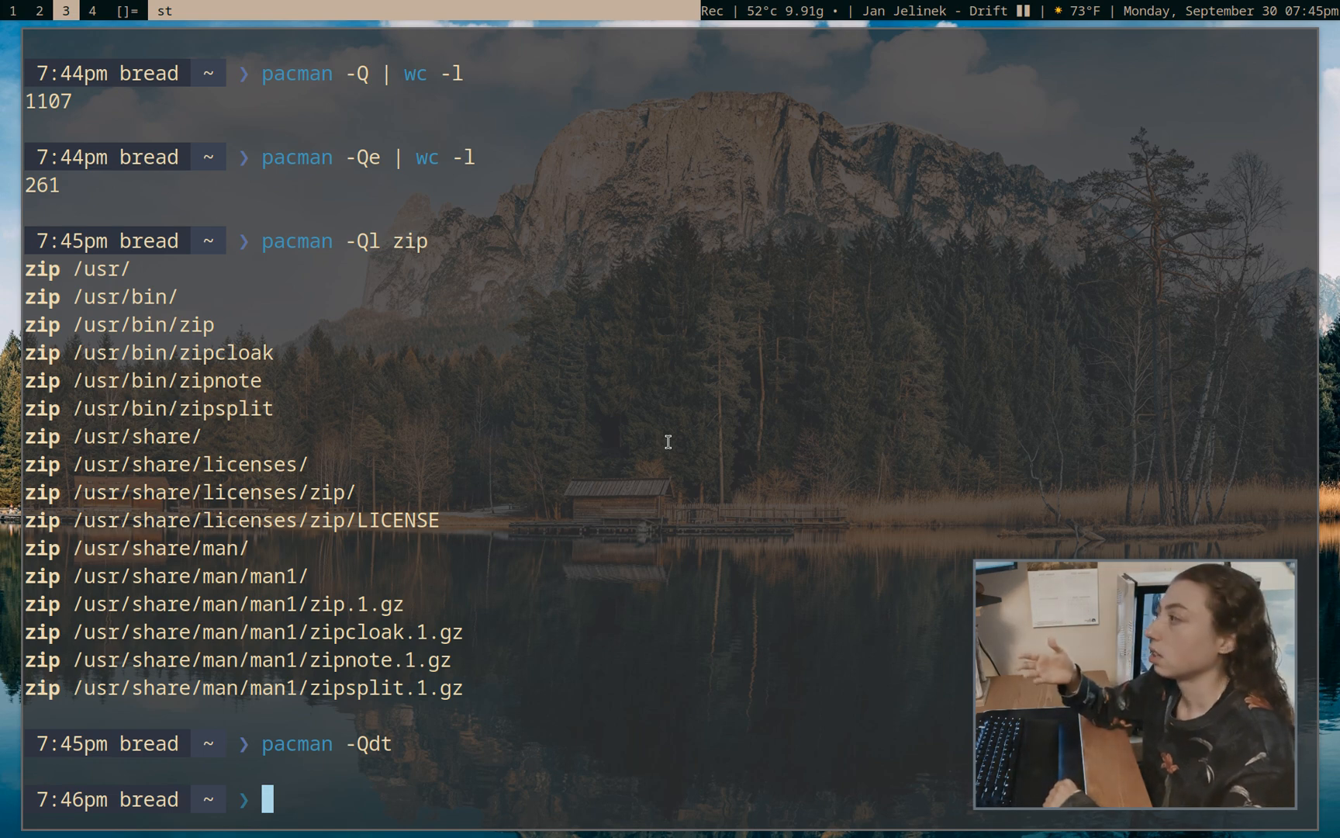
pyautogui.write('pacman -Qdt')
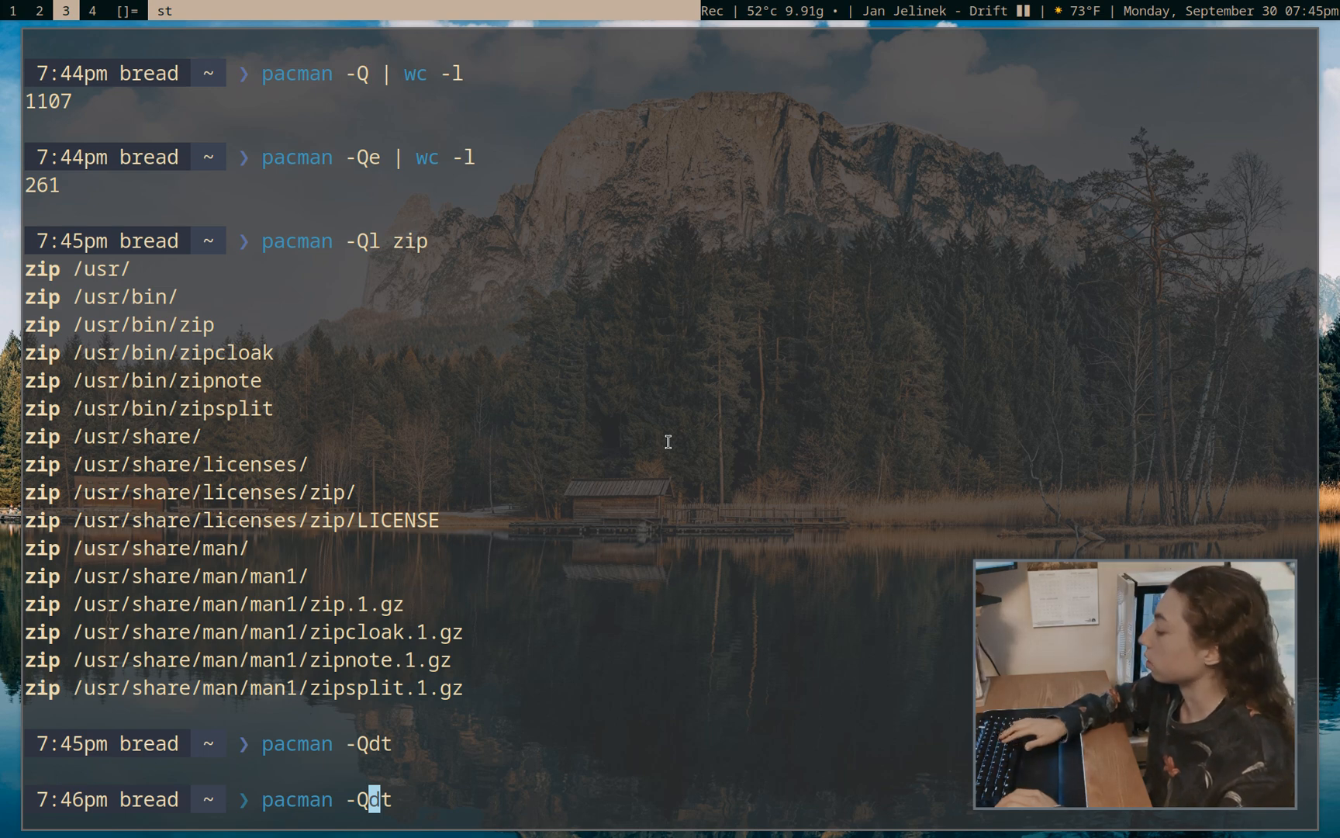
# Run the orphan-removal pipeline pacman -Qqdt | sudo pacman -Rns -
pyautogui.write('qdt |')
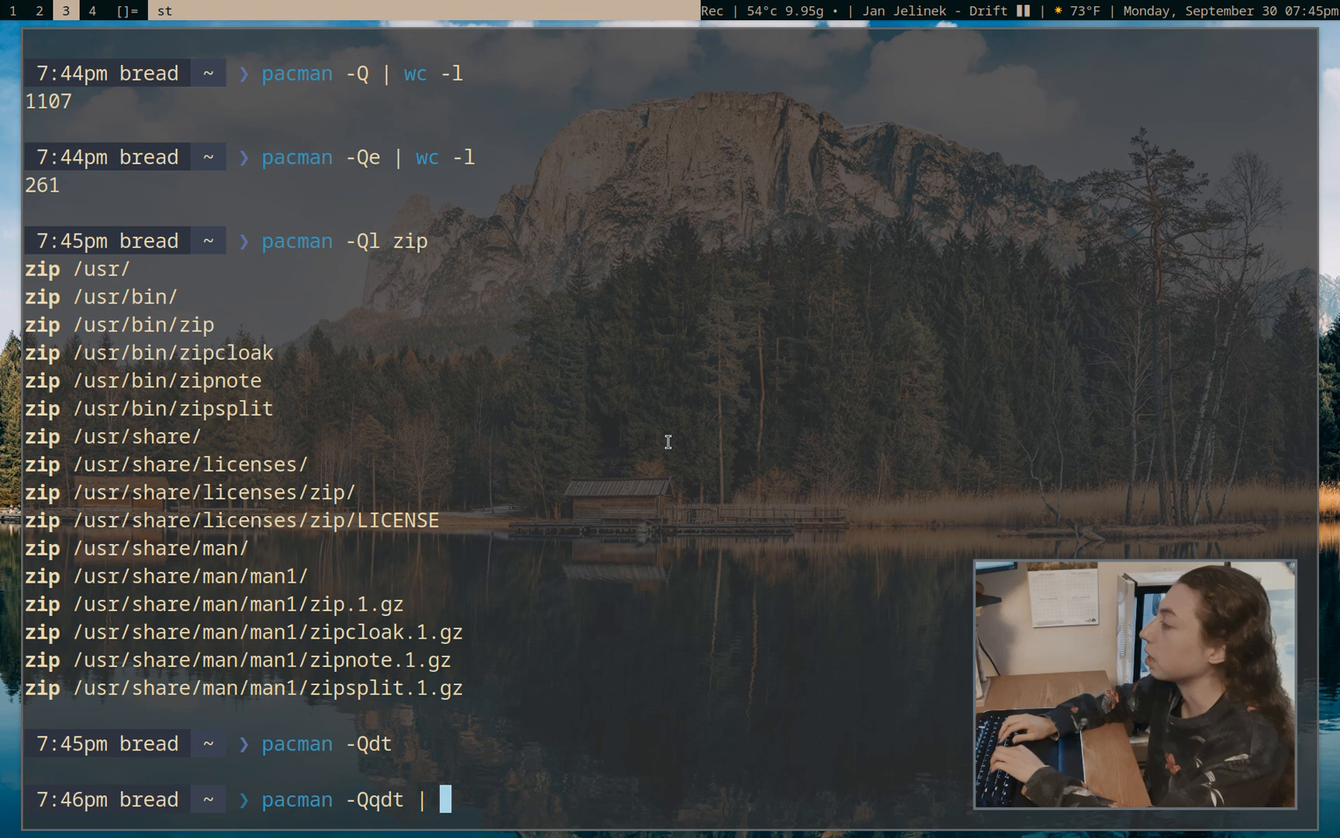
pyautogui.write('sudo pacman -Rns')
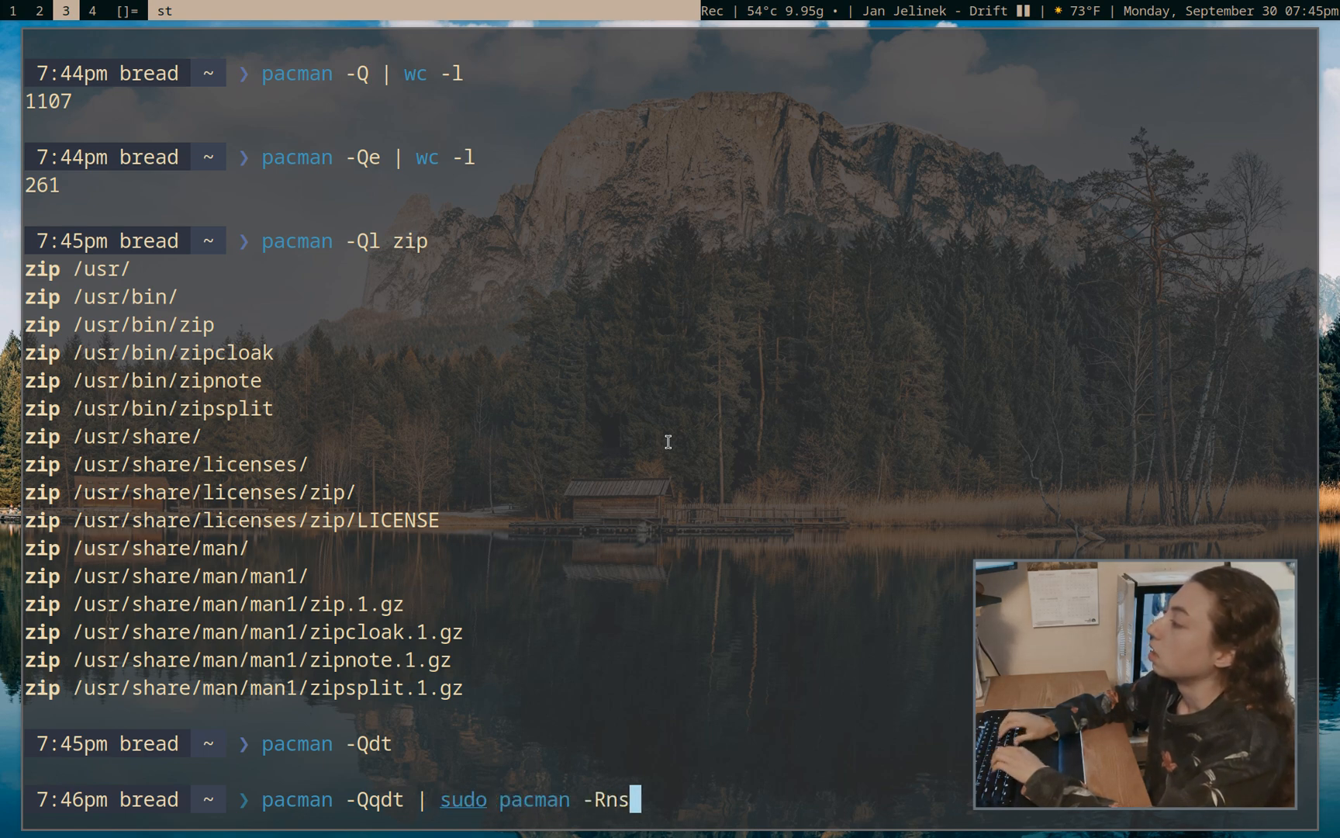
pyautogui.write('-')
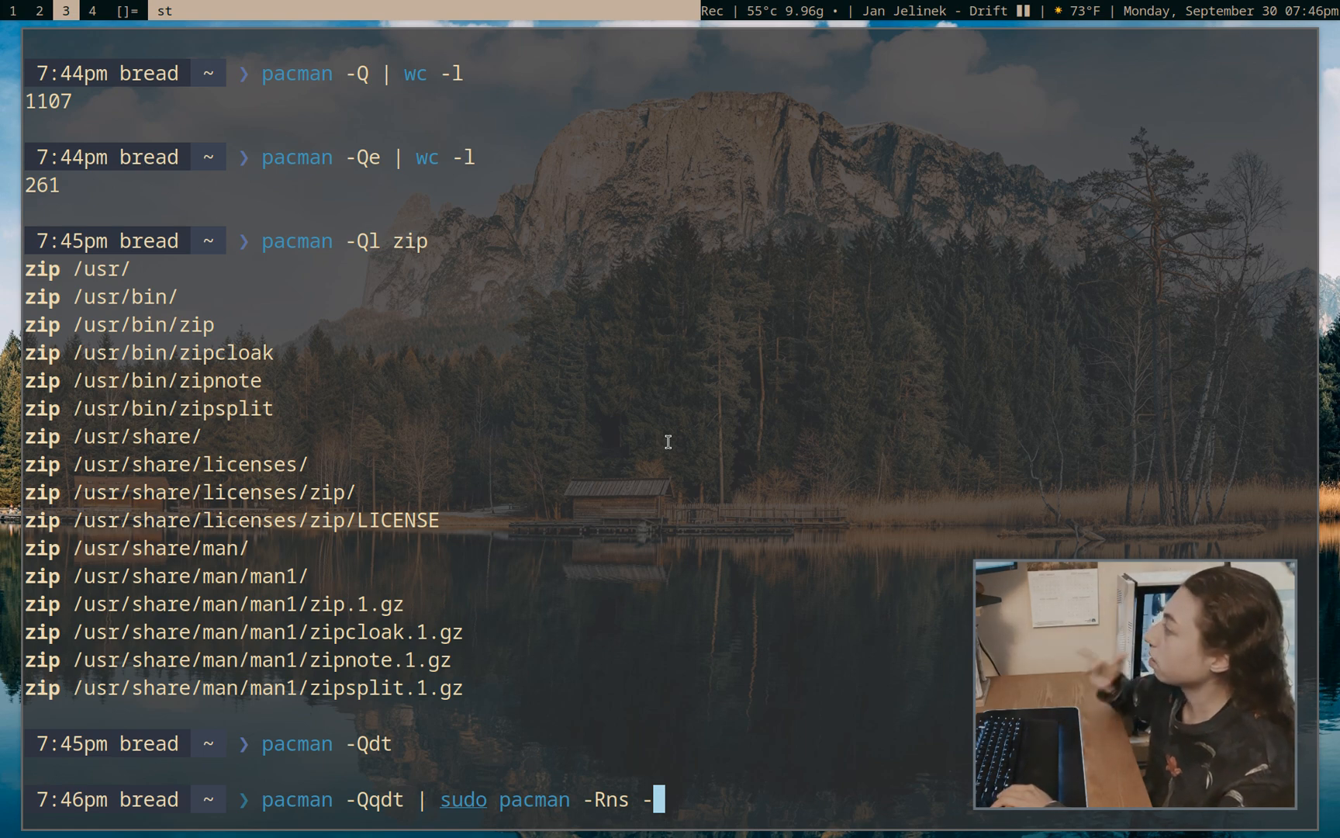
pyautogui.press('Return')
pyautogui.write('pacman -Scc')
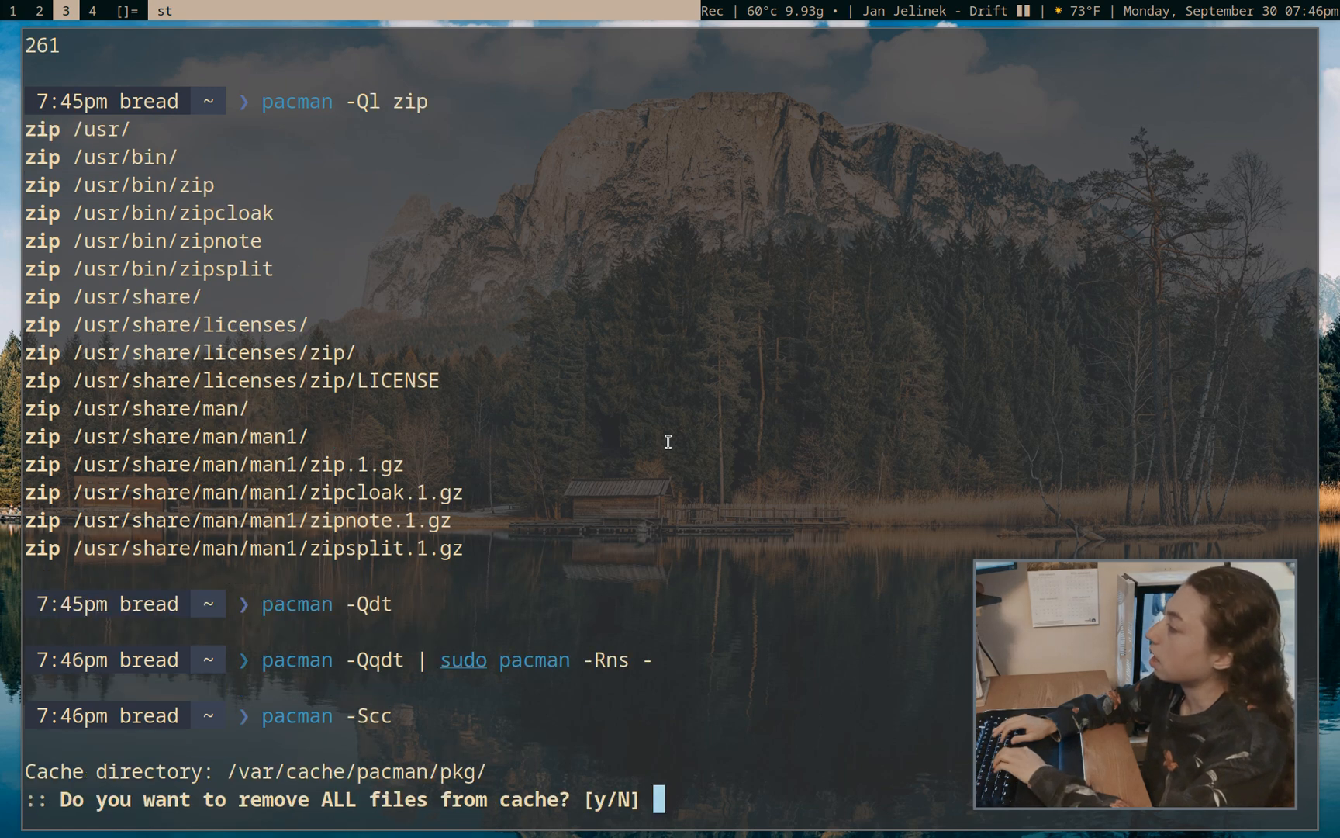
# Answer Y to pacman -Scc, removing all cached files and unused sync repositories
pyautogui.write('Y')
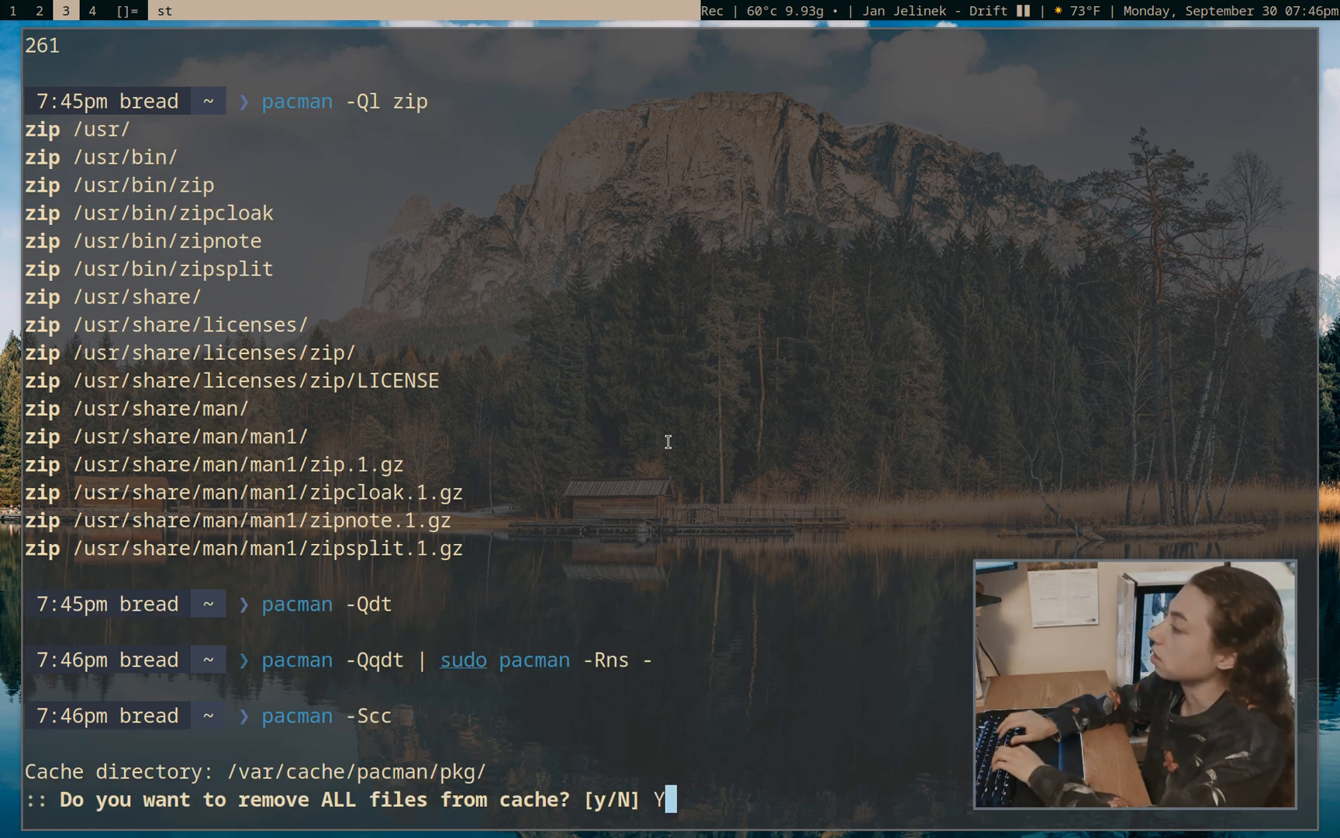
pyautogui.press('Return')
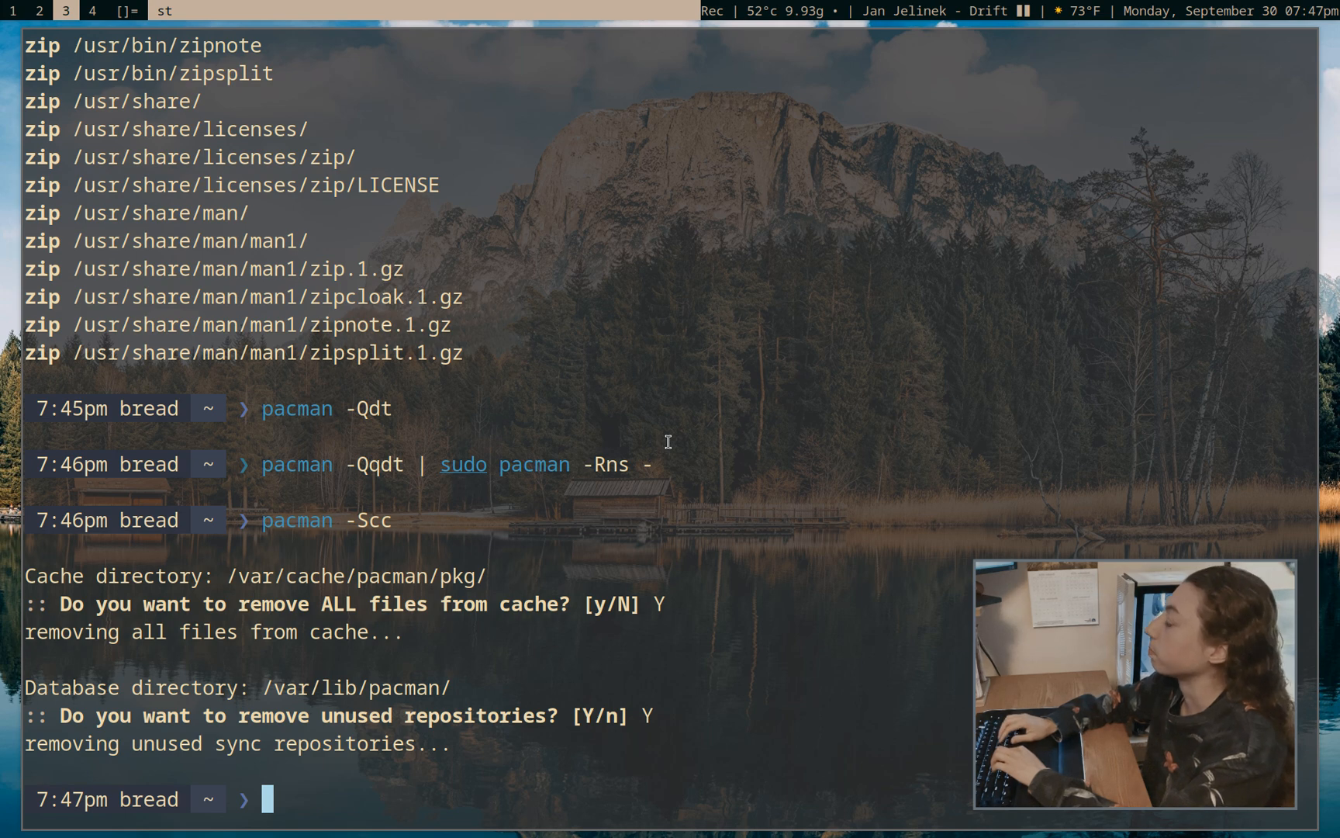
# Open /etc/pacman.conf in the editor and move to the IgnorePkg and IgnoreGroup lines
pyautogui.write('v /etc/pac')
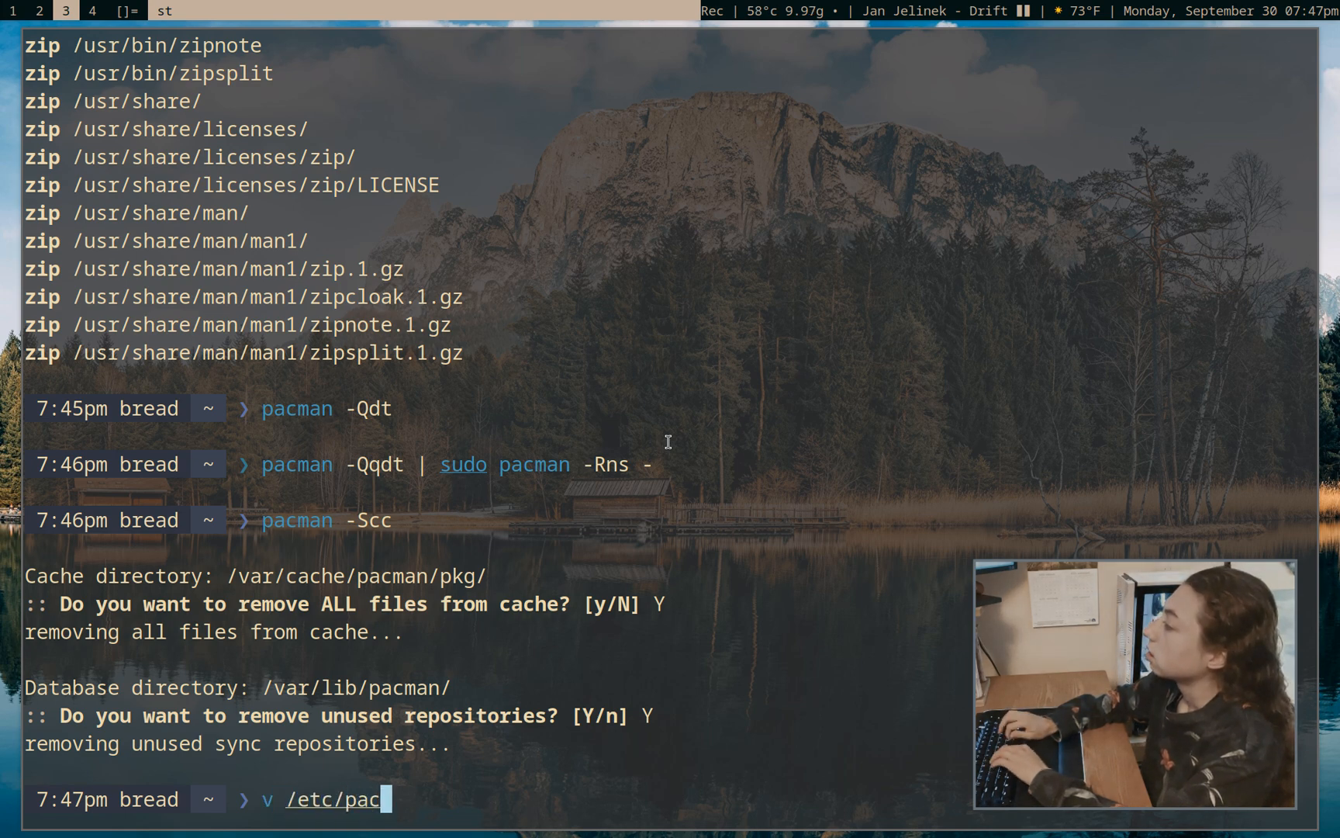
pyautogui.write('man.conf')
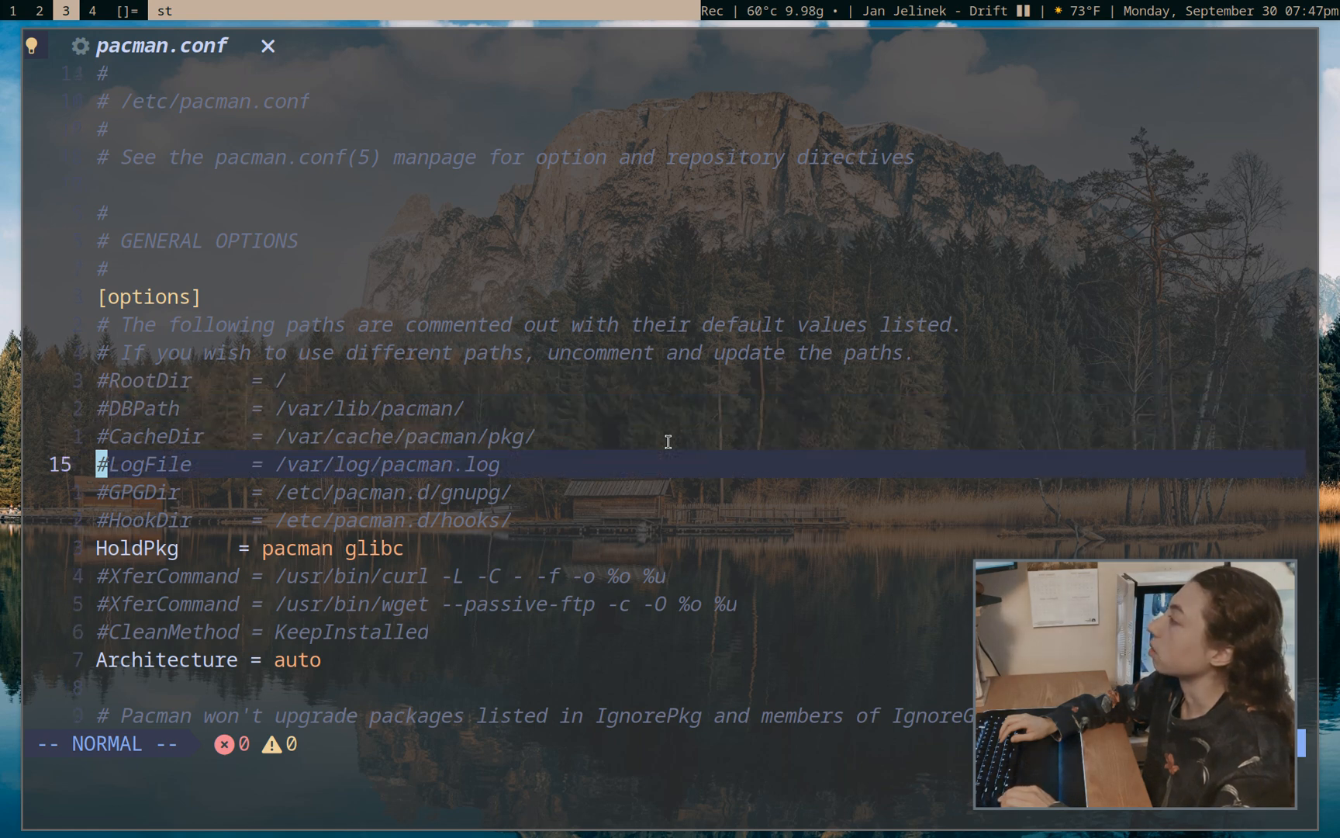
pyautogui.press('j')
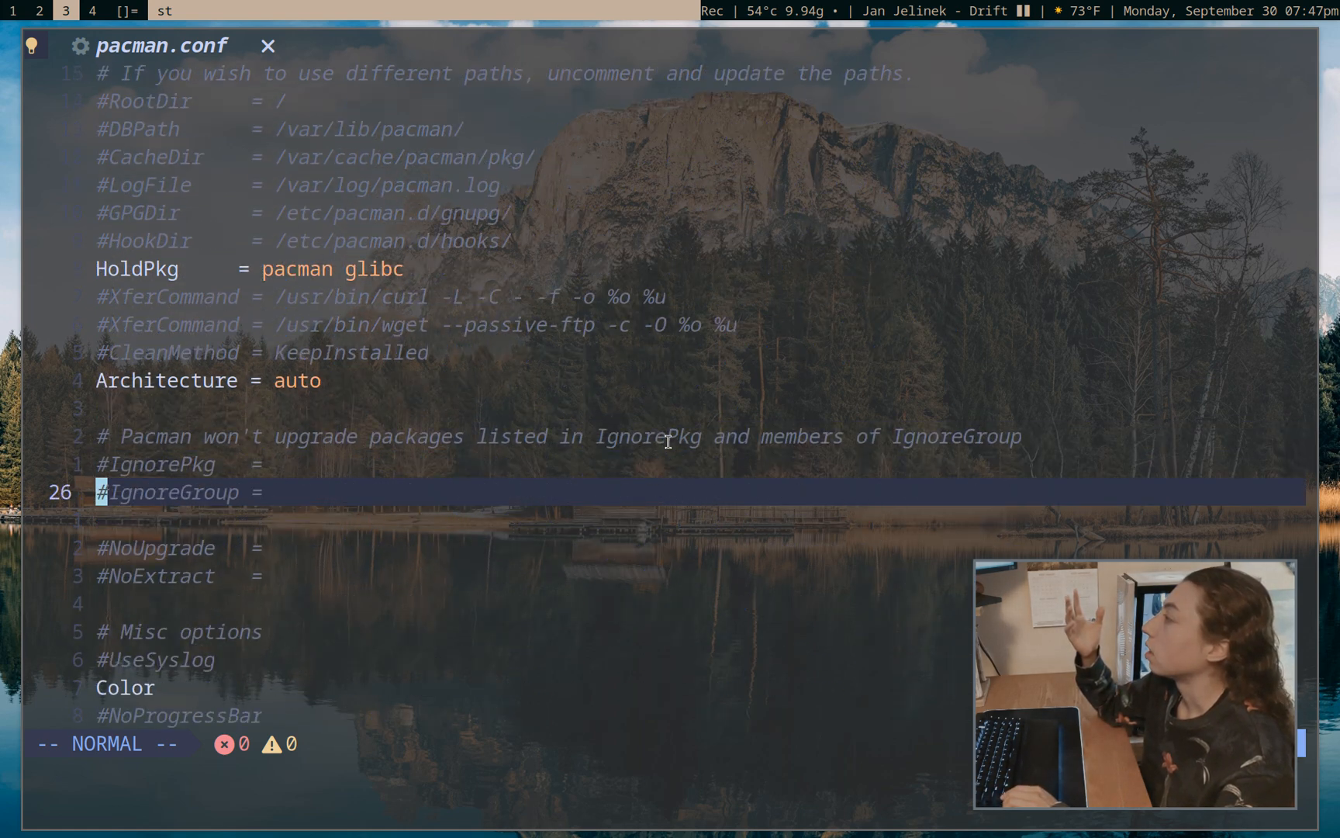
pyautogui.press('k')
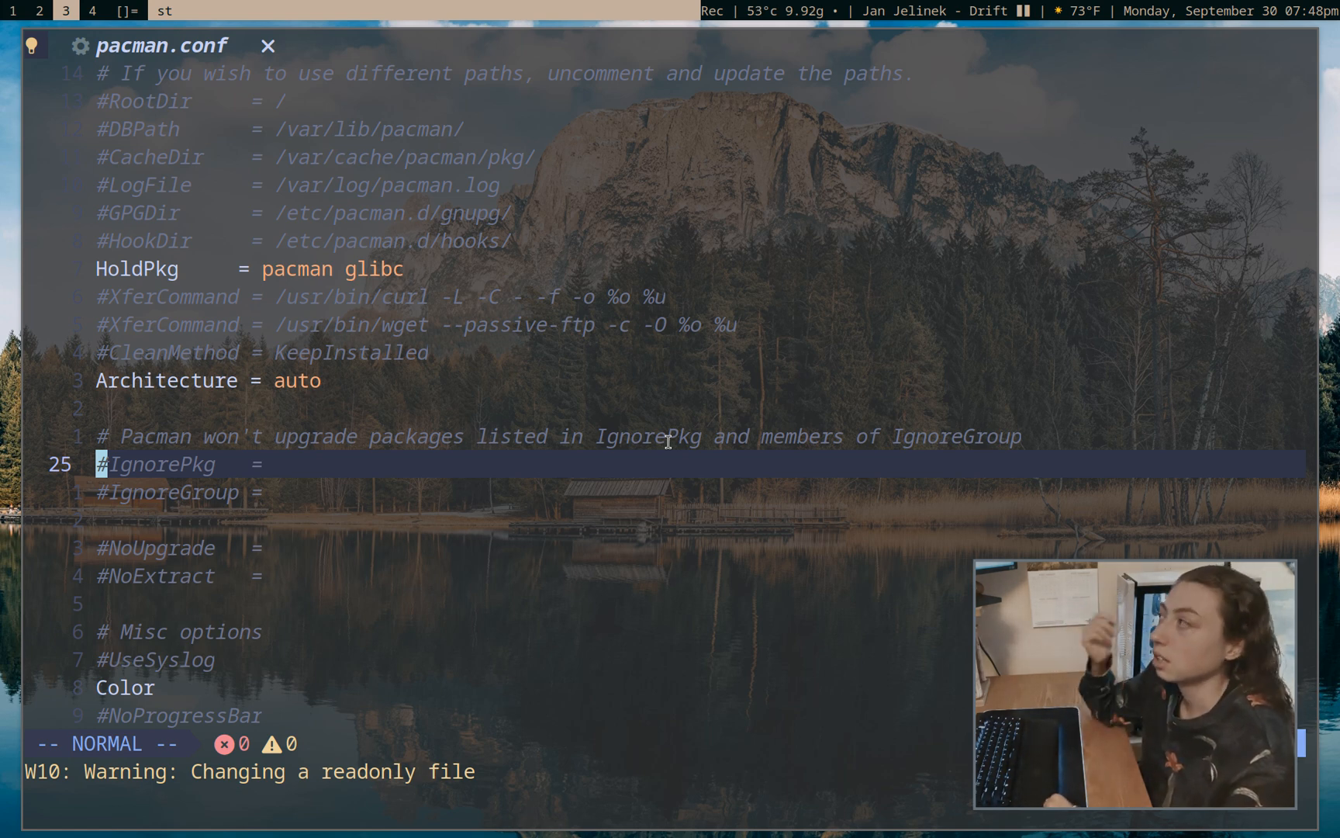
pyautogui.press('j')
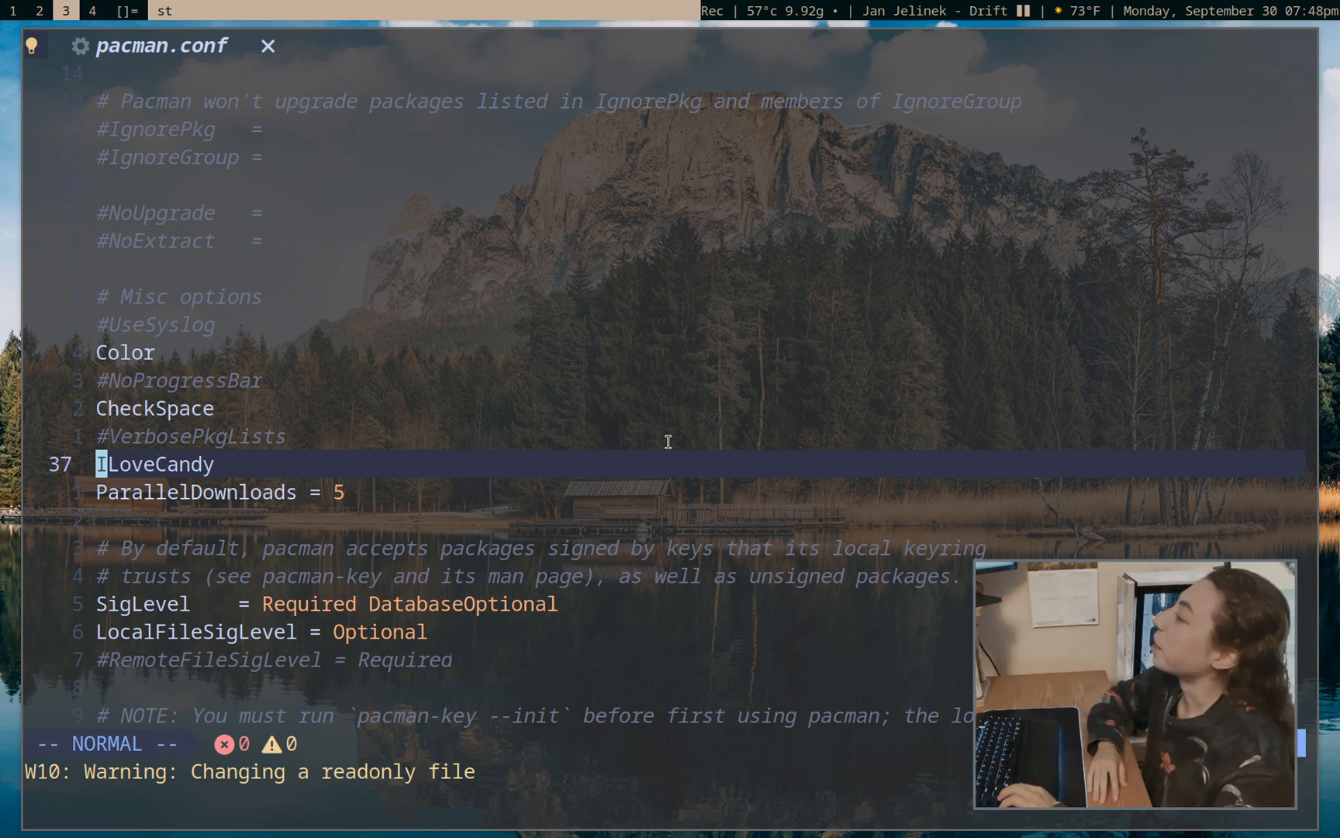
pyautogui.press('j')
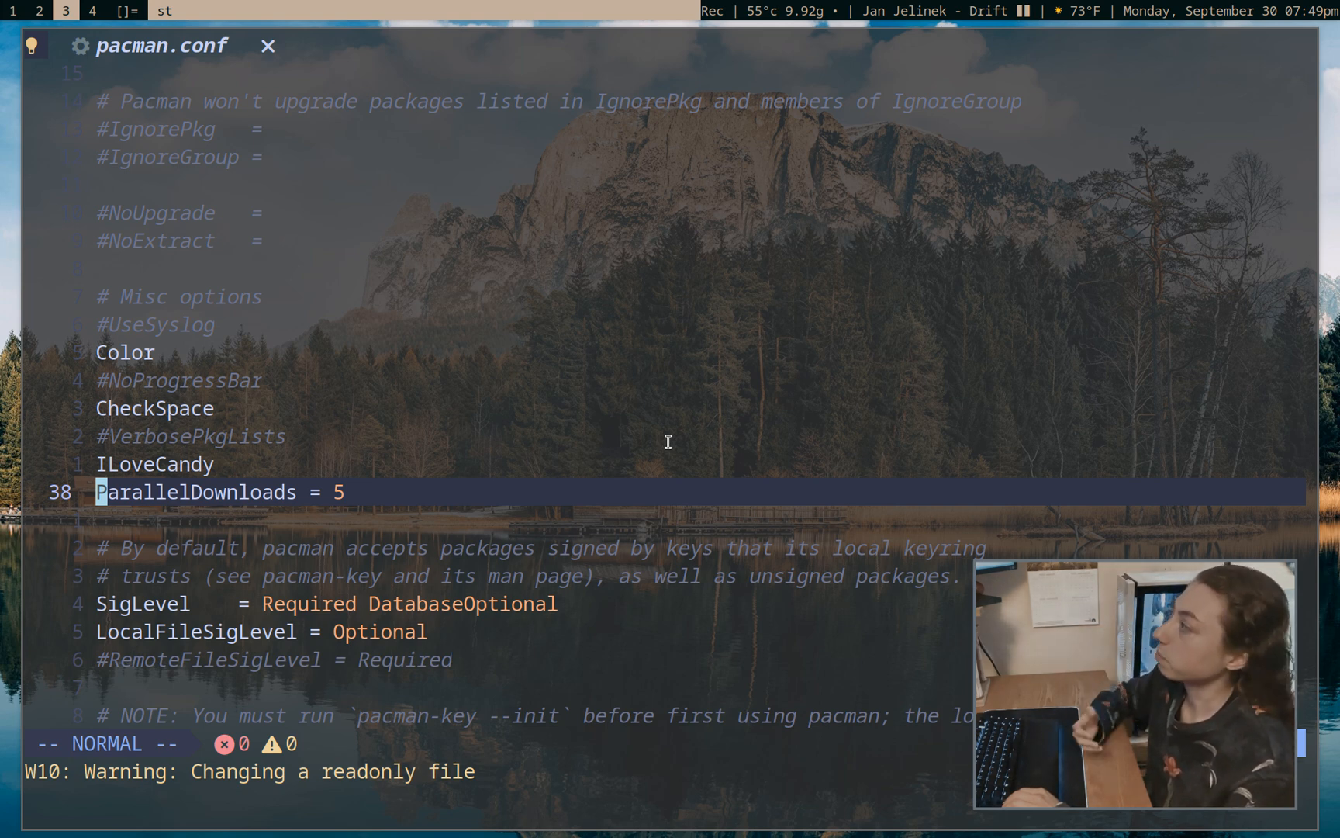
pyautogui.scroll(-3)
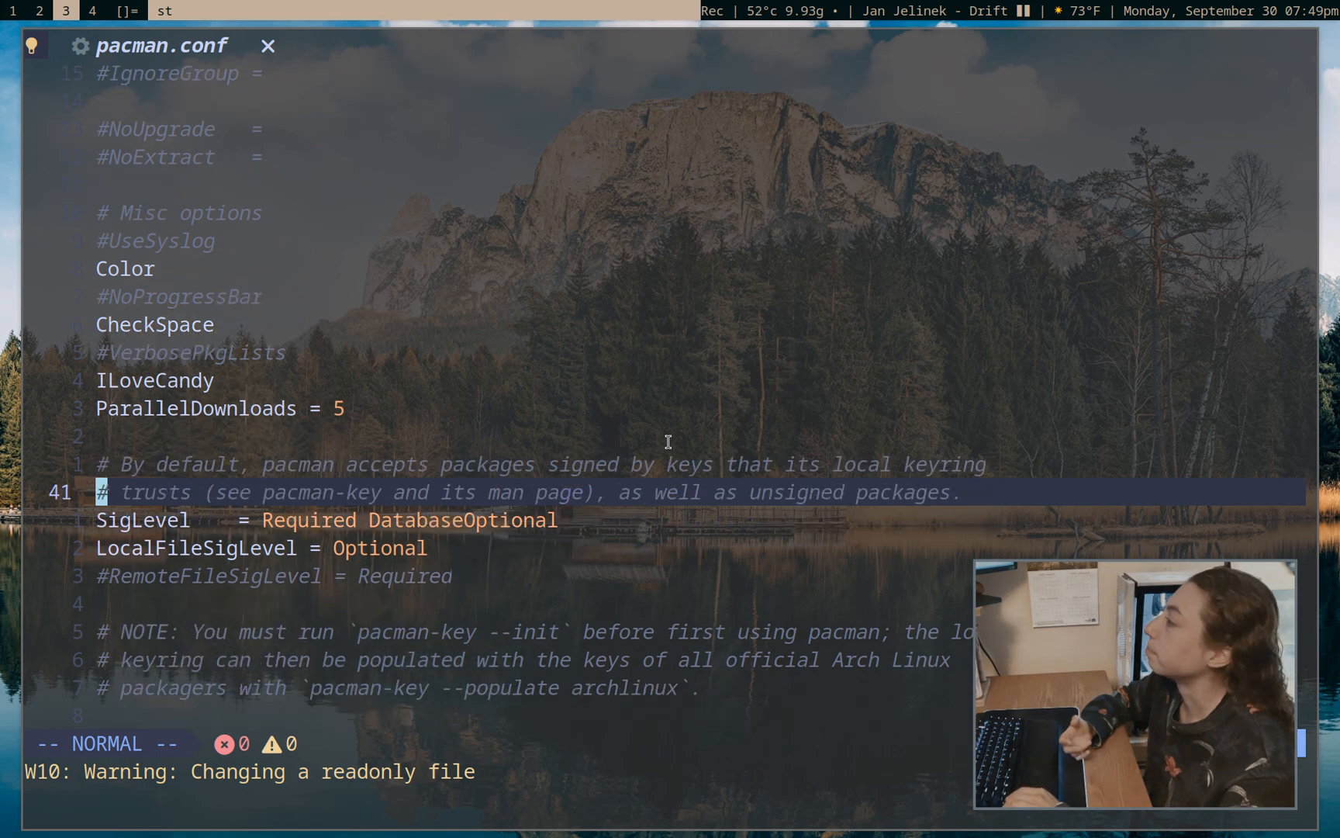
pyautogui.scroll(-3)
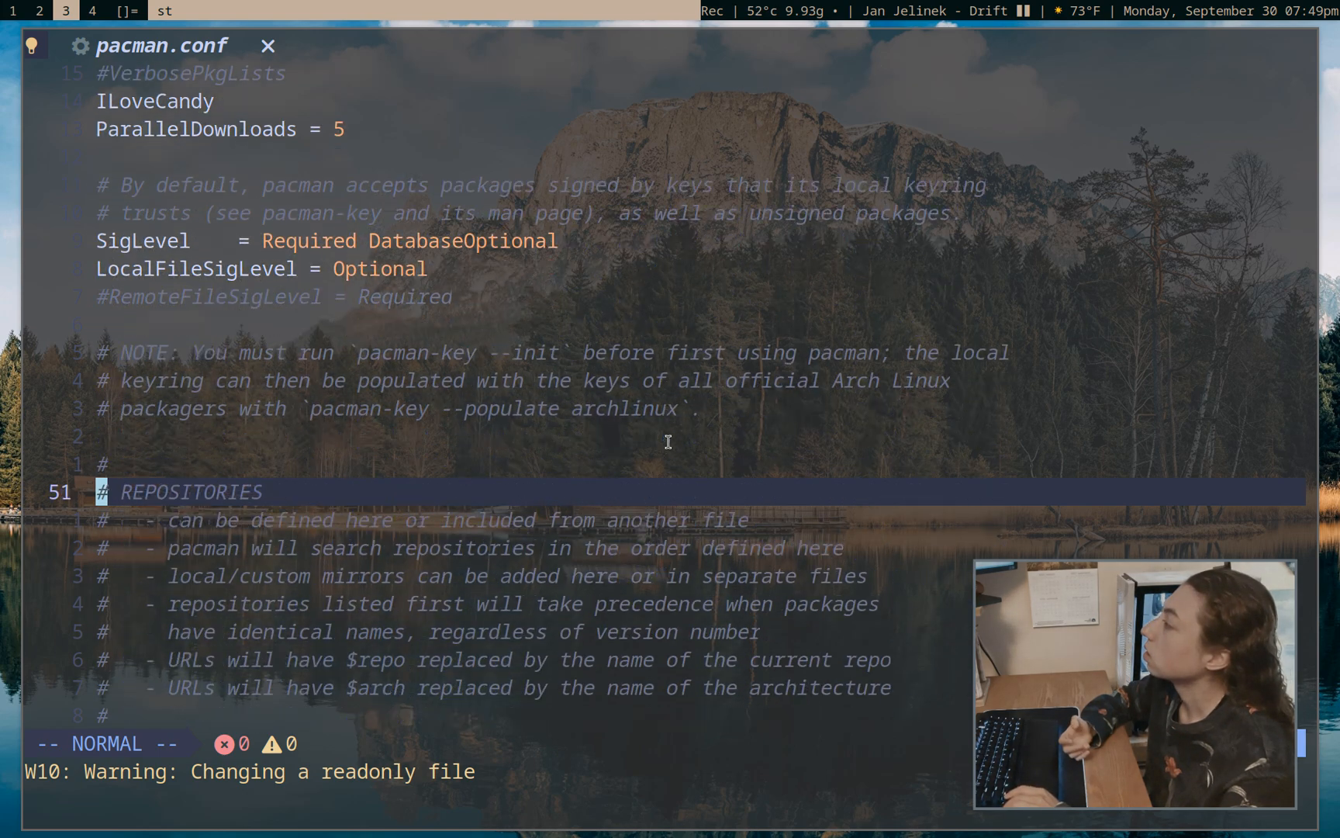
pyautogui.scroll(-3)
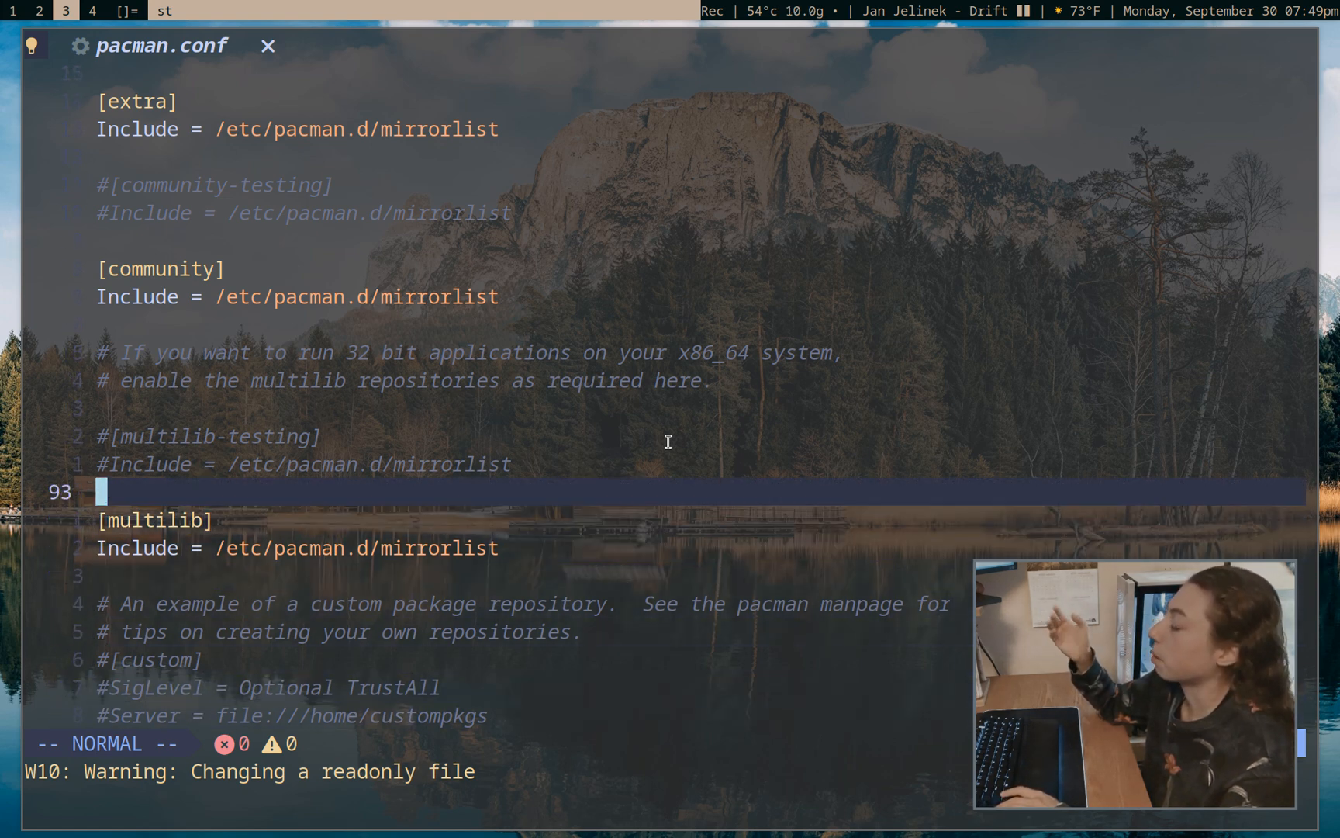
pyautogui.write(':q')
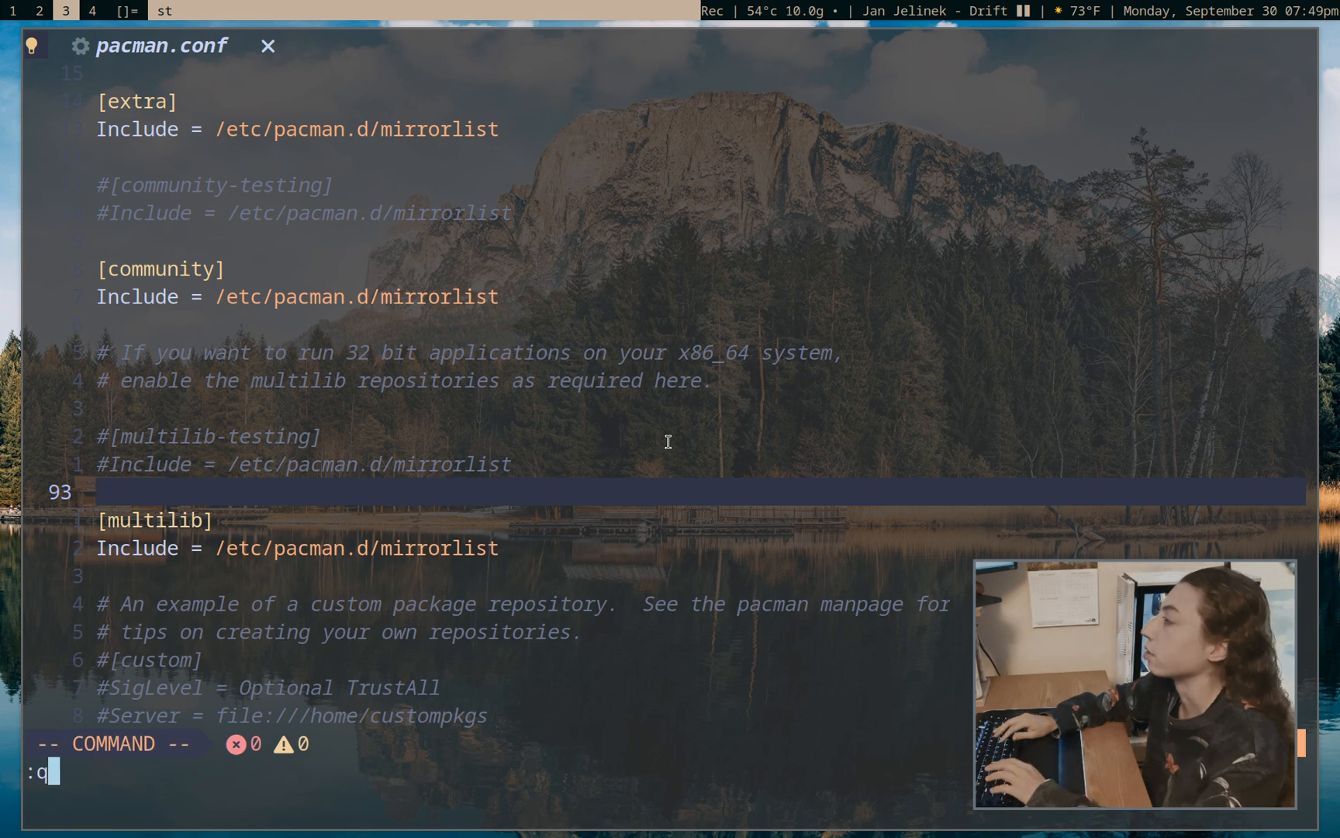
# Quit pacman.conf and search the repositories with pacman -Ss downgrade, finding nothing
pyautogui.press('Return')
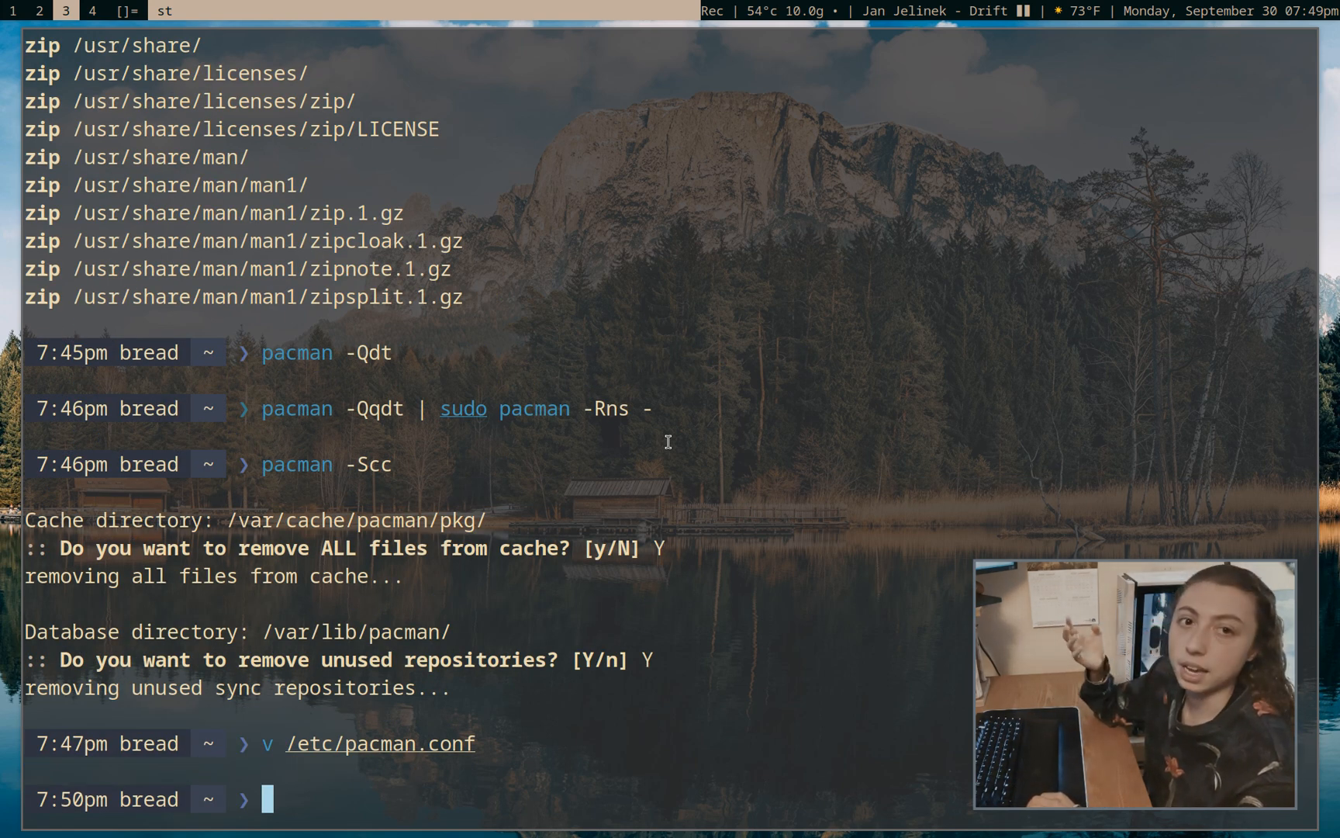
pyautogui.write('v /etc/pacman.conf')
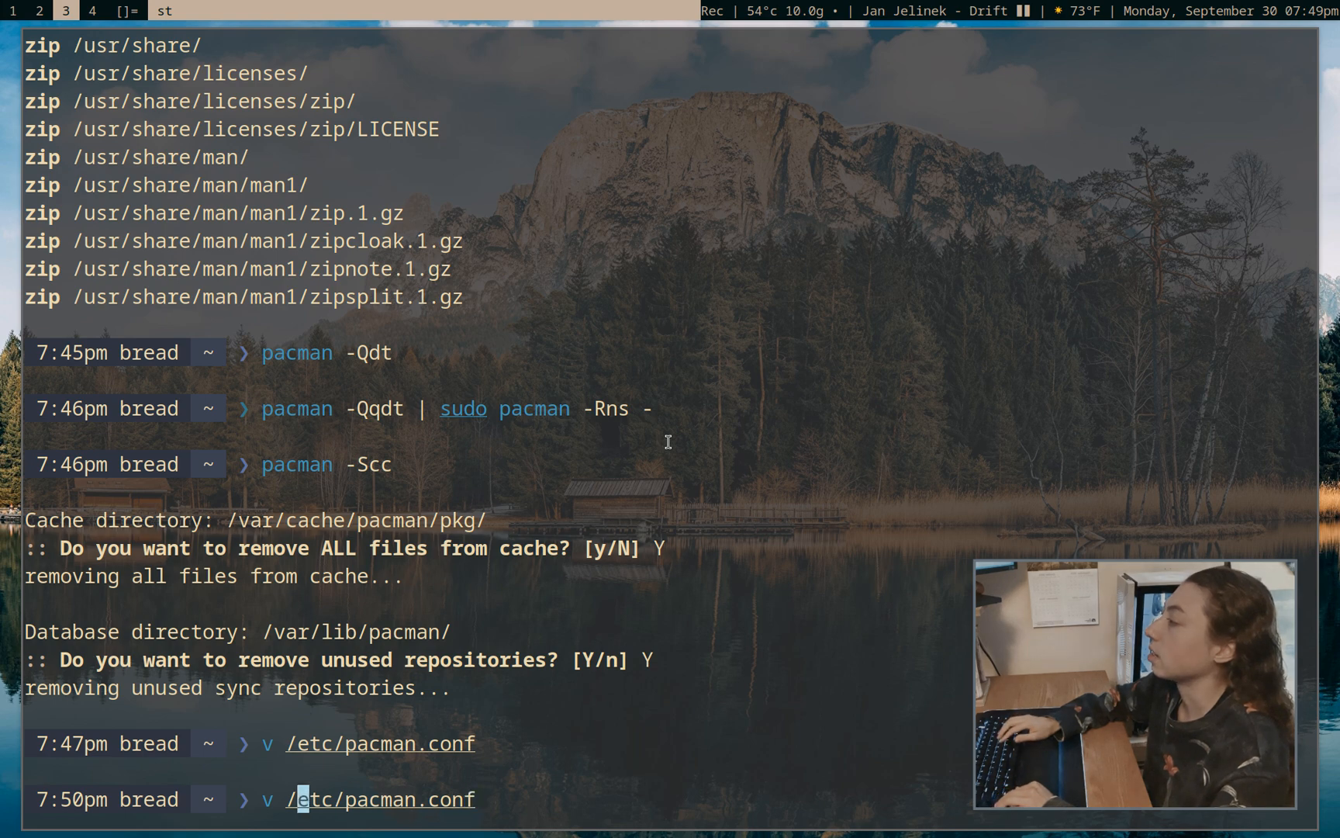
pyautogui.write('sudo')
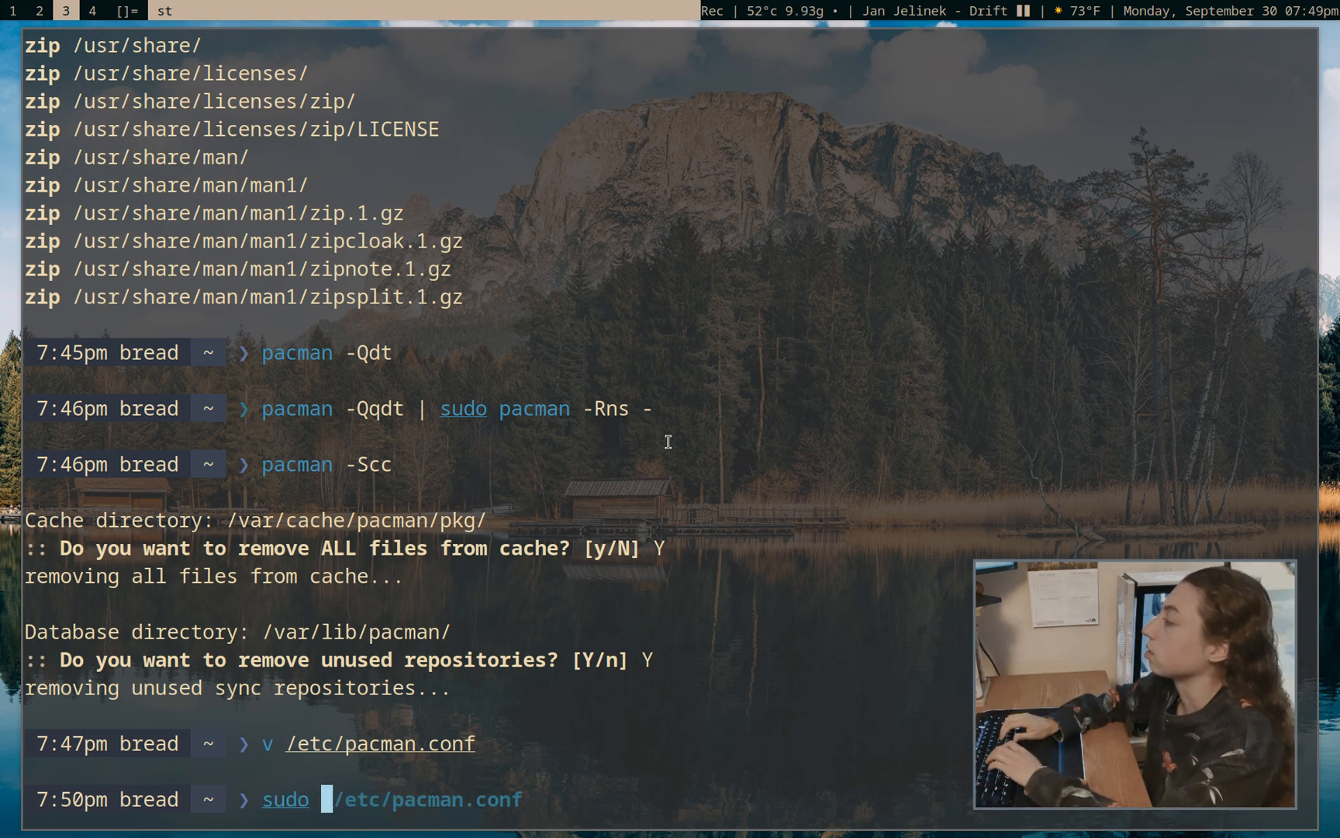
pyautogui.write('nvi')
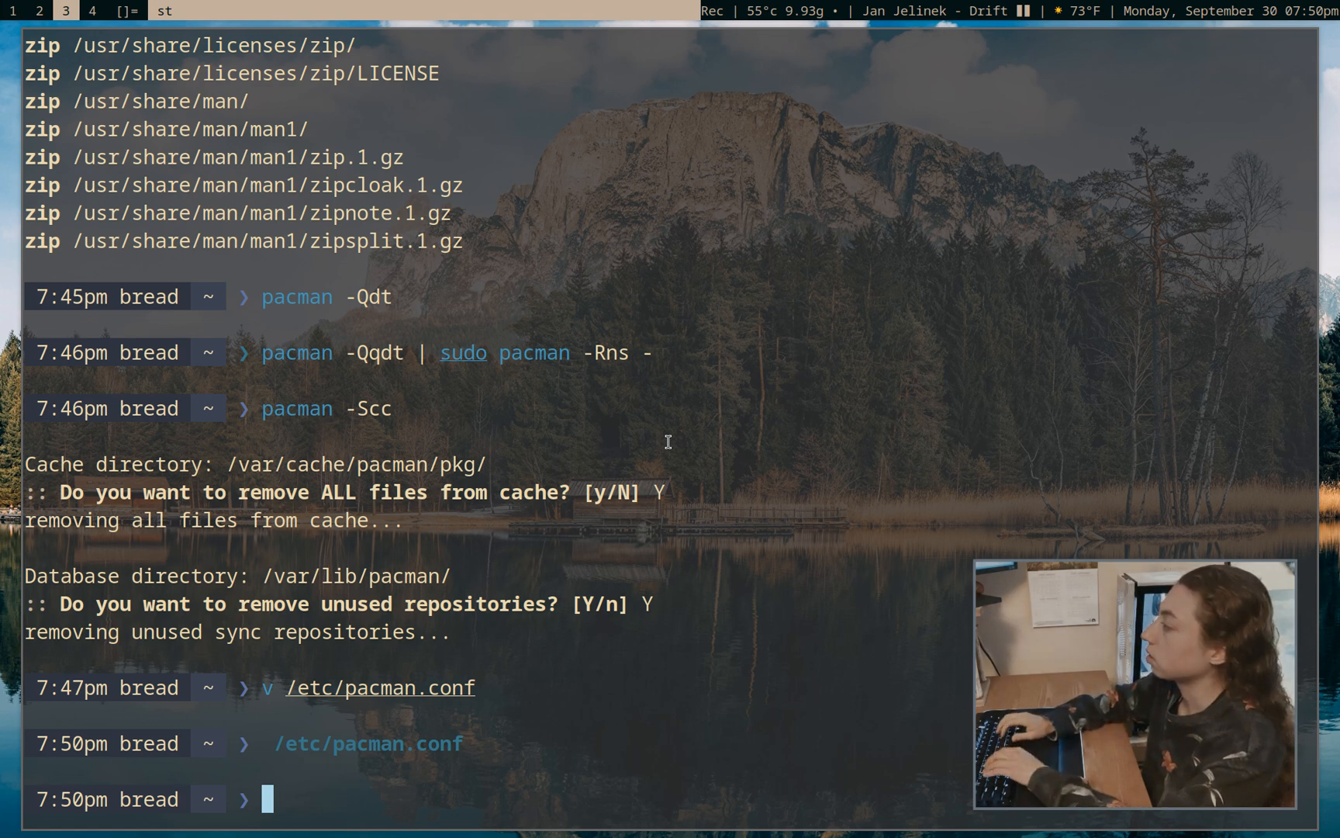
pyautogui.write('pacman -Ss downgrade')
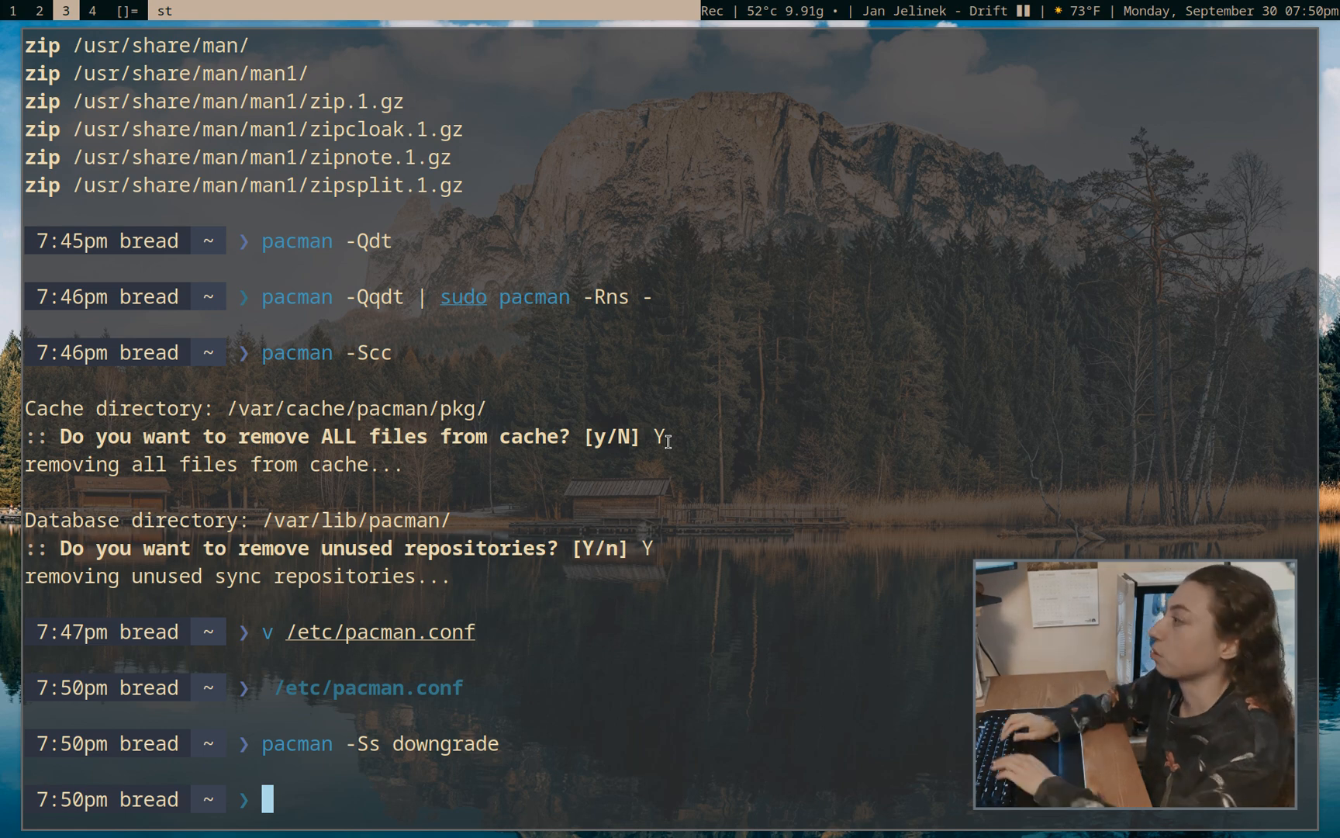
# Run sudo downgrade pacman and exit the version list, ending with 'Unable to downgrade pacman'
pyautogui.write('sudo downgrade pac')
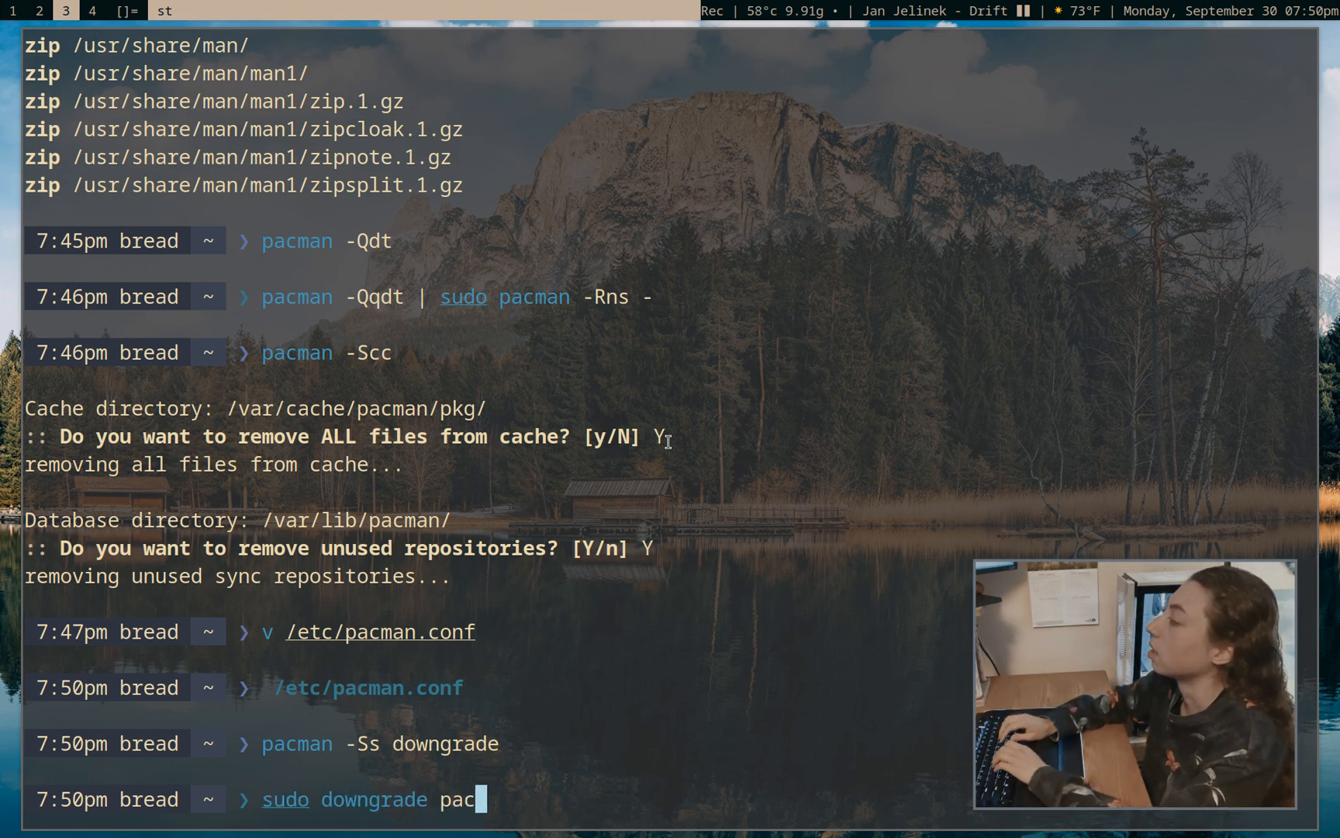
pyautogui.write('man')
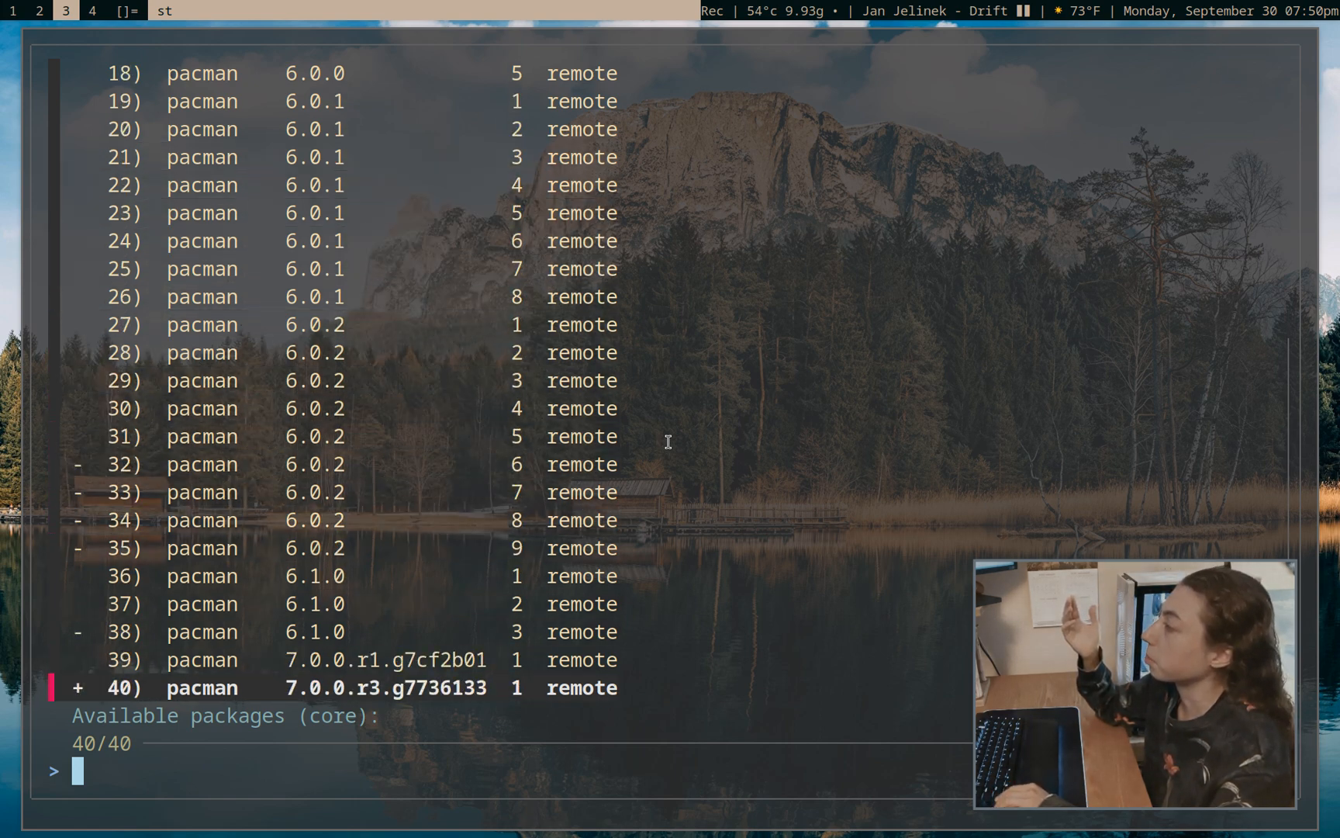
pyautogui.press('Up')
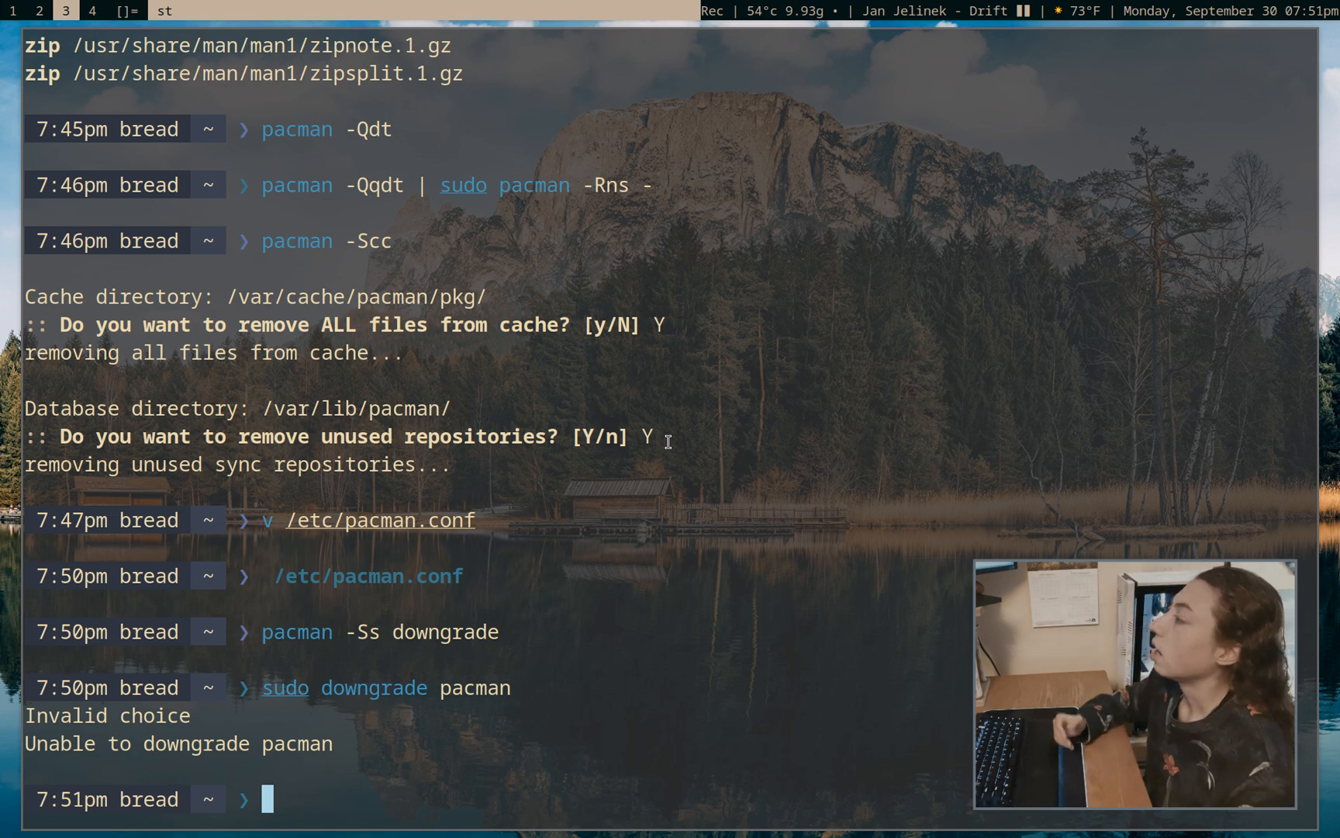
pyautogui.moveTo(607, 526)
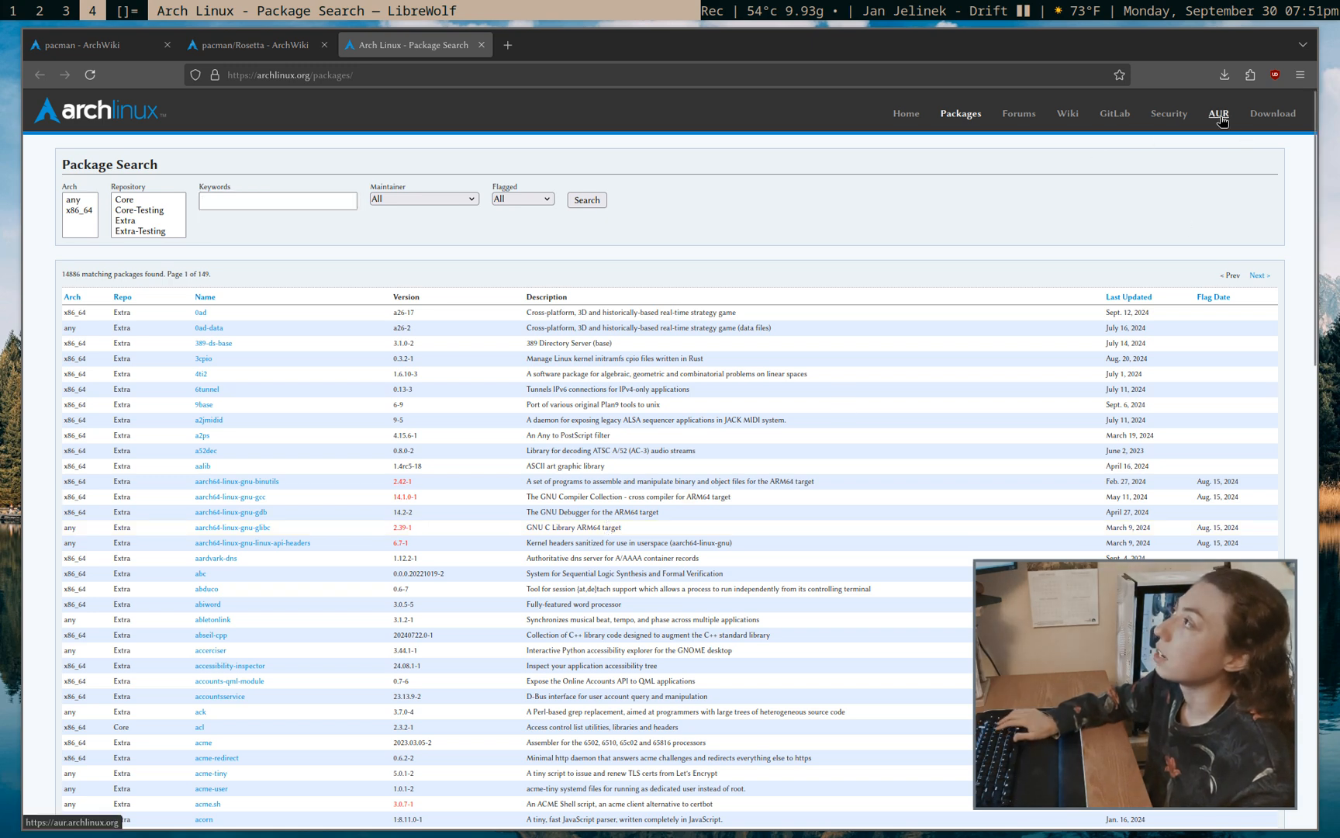
# Open the AUR home page from the Arch package search navigation and zoom in
pyautogui.click(1219, 113)
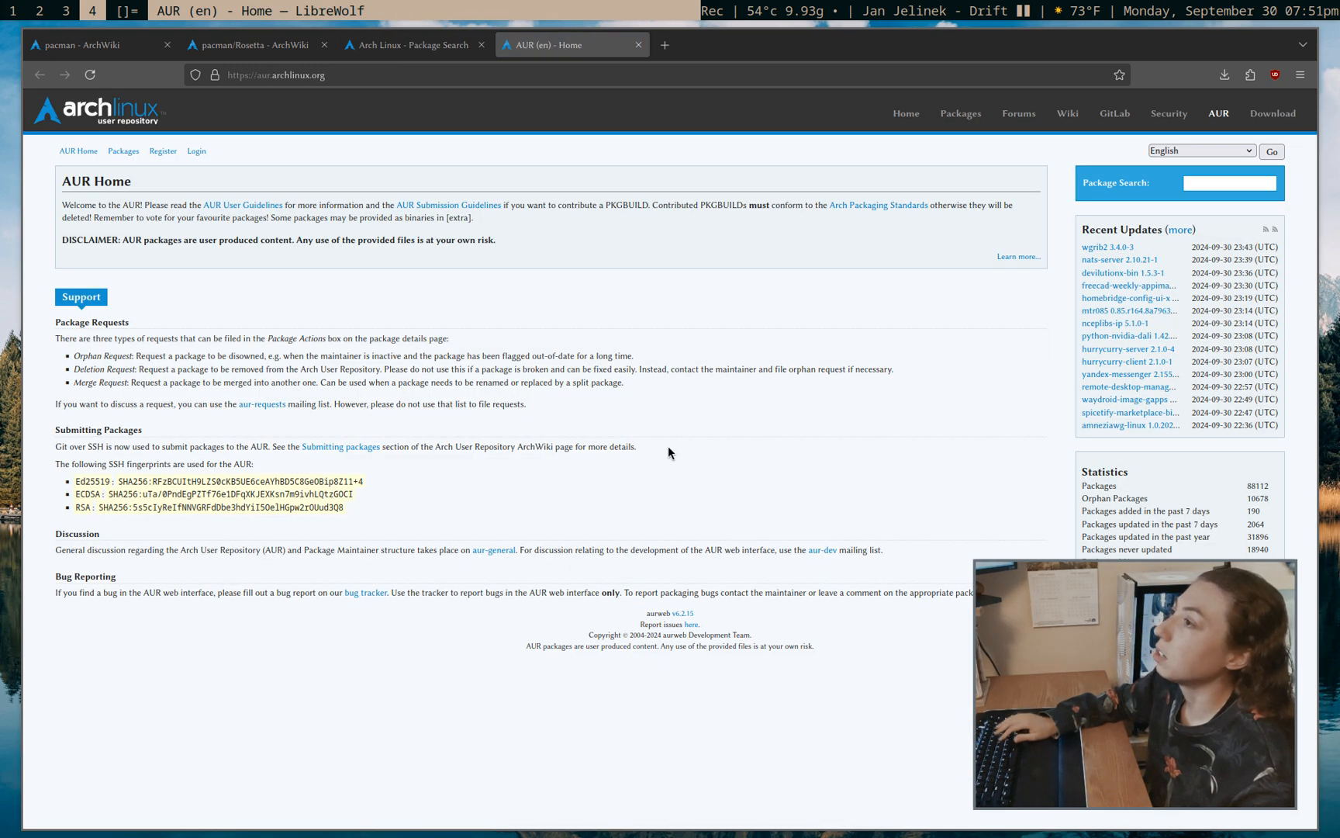
pyautogui.press('ctrl+plus')
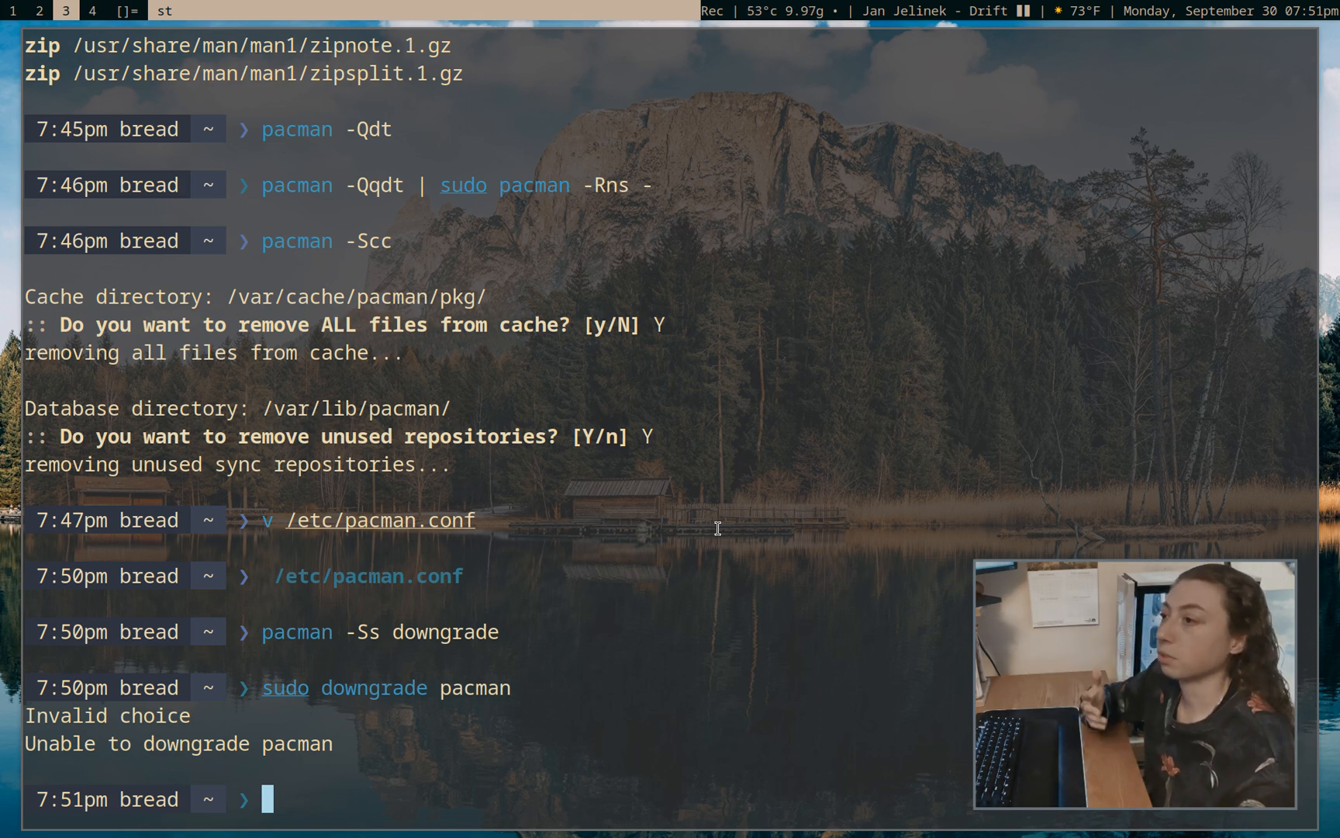
pyautogui.moveTo(404, 521)
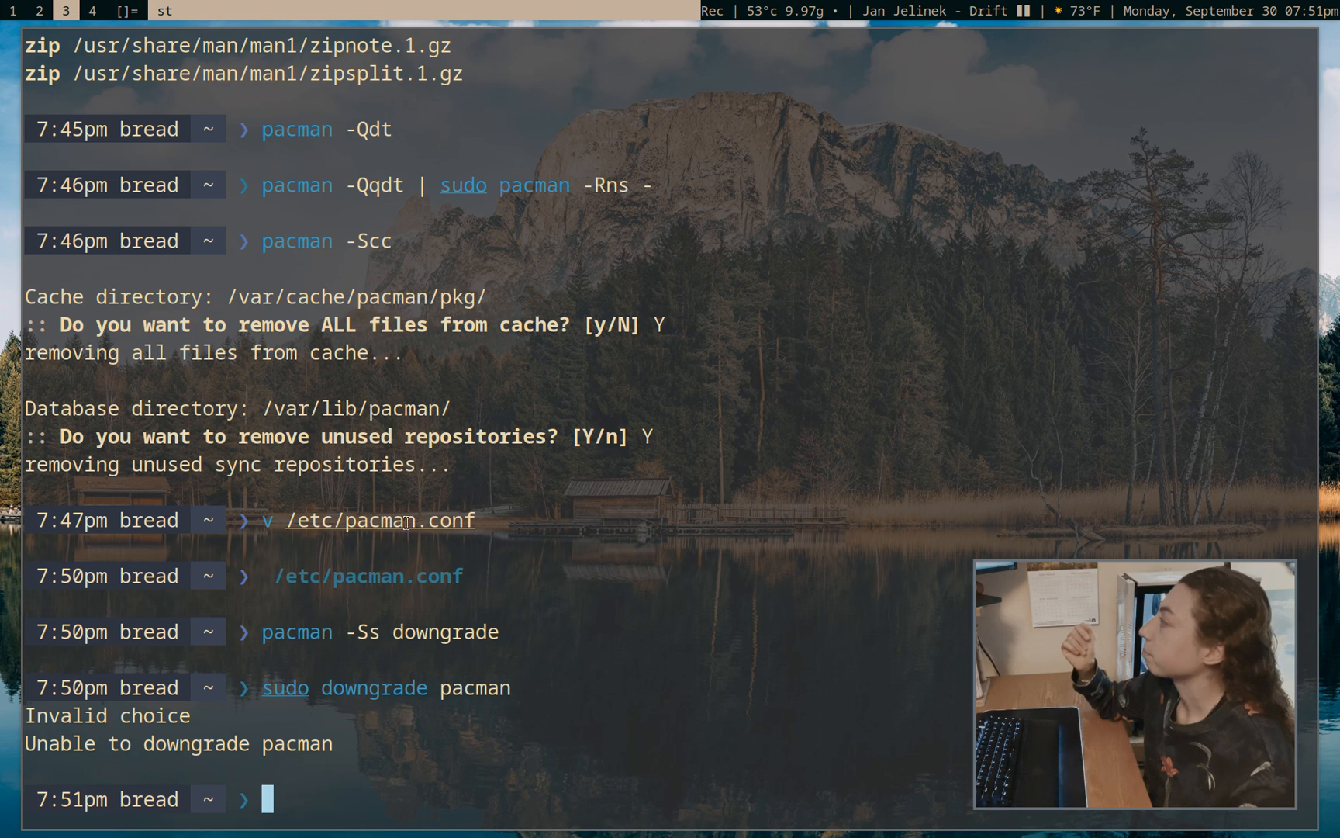
pyautogui.moveTo(616, 549)
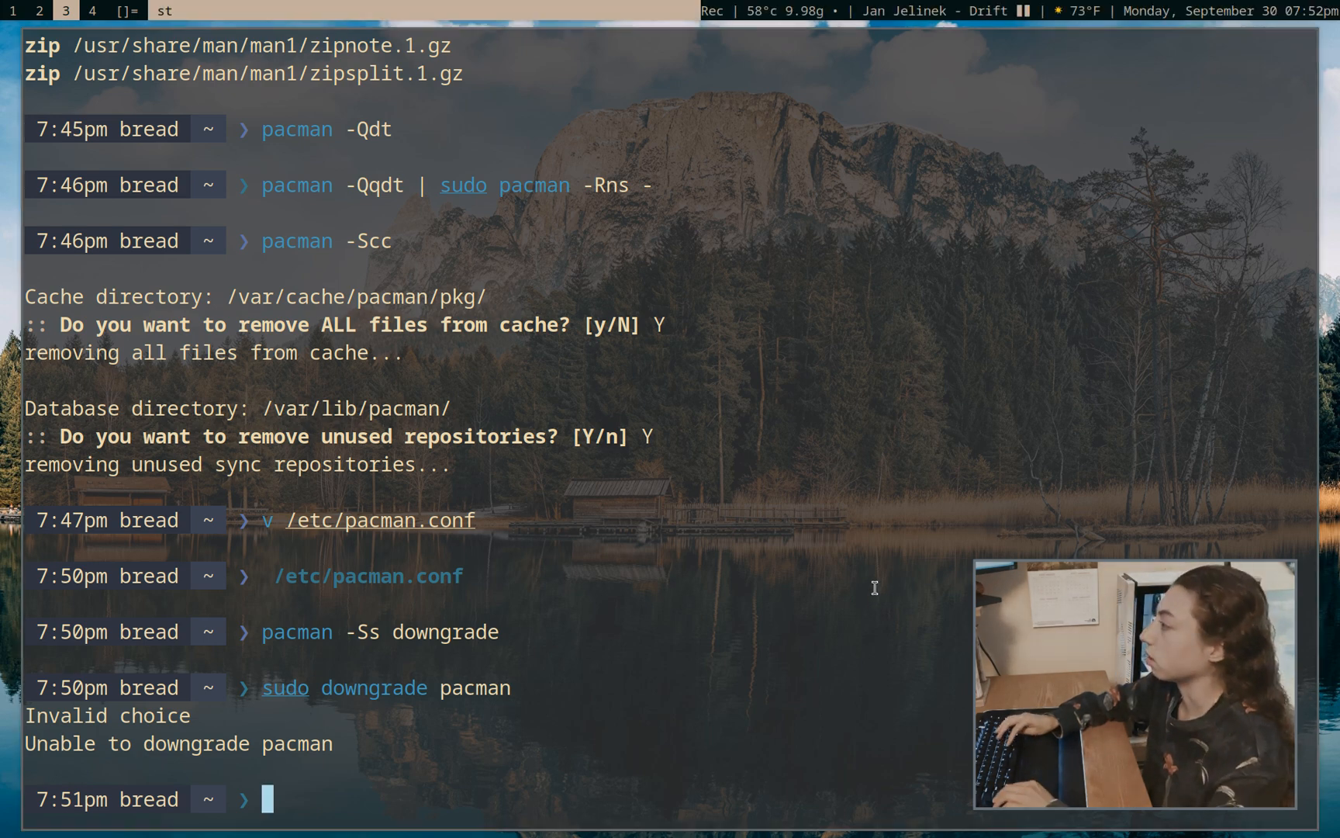
# Clone yay from the AUR, list its contents and run makepkg -si on the PKGBUILD
pyautogui.write('git clone https://aur.archlinux.org/yay.git')
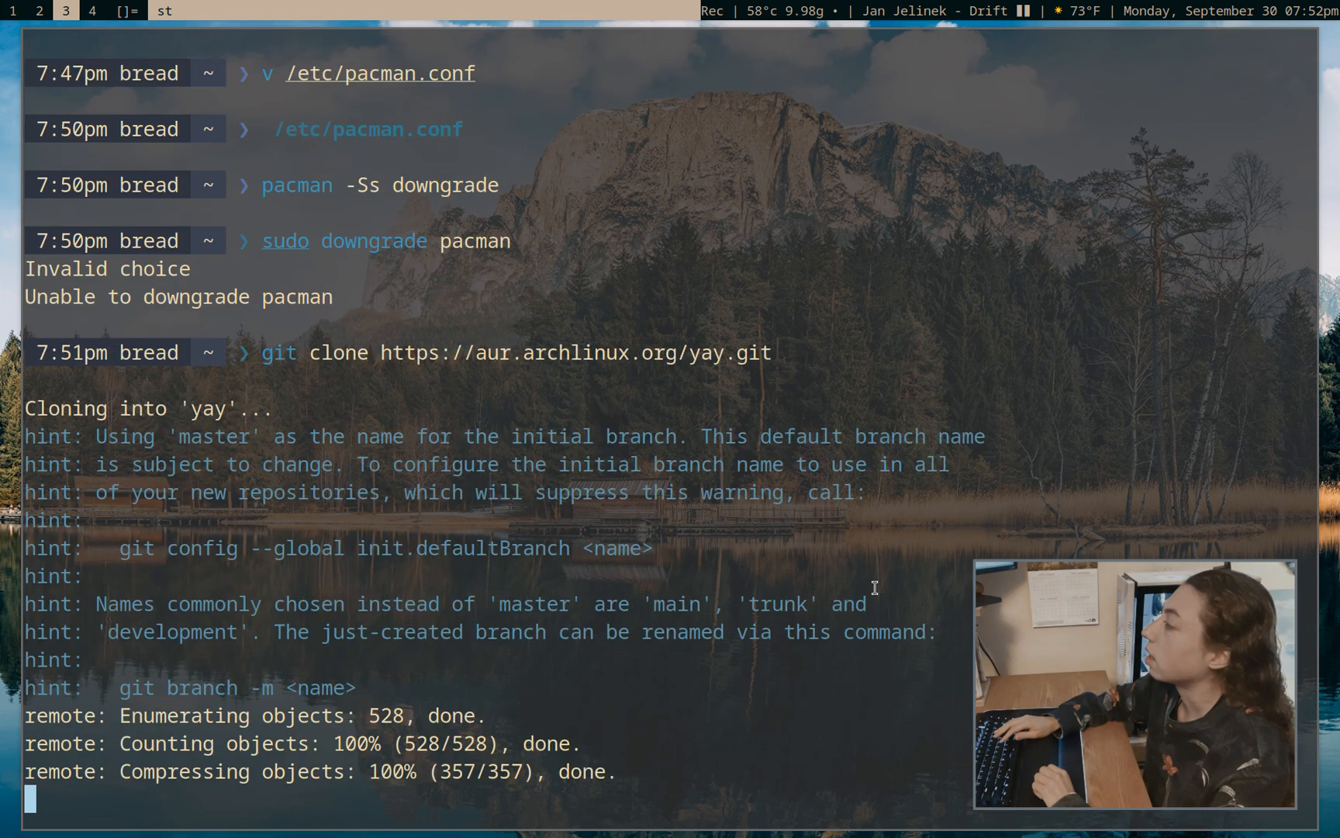
pyautogui.write('cd yay')
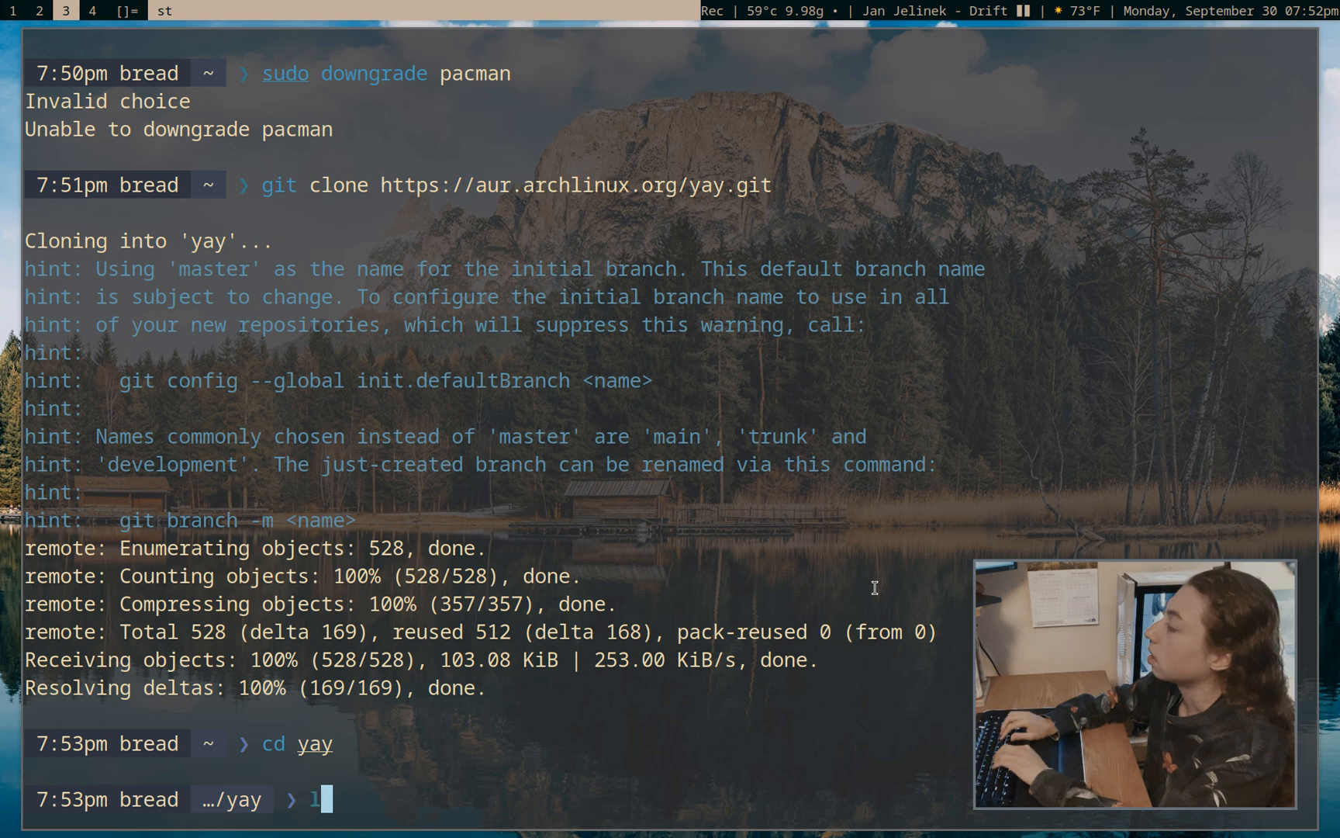
pyautogui.write('ls')
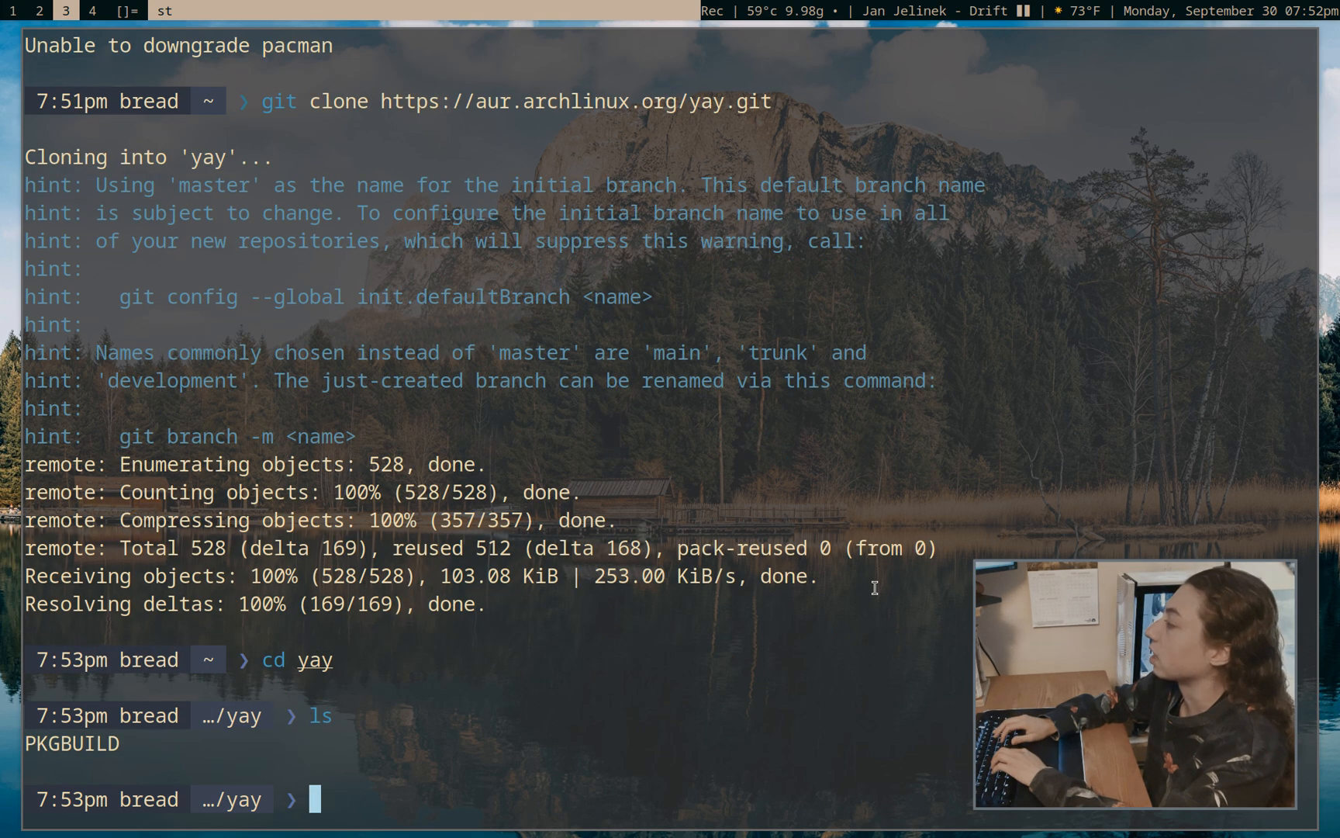
pyautogui.write('makepkg')
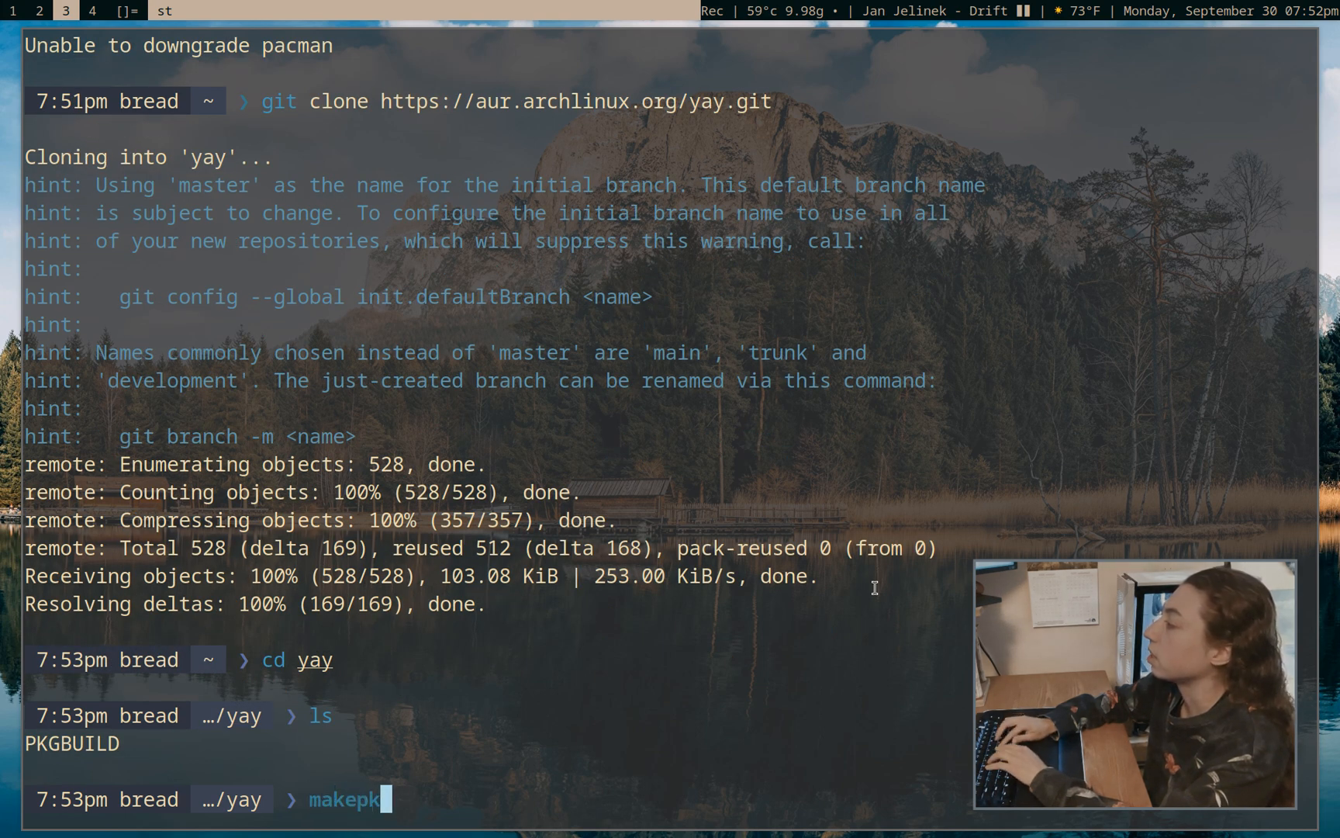
pyautogui.write('-si')
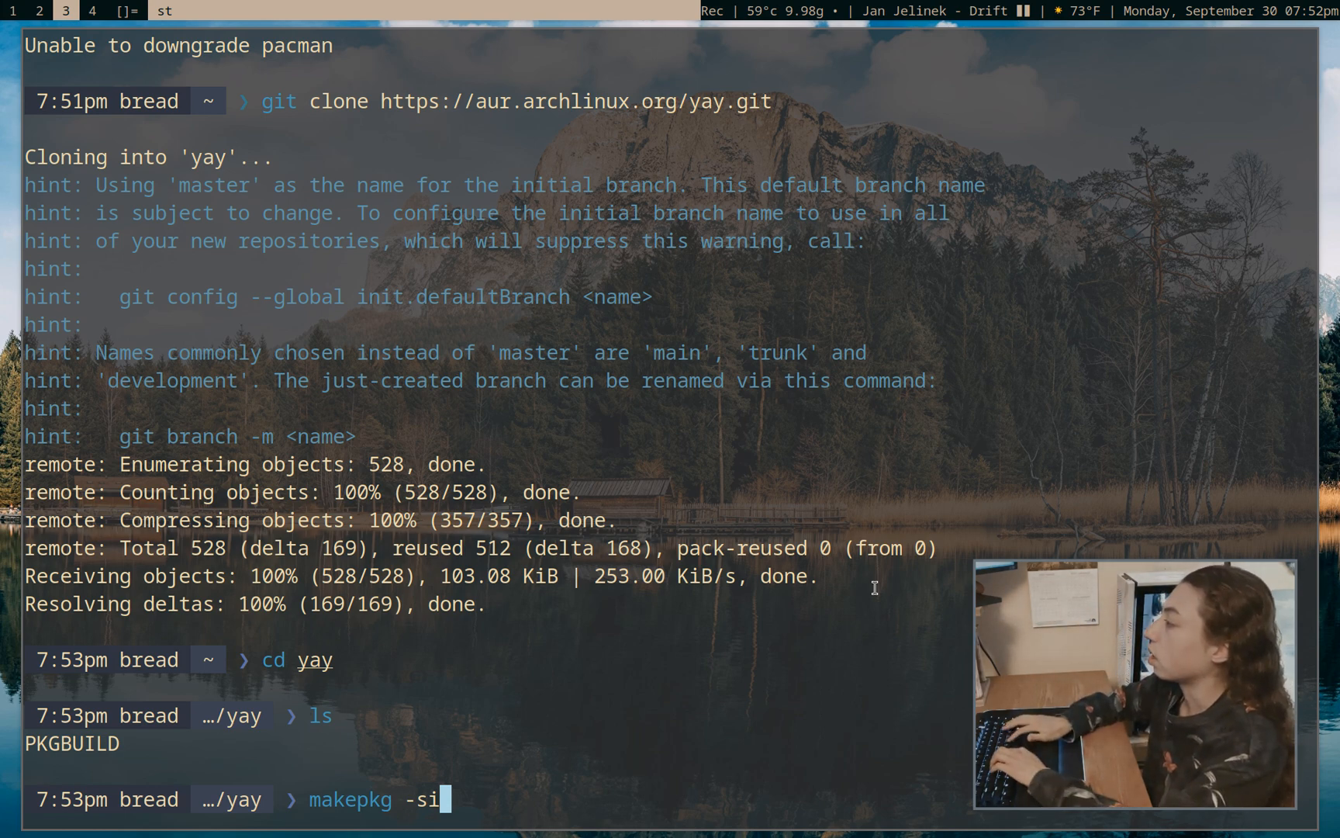
# Delete the cloned yay folder with rm -r yay/, answering y to the prompts
pyautogui.write('rm')
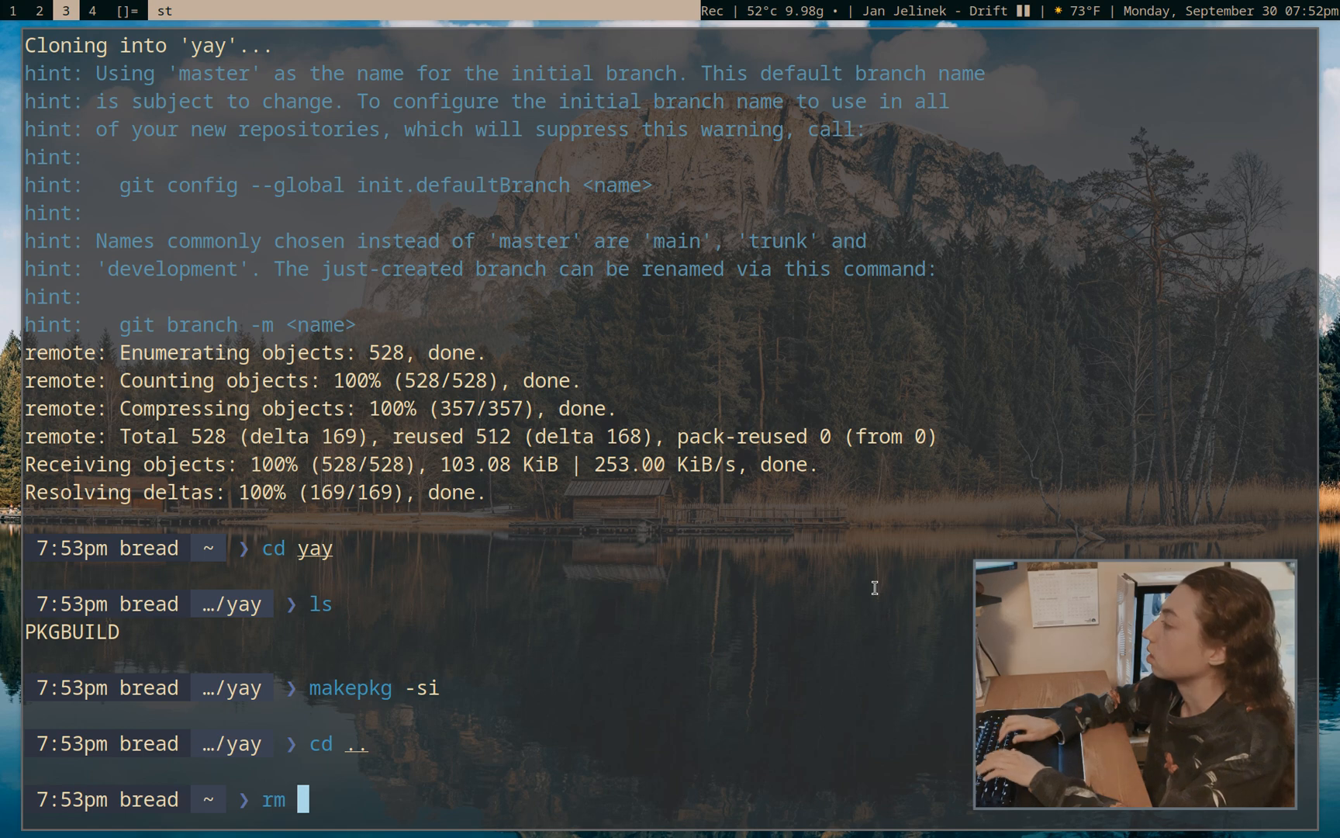
pyautogui.write('-r yay/')
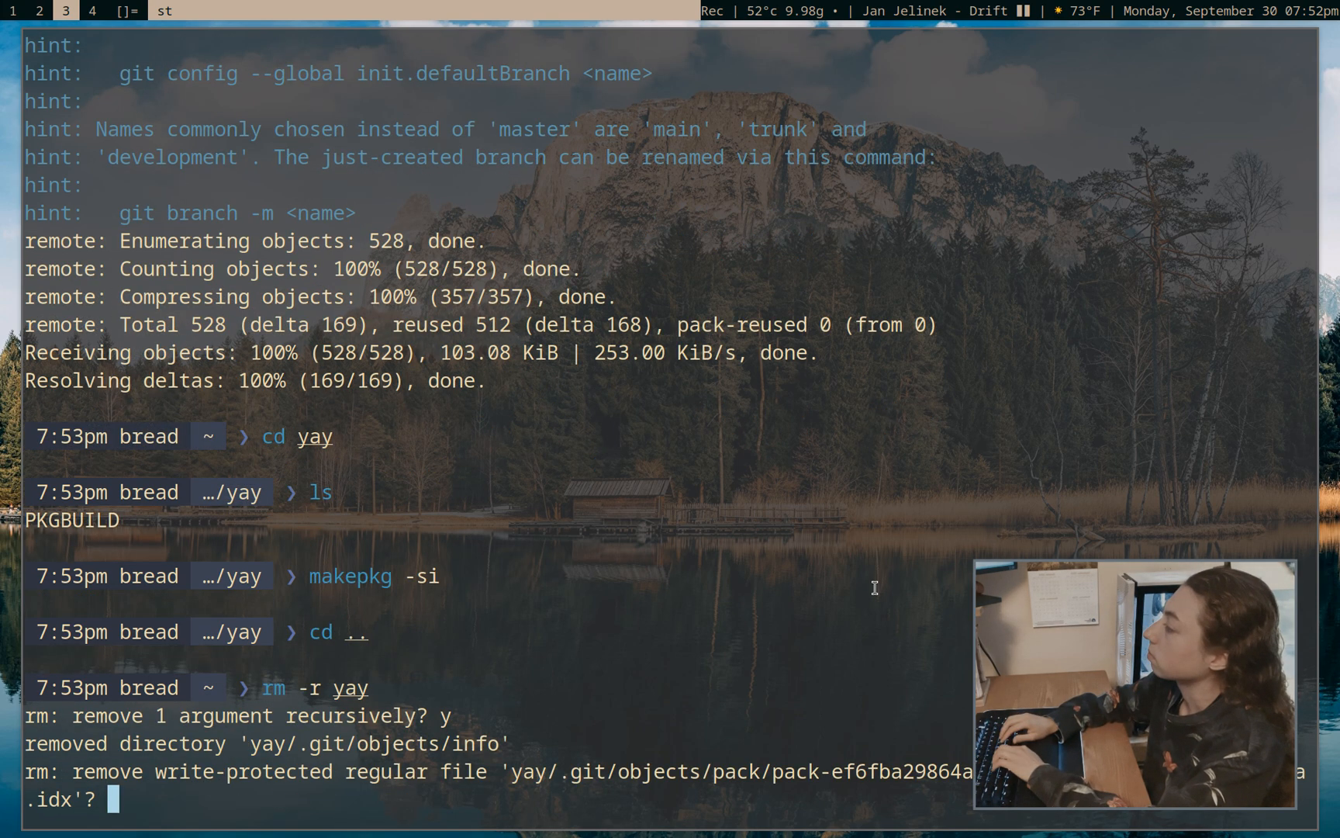
pyautogui.write('y')
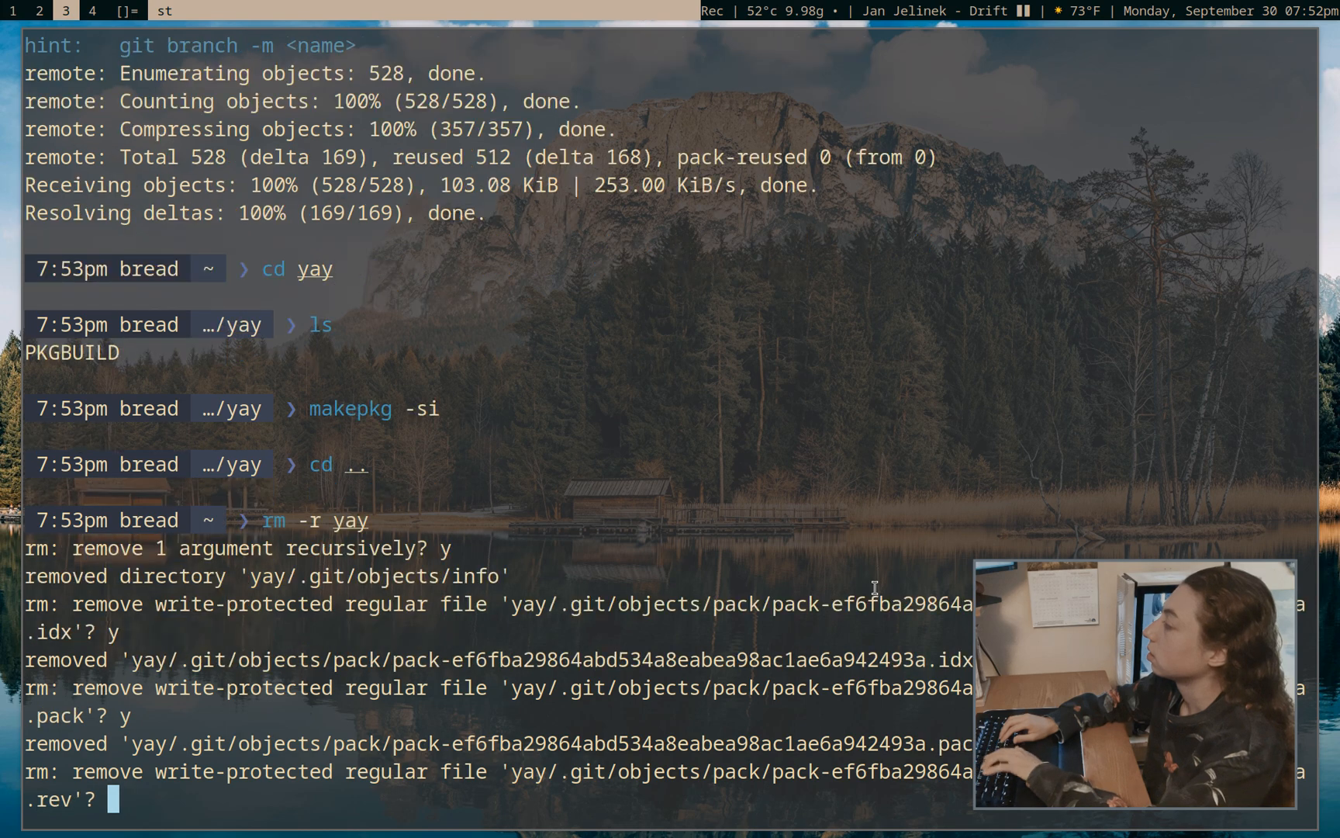
pyautogui.press('ctrl+c')
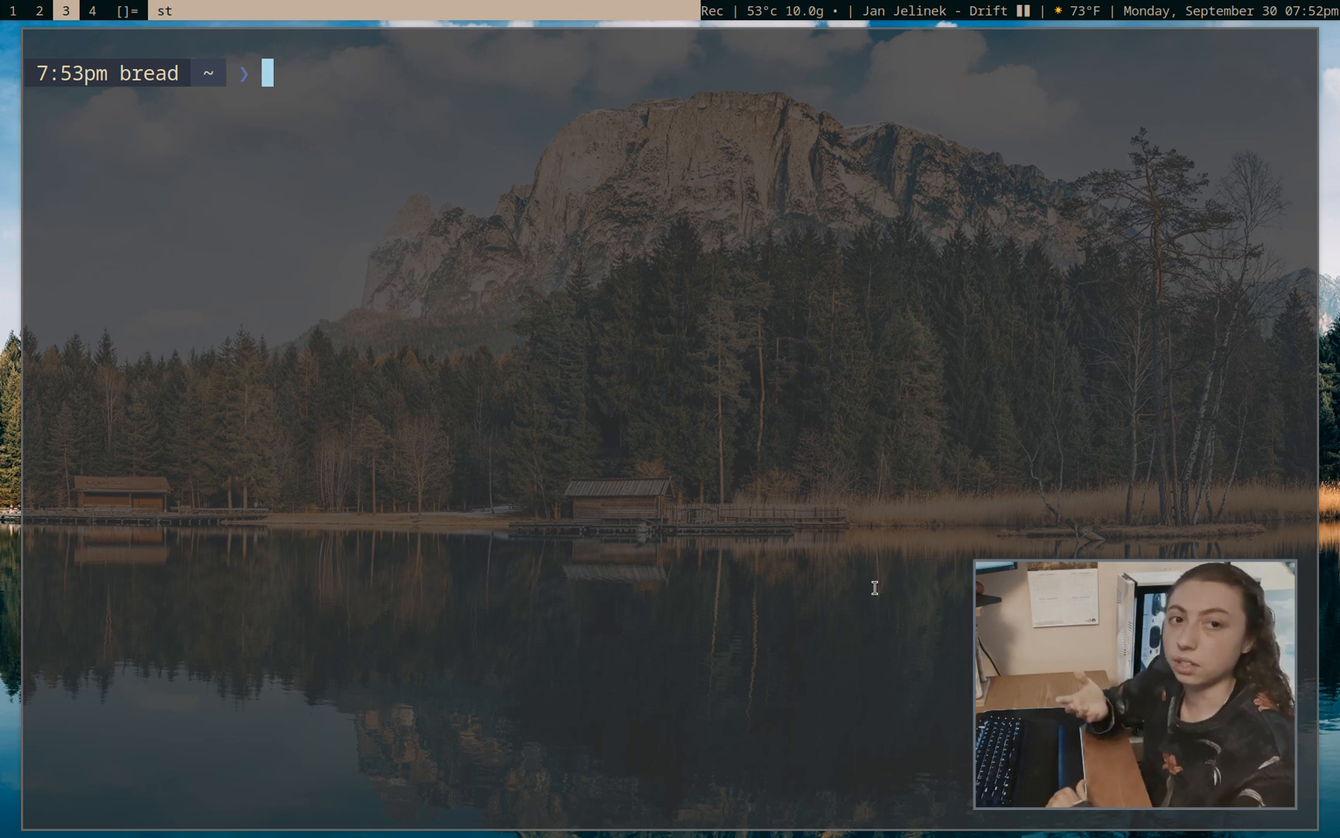
# Search the AUR with yay paccache-hook, see it installed, and cancel the install prompt
pyautogui.write('yay')
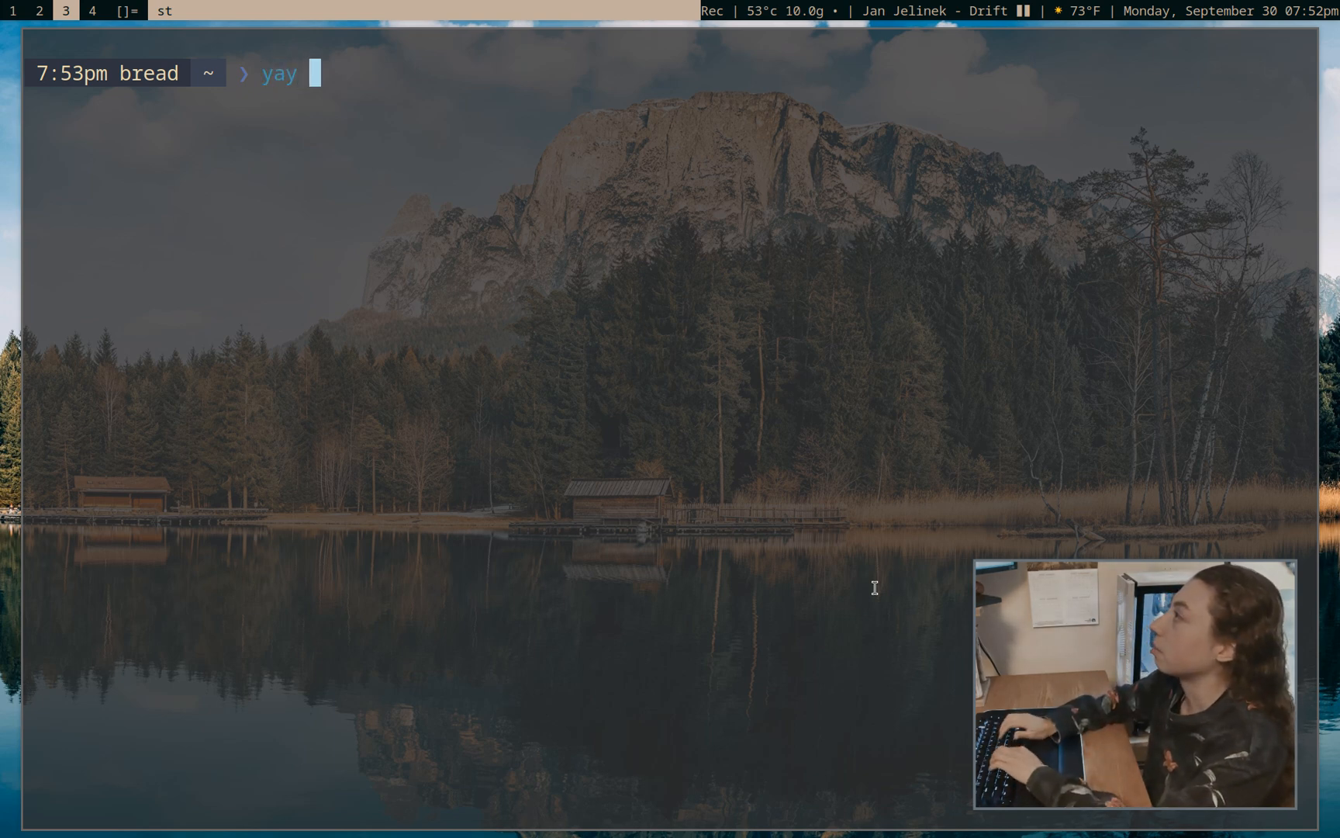
pyautogui.write('paccache-hook')
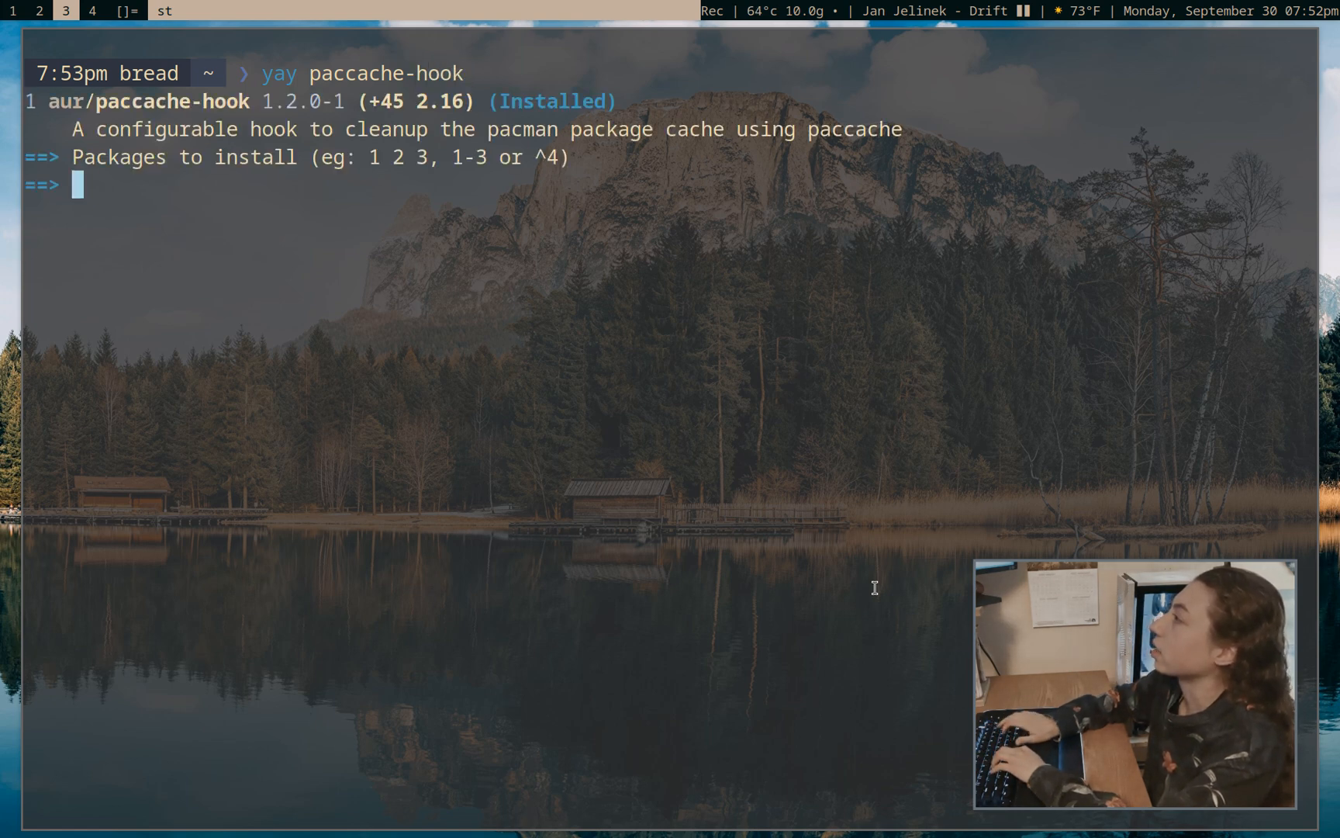
pyautogui.press('ctrl+c')
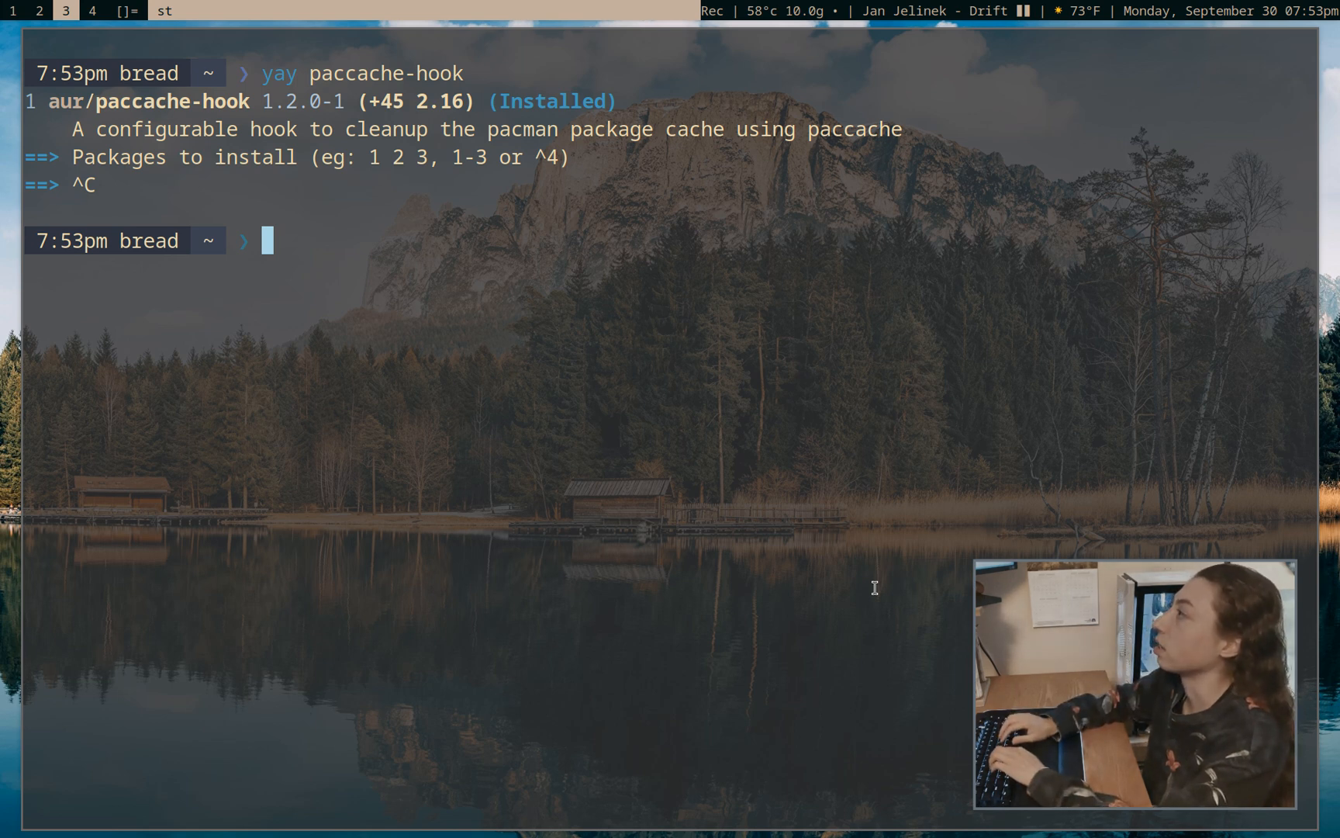
# Enter sudo systemctl enable paccache-hook to enable the cache-cleaning hook
pyautogui.write('sudo systsemc')
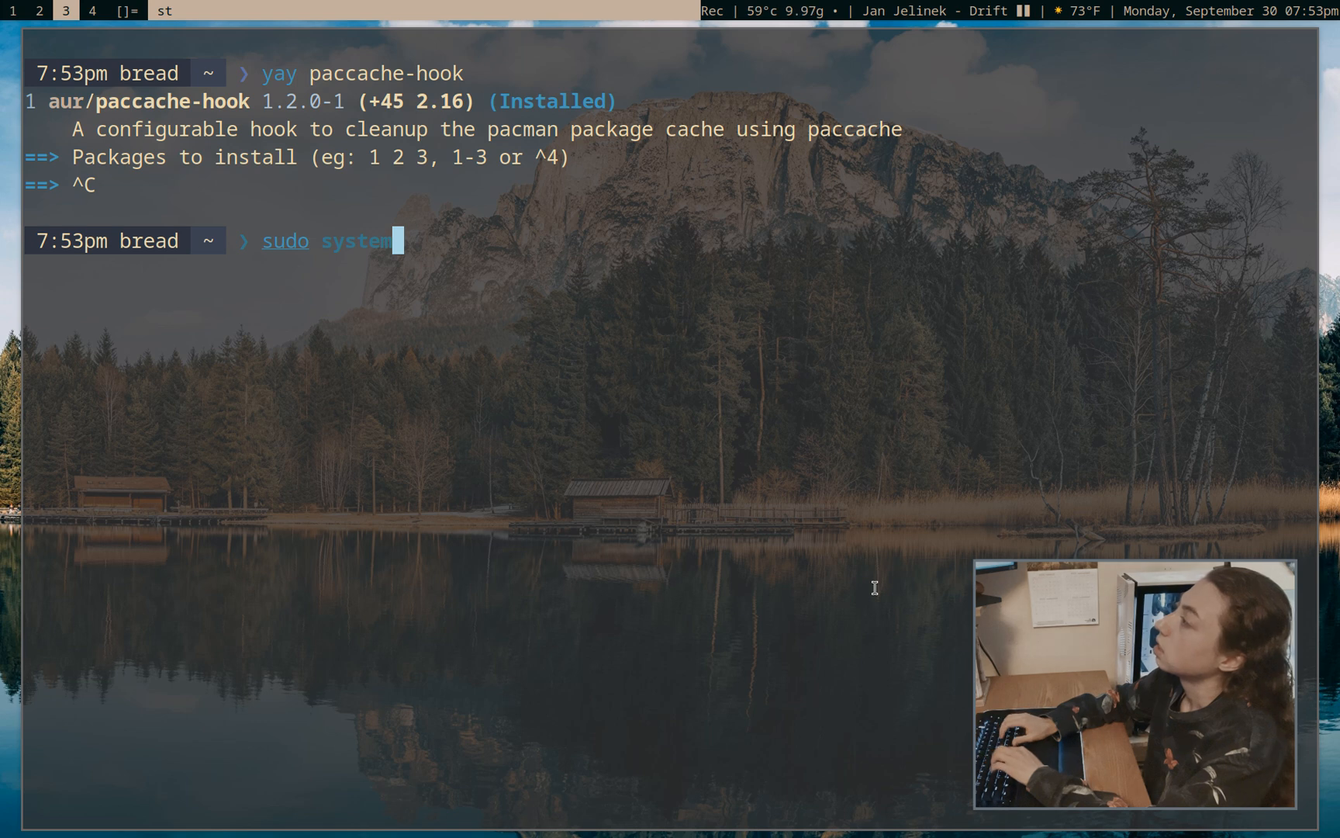
pyautogui.write('ctl enable pac')
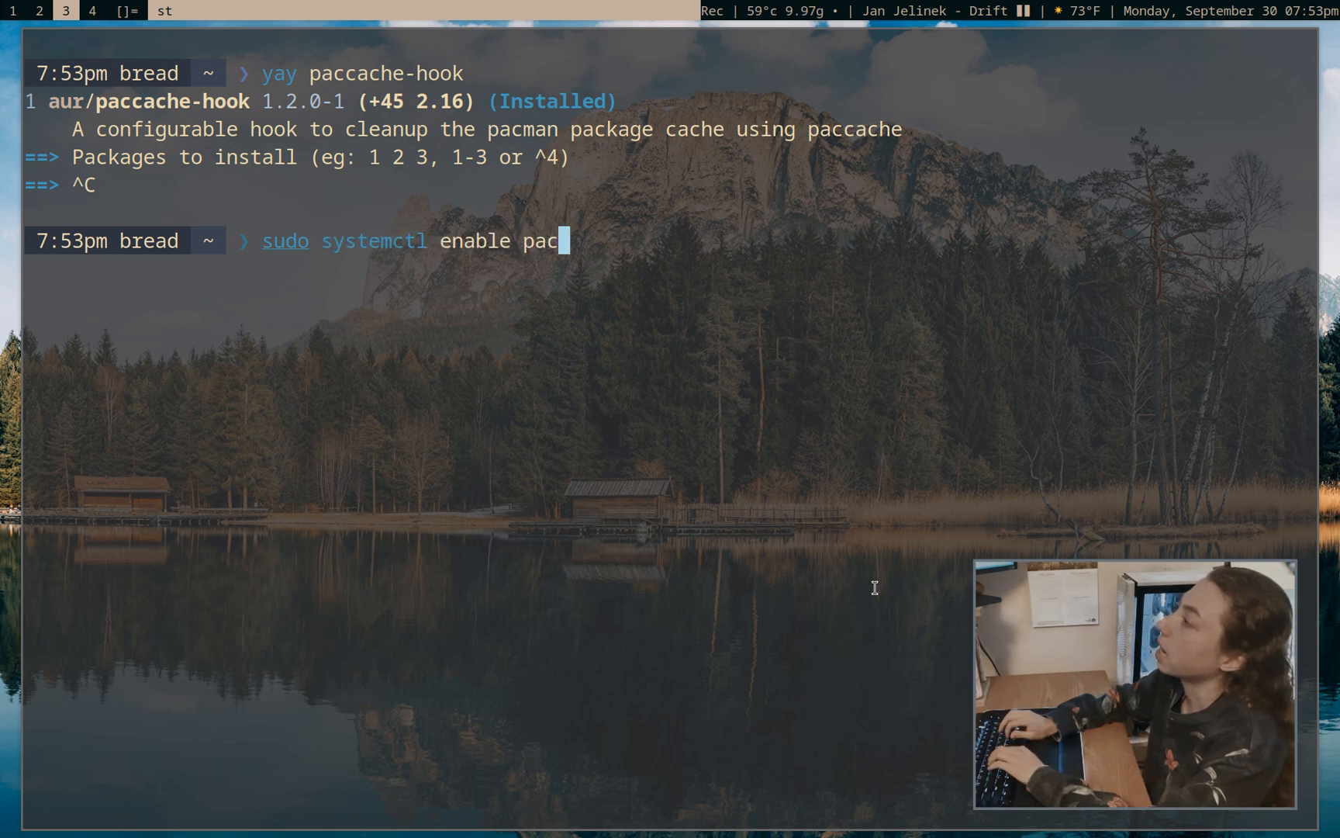
pyautogui.write('cache')
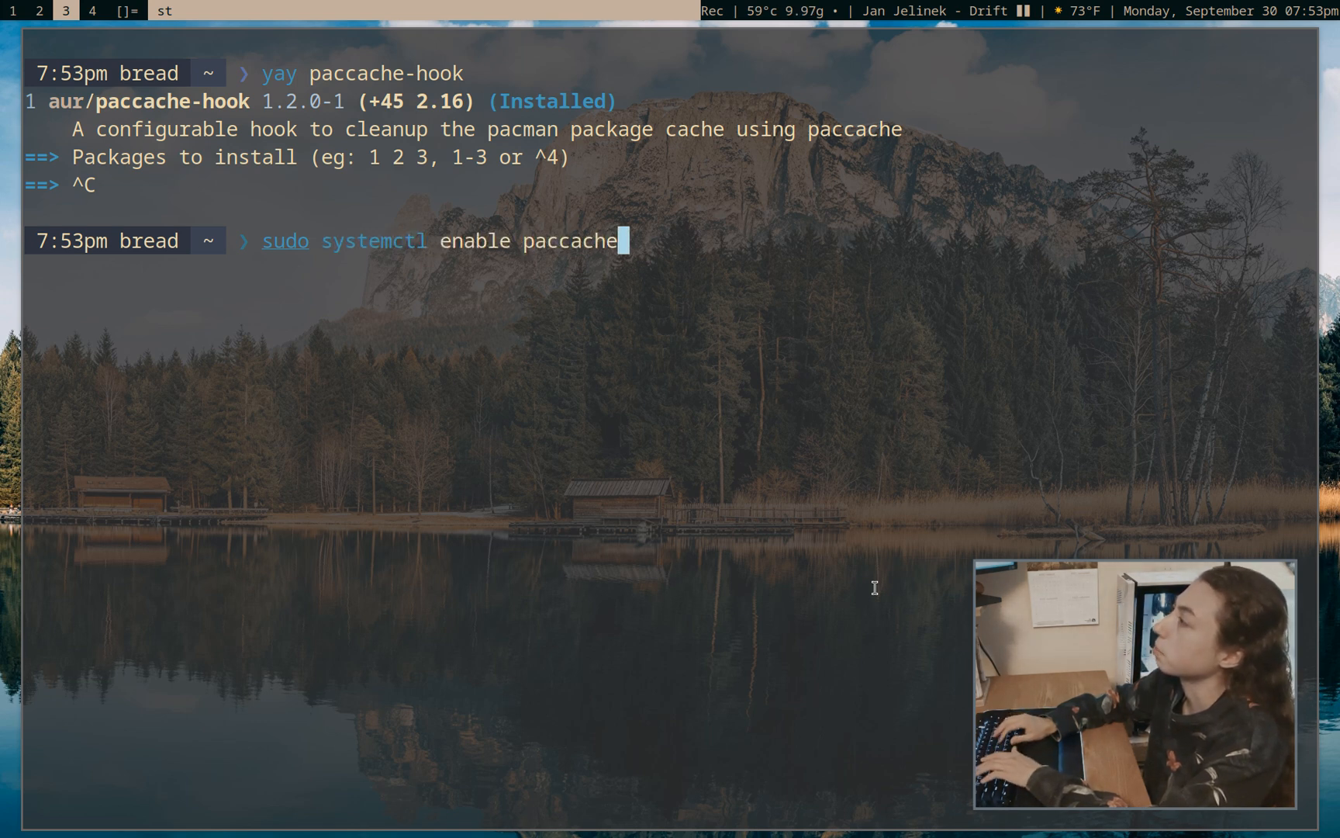
pyautogui.write('-hok')
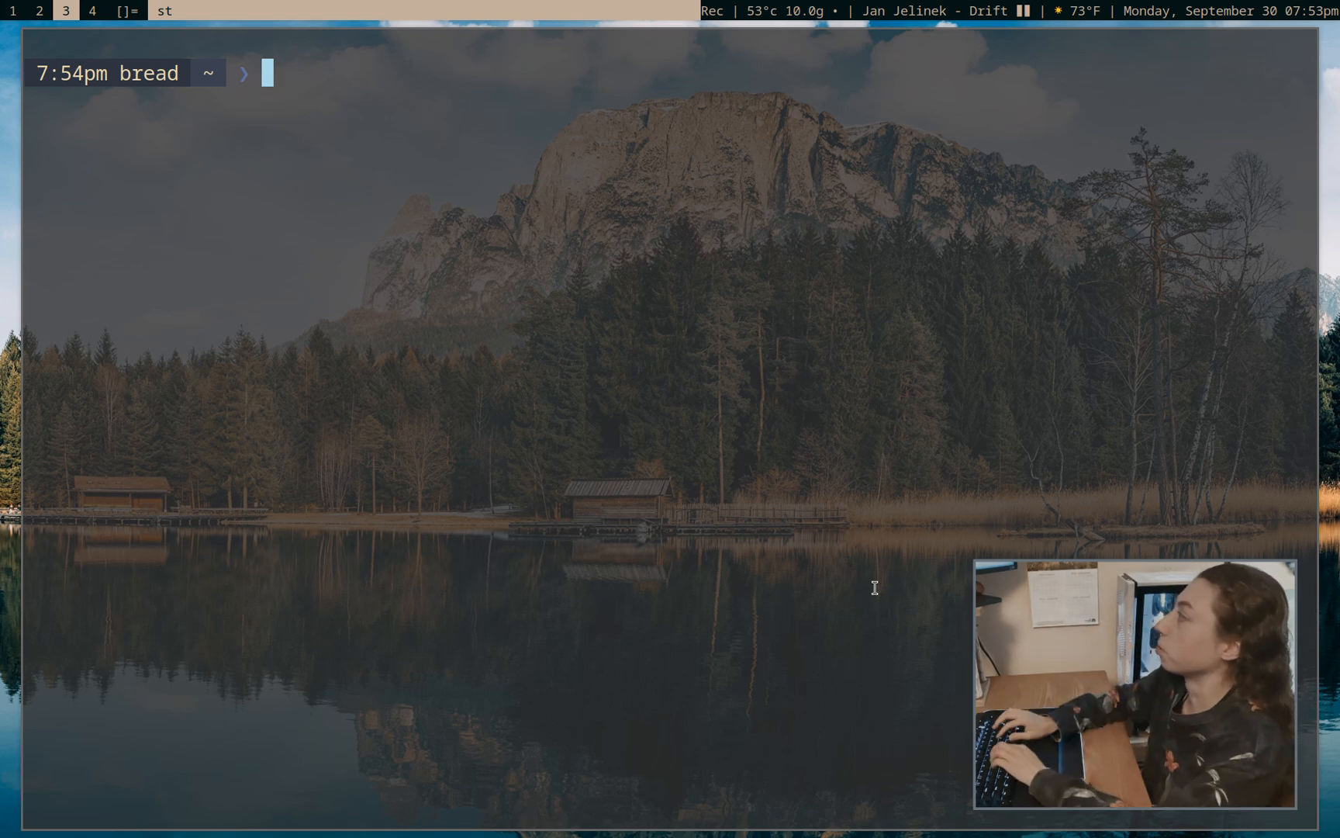
# Enter rm /var/lib/pacman/db.lck to remove pacman's database lock, returning to a clean prompt
pyautogui.write('rm /var')
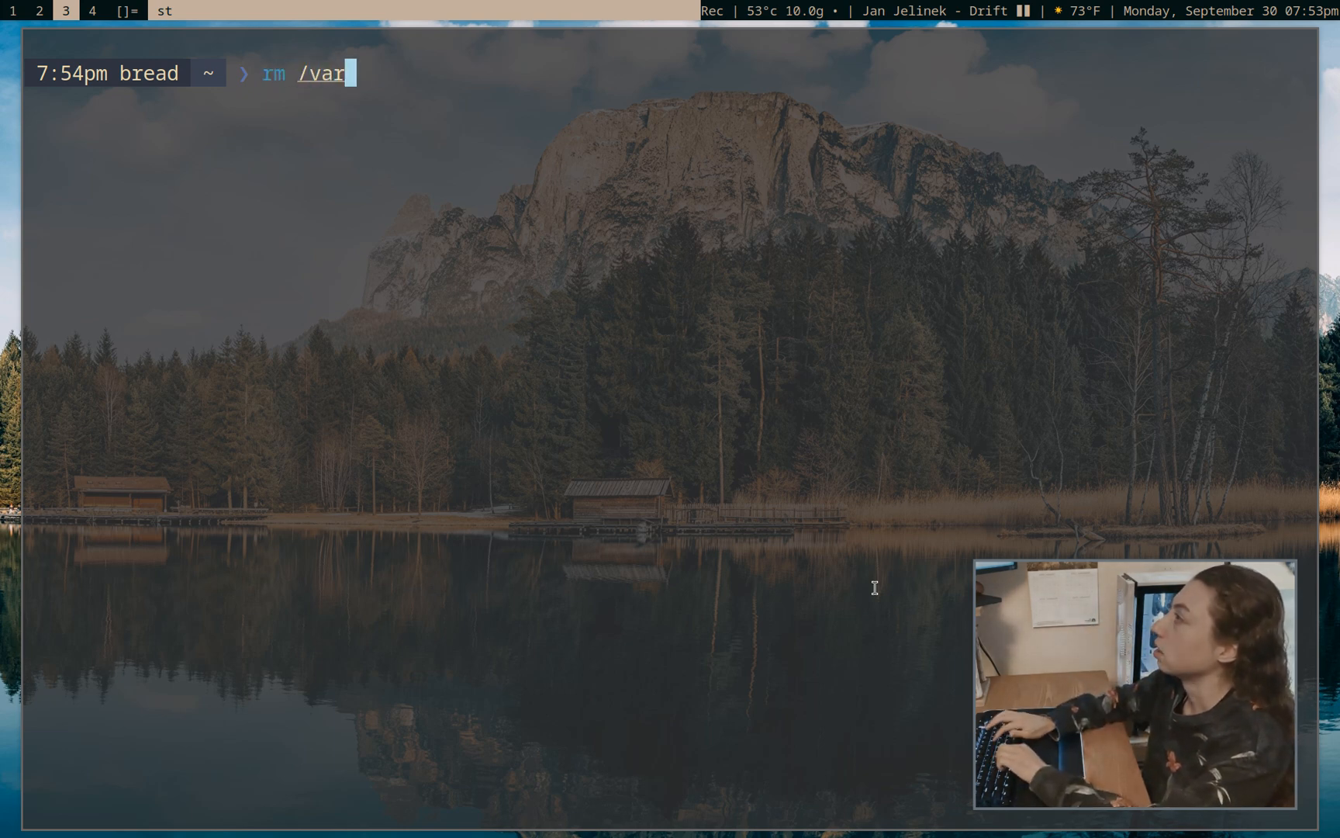
pyautogui.write('/lib/pacman/')
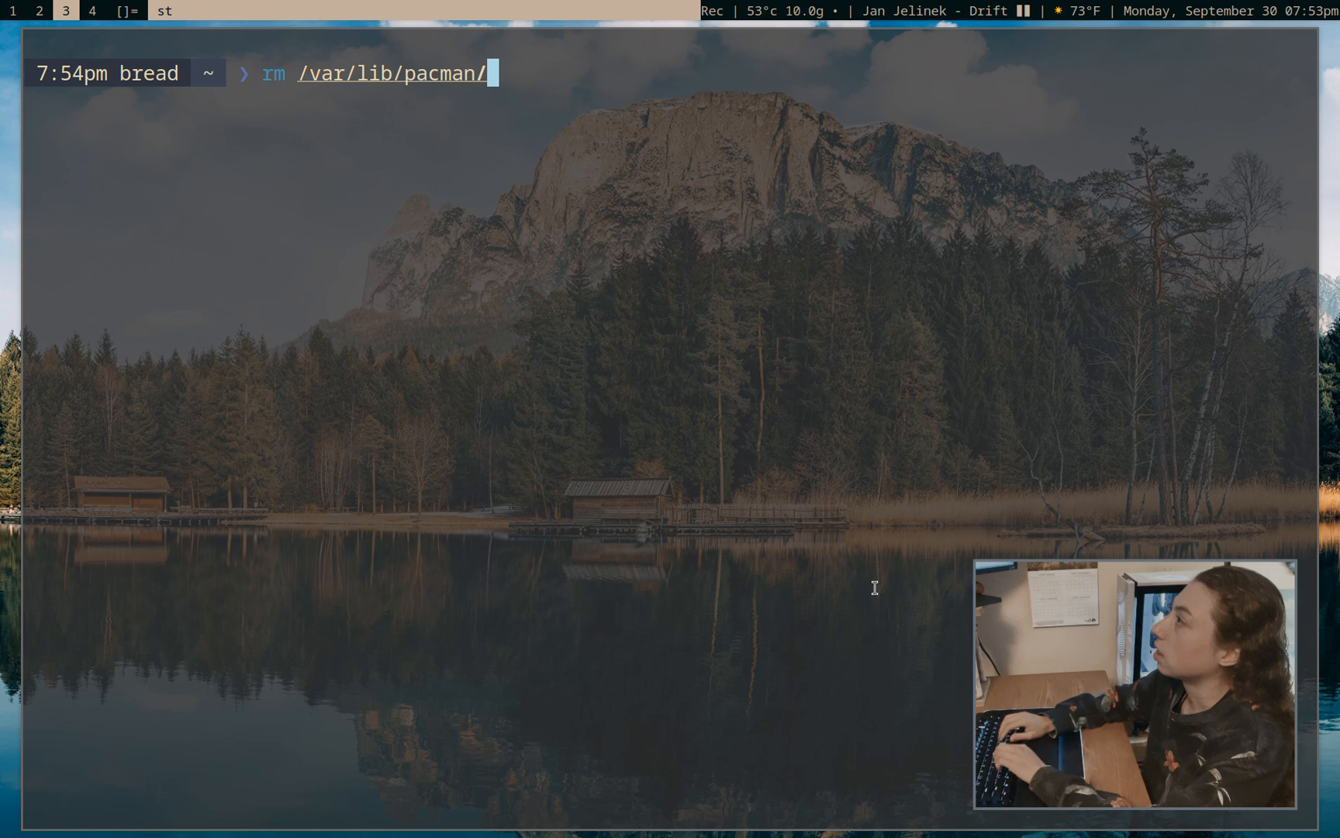
pyautogui.write('db.')
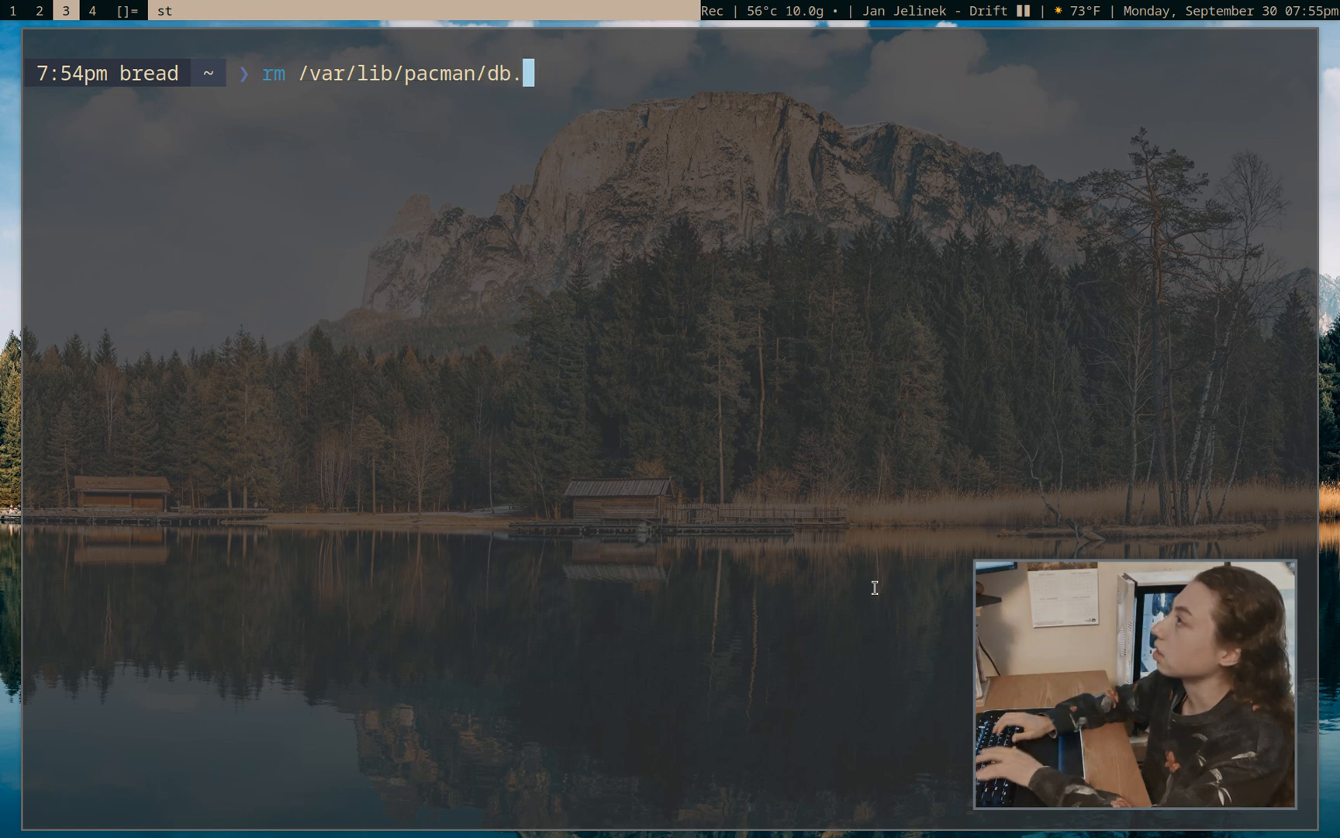
pyautogui.write('lck')
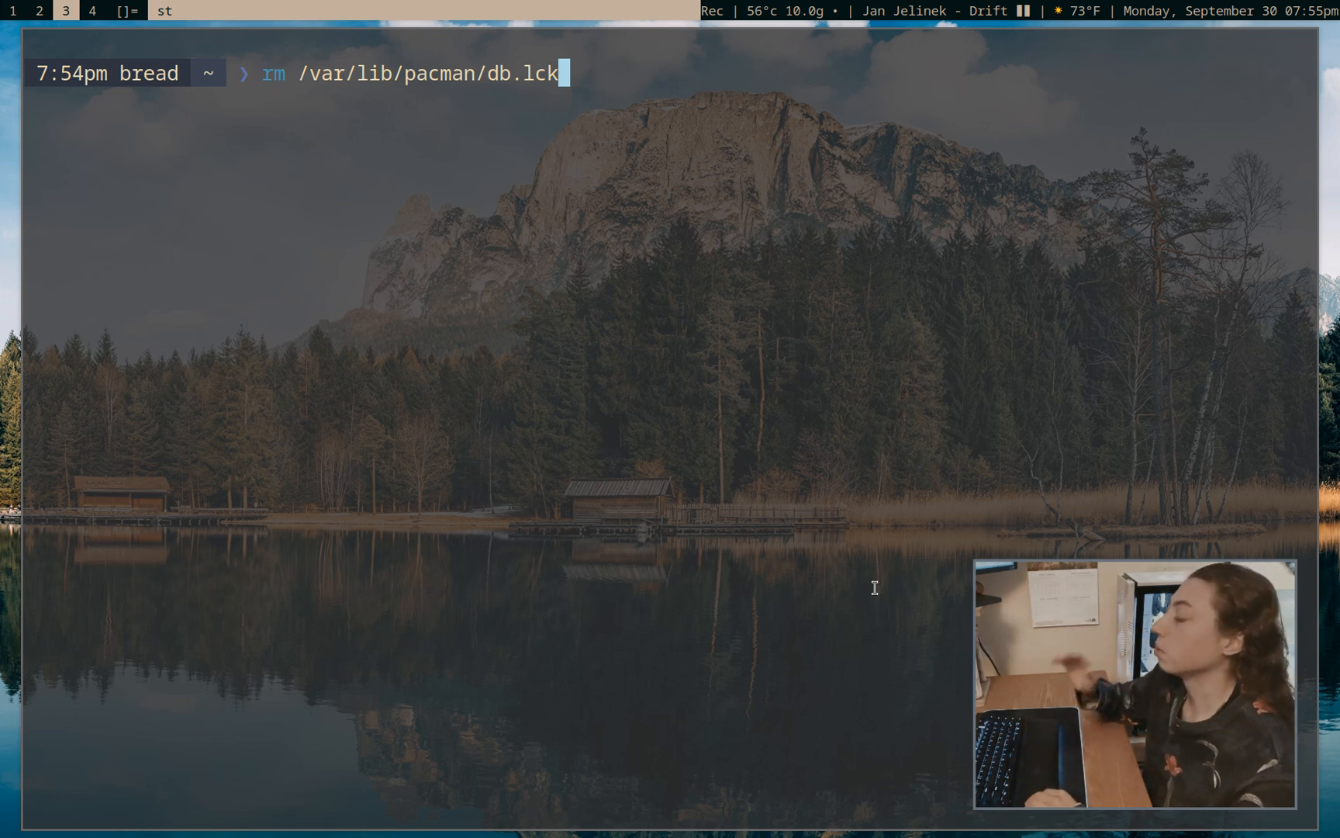
pyautogui.press('Return')
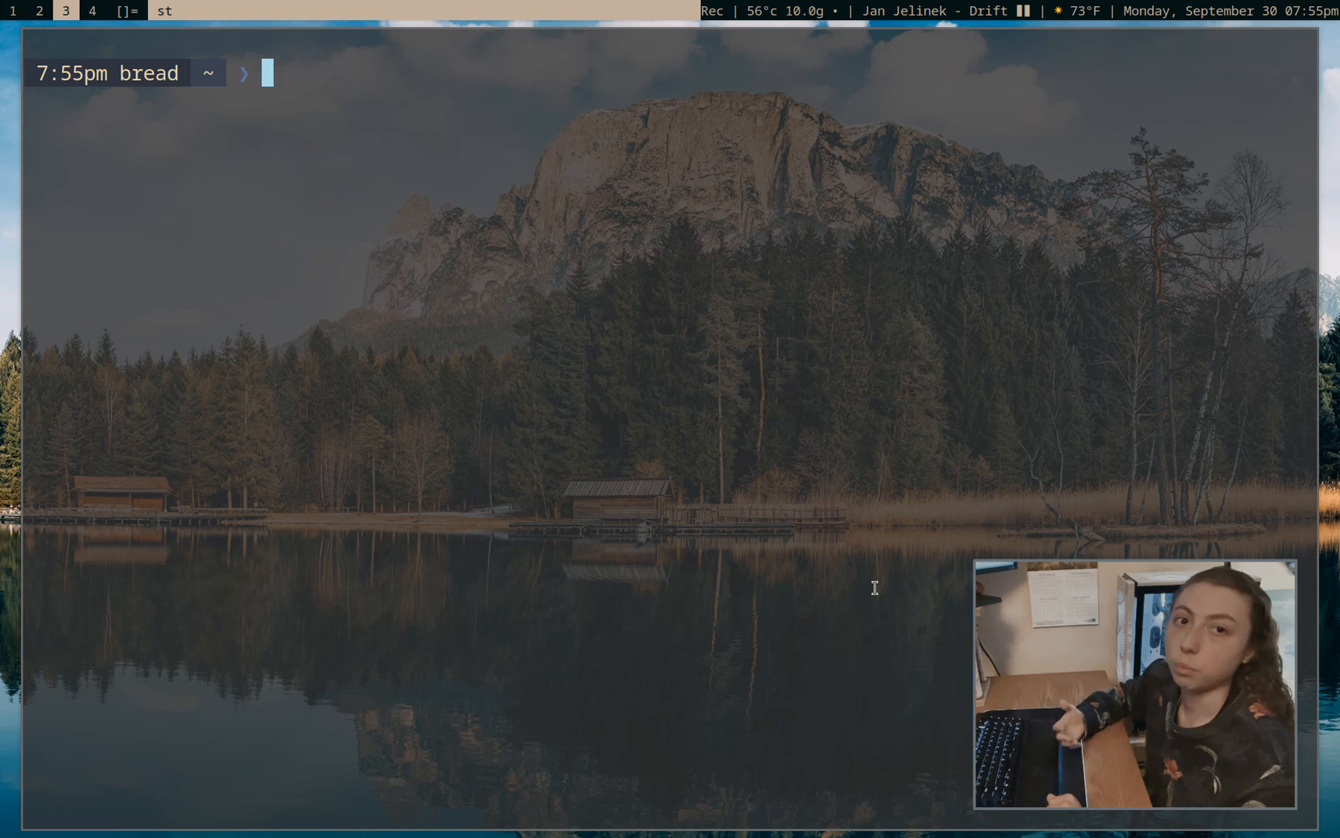